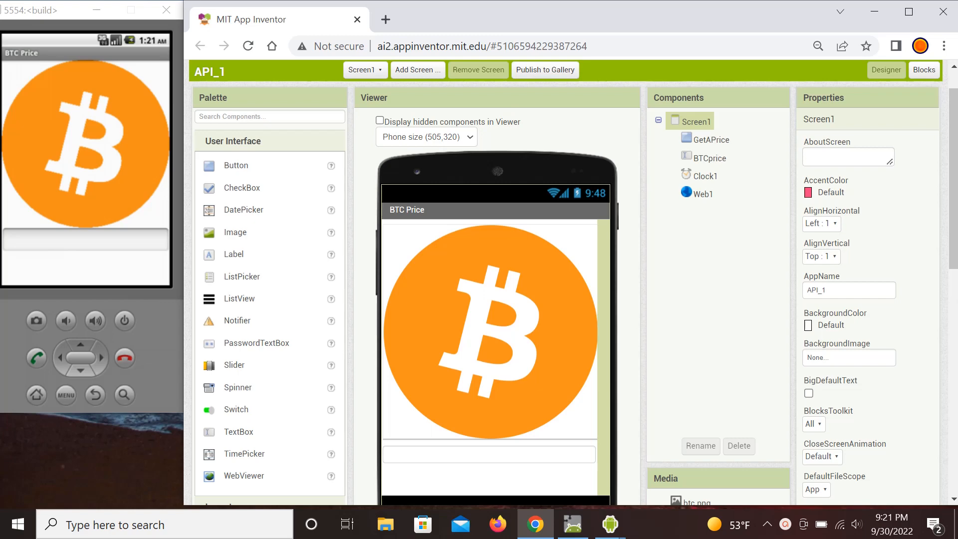
{"action": "mouse_move", "coordinate": [615, 269]}
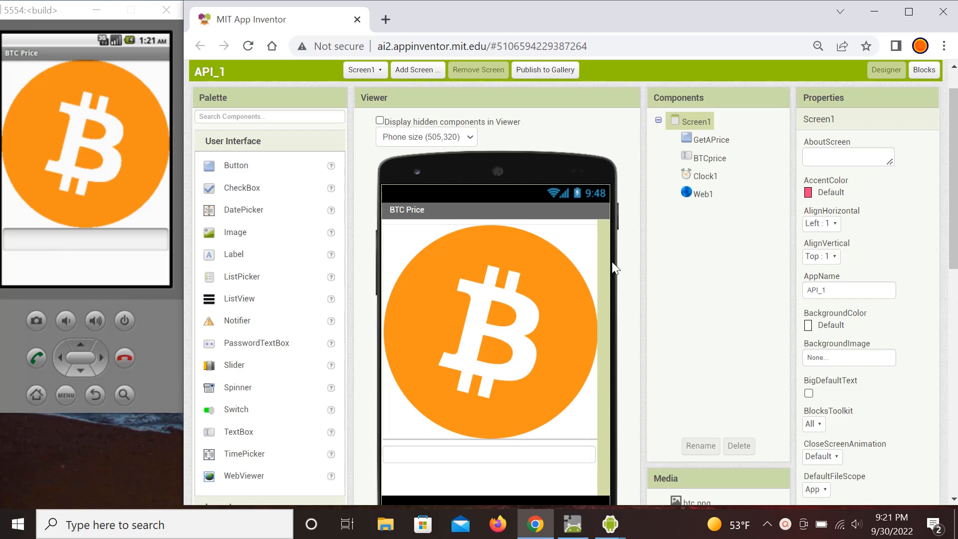
{"action": "mouse_move", "coordinate": [526, 294]}
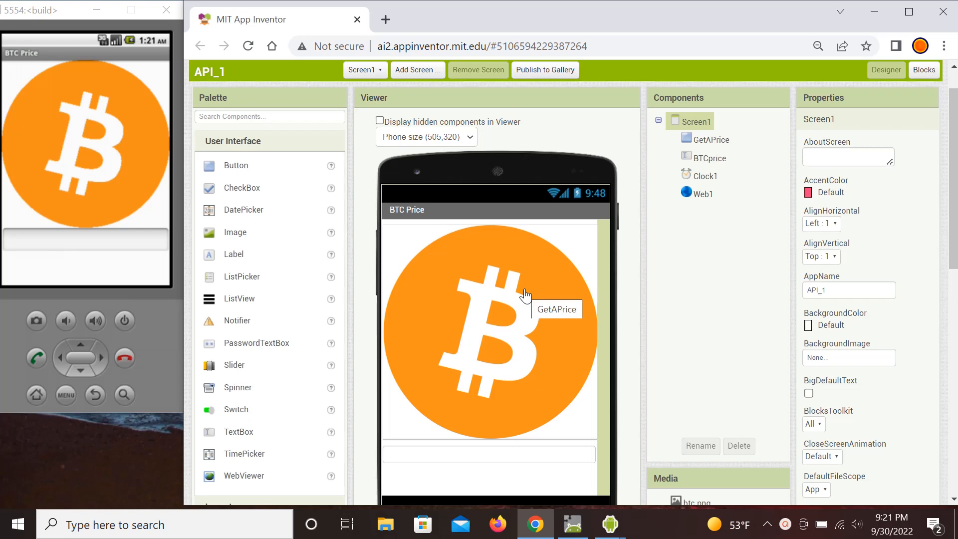
{"action": "mouse_move", "coordinate": [673, 291]}
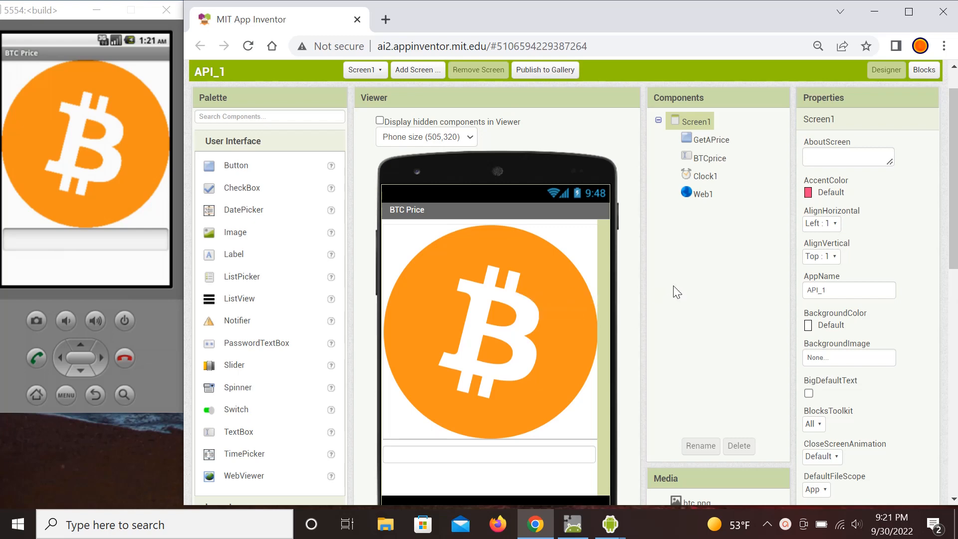
{"action": "mouse_move", "coordinate": [666, 273]}
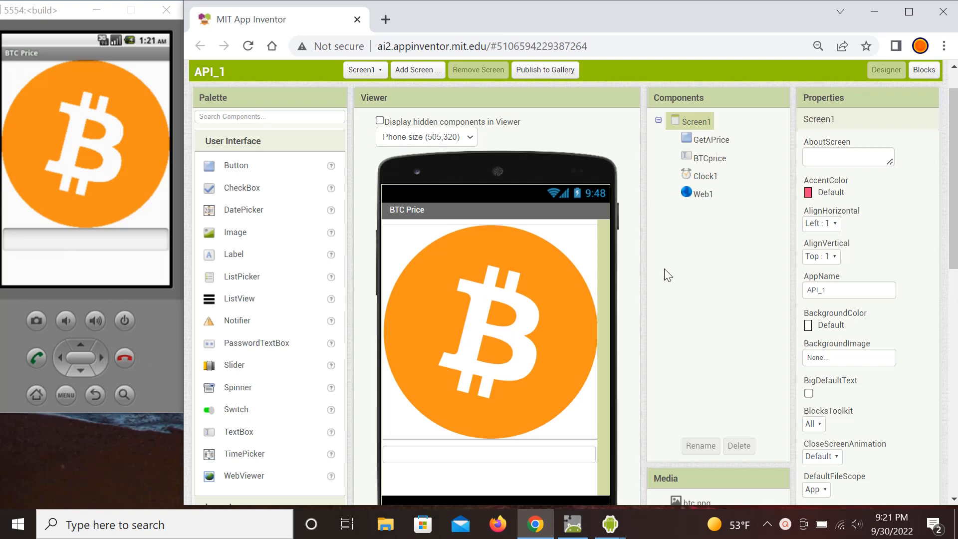
{"action": "mouse_move", "coordinate": [657, 268]}
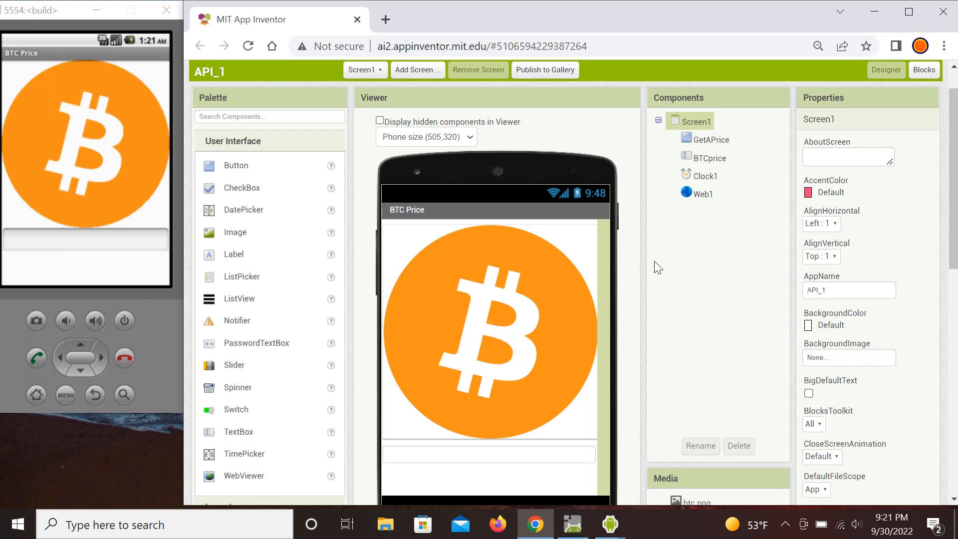
{"action": "mouse_move", "coordinate": [659, 279]}
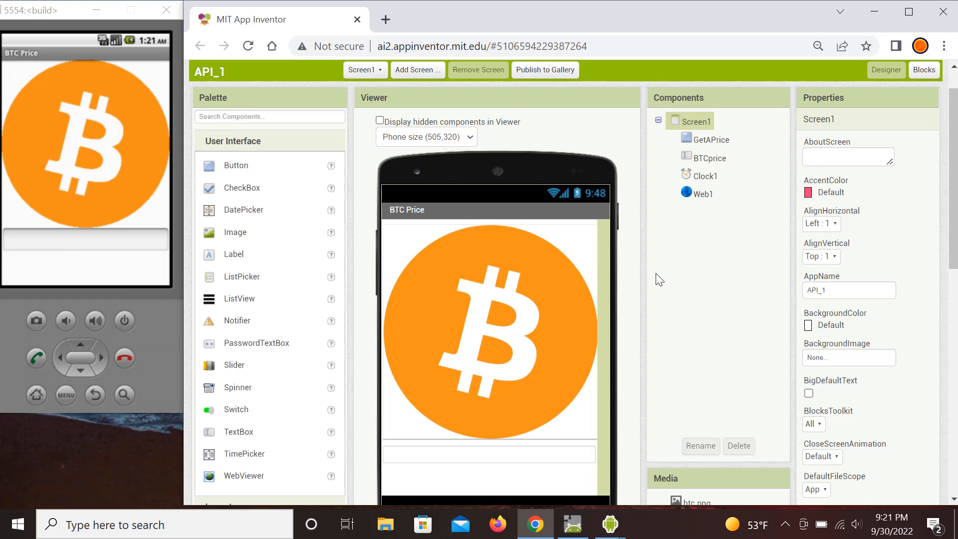
{"action": "mouse_move", "coordinate": [645, 269]}
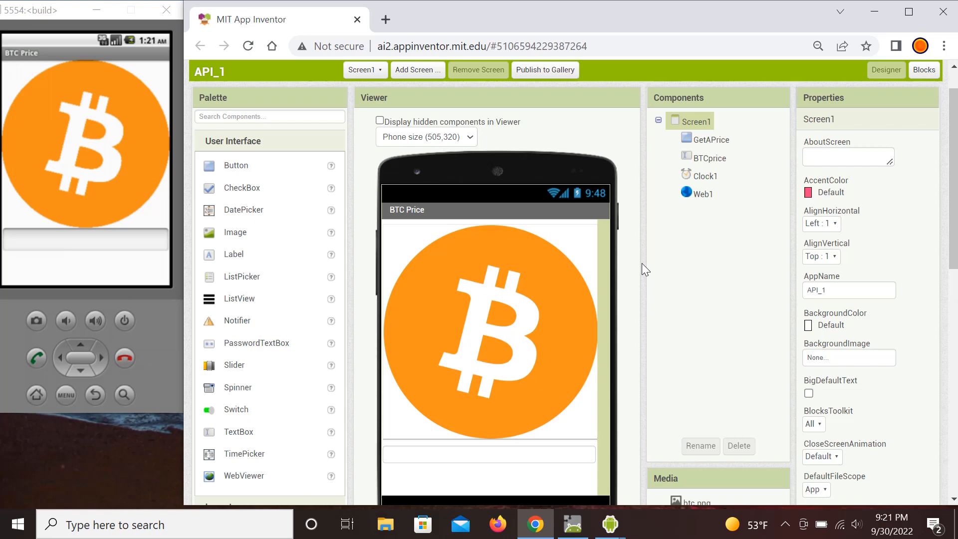
{"action": "mouse_move", "coordinate": [619, 261]}
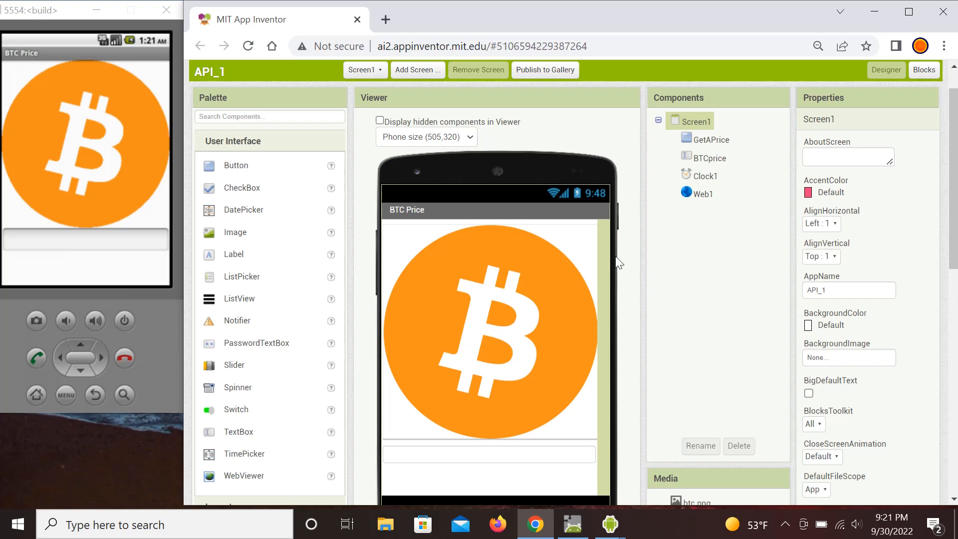
{"action": "mouse_move", "coordinate": [802, 192]}
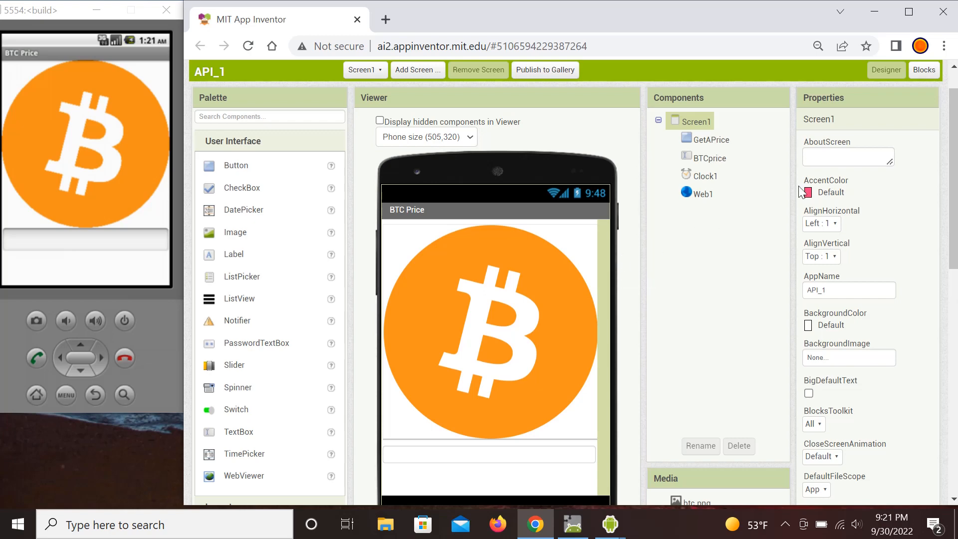
- Switch to the Blocks editor to review the global usefulLinks list of API links
{"action": "left_click", "coordinate": [923, 70]}
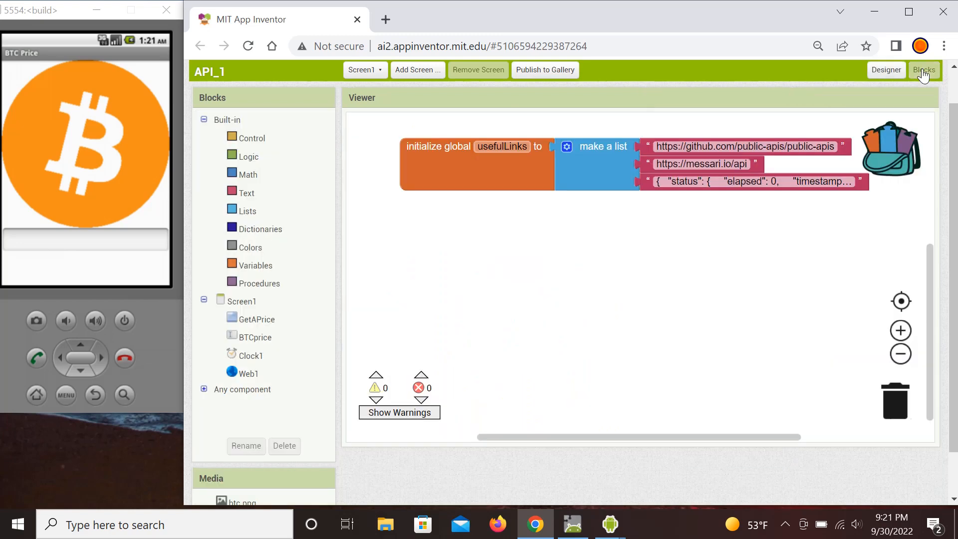
{"action": "mouse_move", "coordinate": [677, 250]}
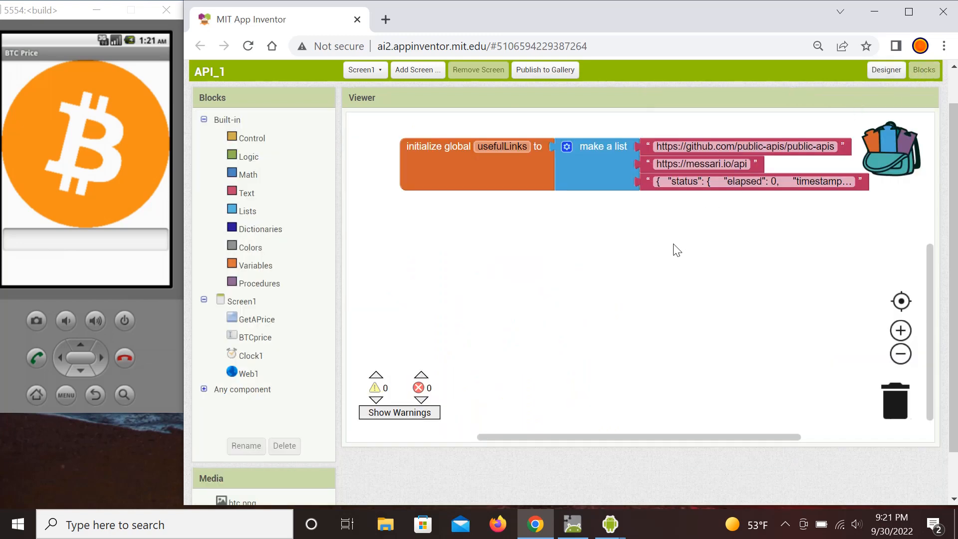
{"action": "mouse_move", "coordinate": [649, 265]}
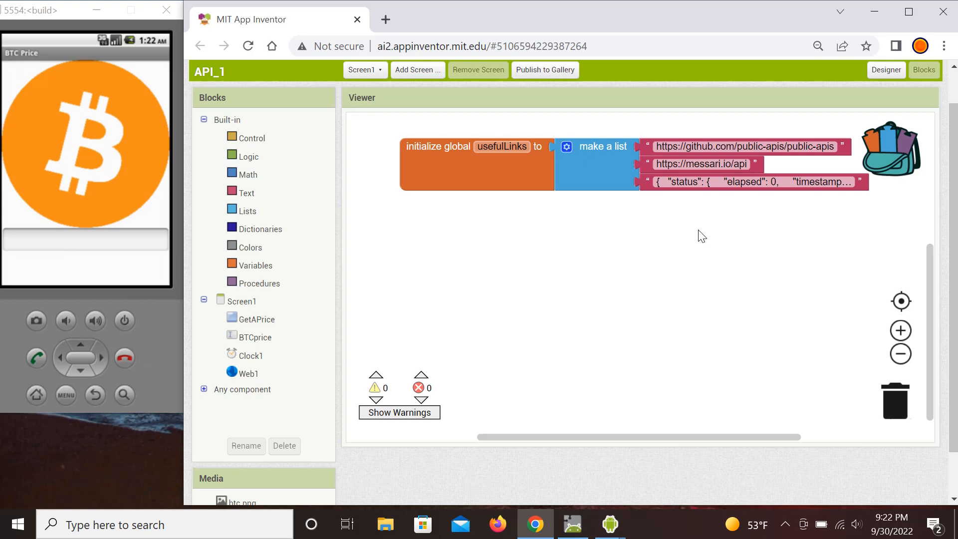
{"action": "mouse_move", "coordinate": [688, 211]}
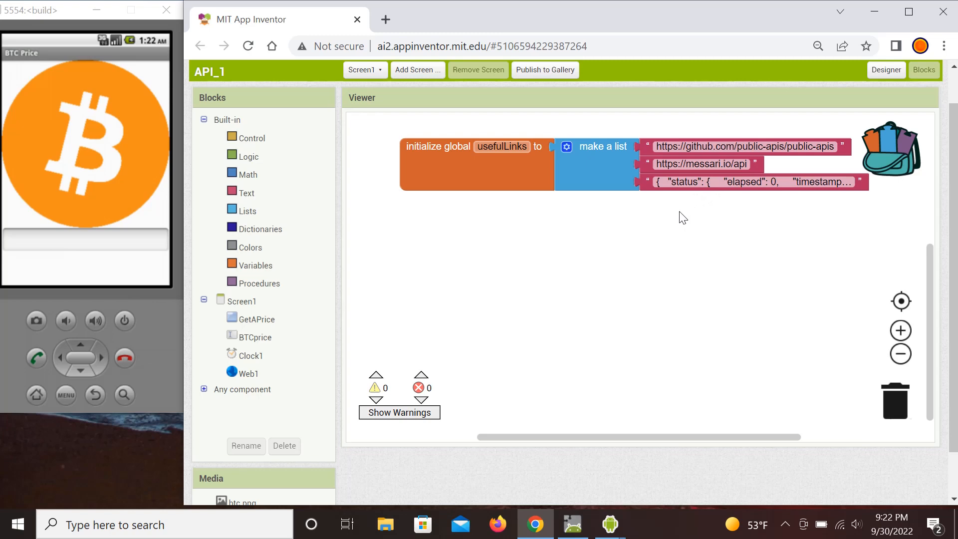
{"action": "mouse_move", "coordinate": [703, 221]}
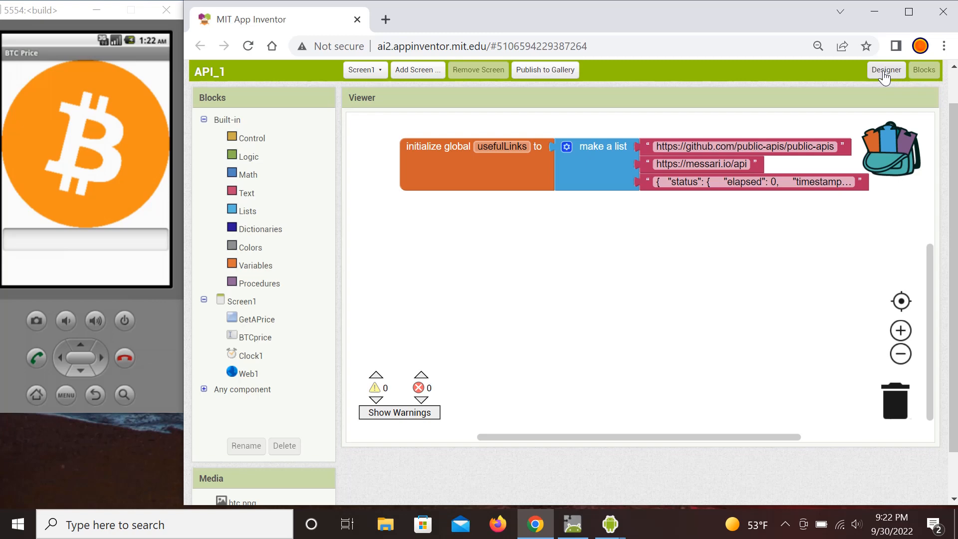
- Return to the Designer and review the GetAPrice image, BTCprice box, Clock1 and Web1 components
{"action": "left_click", "coordinate": [885, 70]}
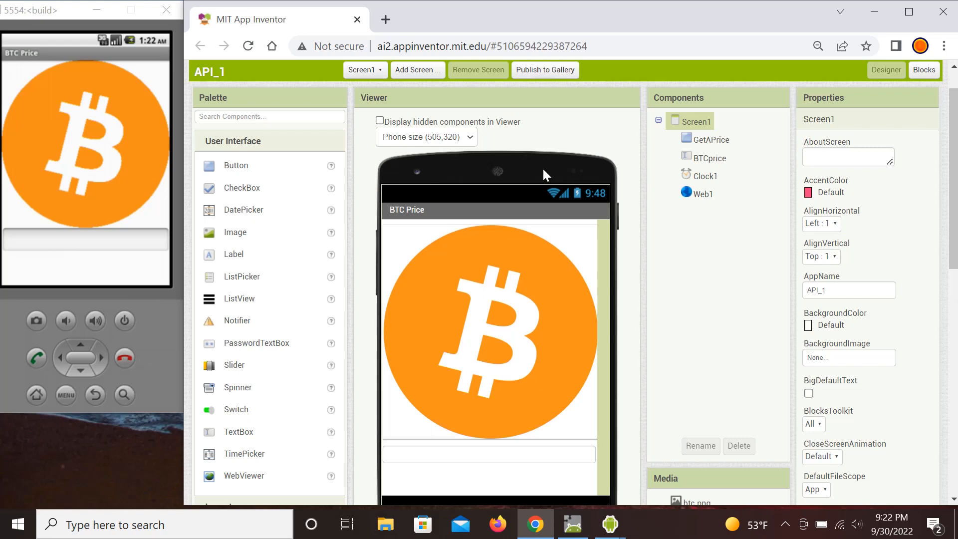
{"action": "mouse_move", "coordinate": [548, 197]}
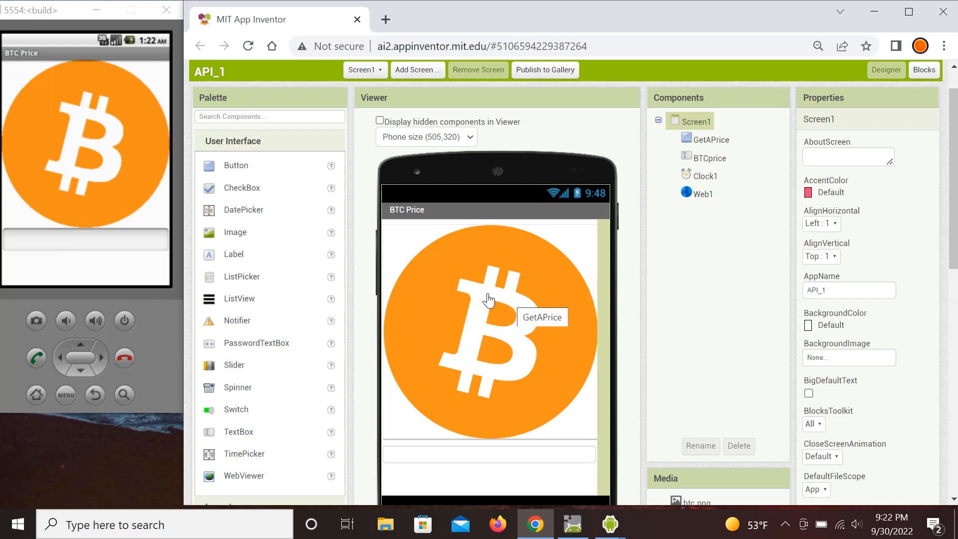
{"action": "mouse_move", "coordinate": [494, 317]}
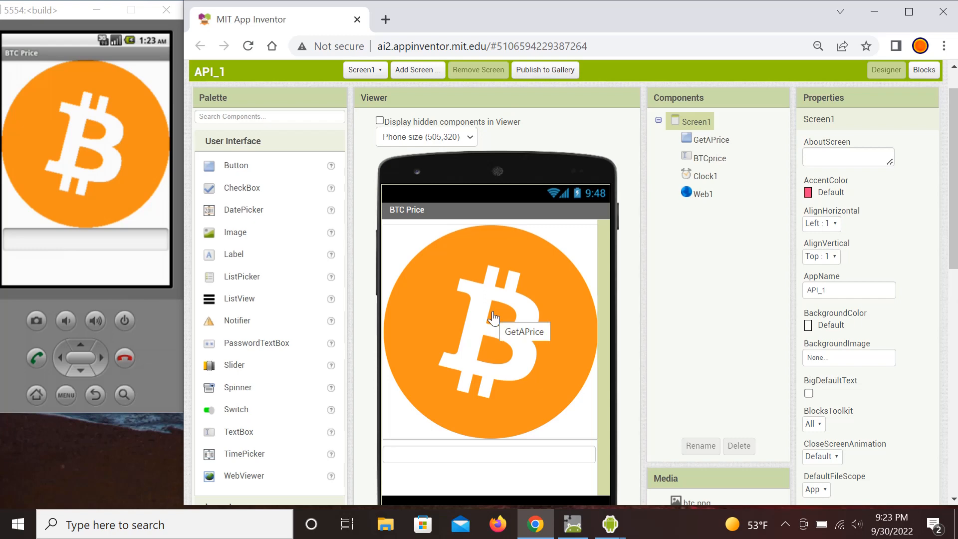
{"action": "scroll", "scroll_direction": "down", "scroll_amount": 3}
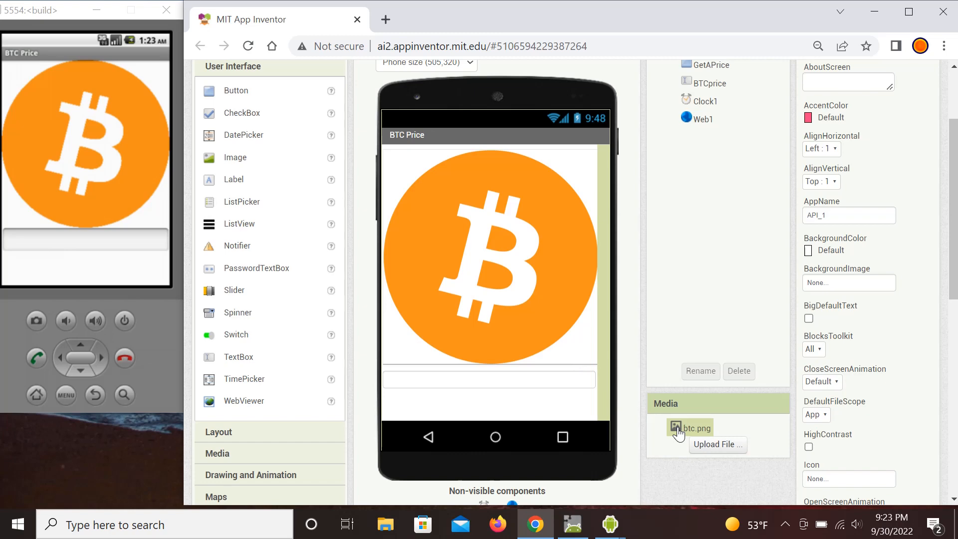
{"action": "mouse_move", "coordinate": [446, 413]}
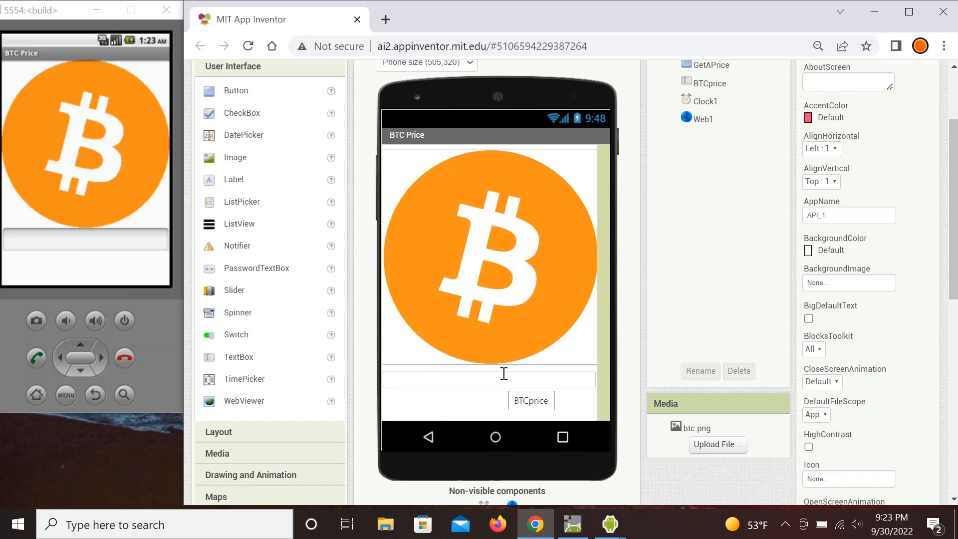
{"action": "scroll", "scroll_direction": "down", "scroll_amount": 3}
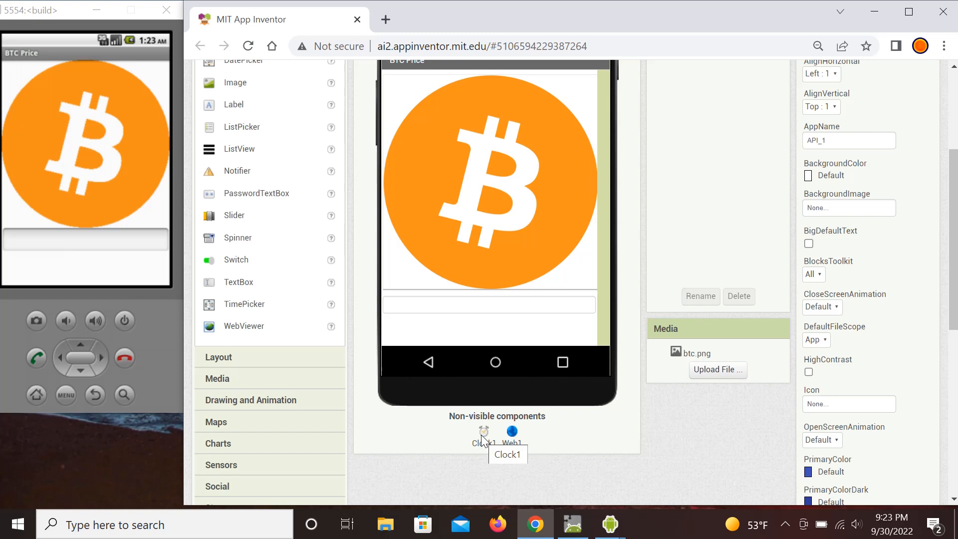
{"action": "mouse_move", "coordinate": [512, 432]}
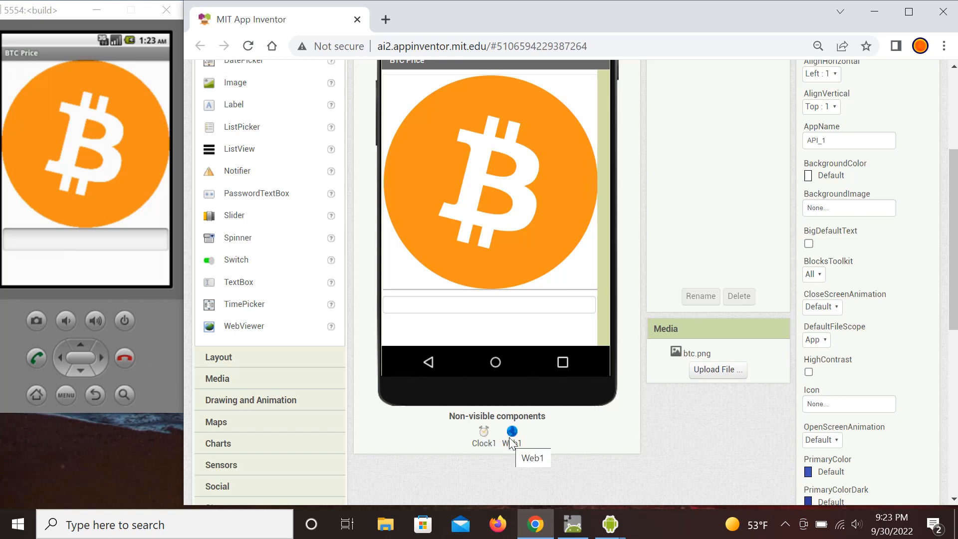
{"action": "mouse_move", "coordinate": [563, 397]}
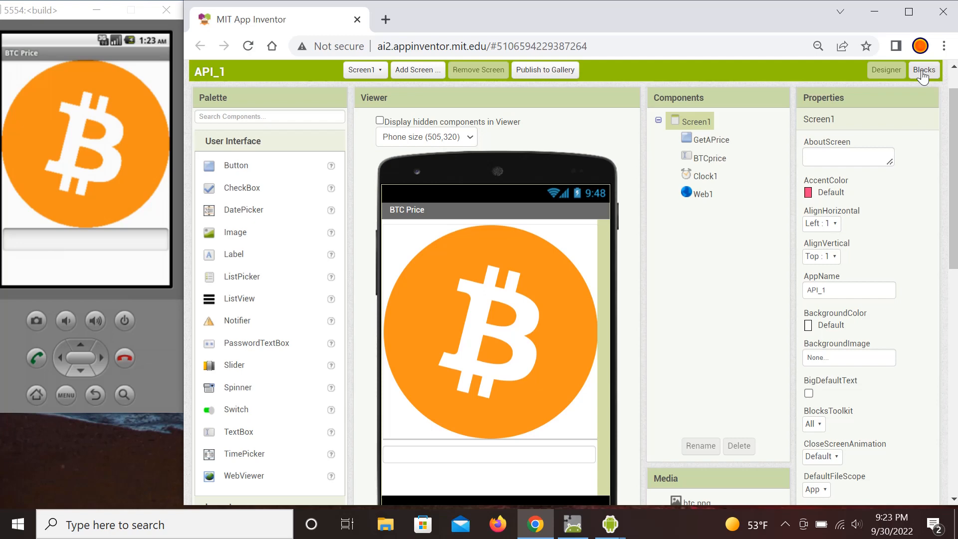
- Back in Blocks, wire GetAPrice.Click to the Messari URL and start GotText checking responseCode
{"action": "left_click", "coordinate": [923, 70]}
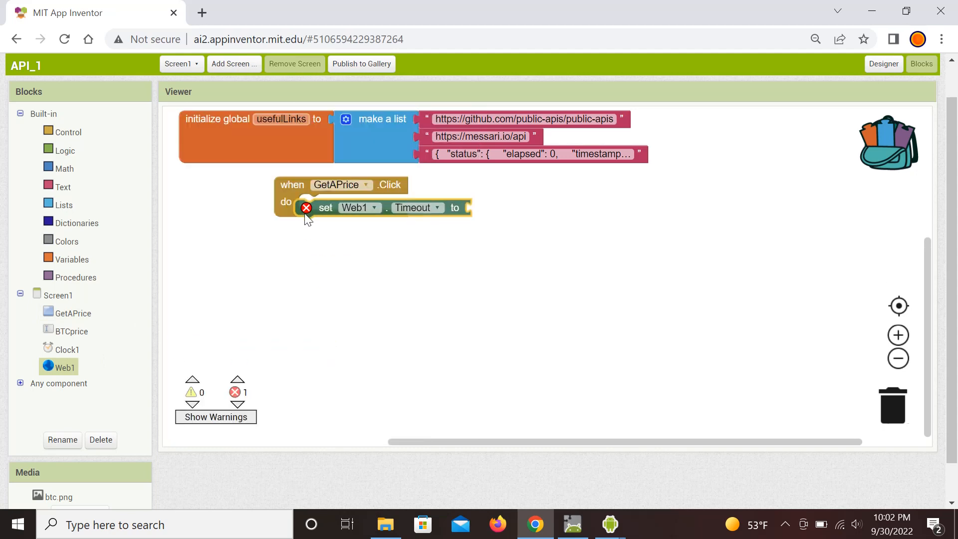
{"action": "left_click", "coordinate": [63, 187]}
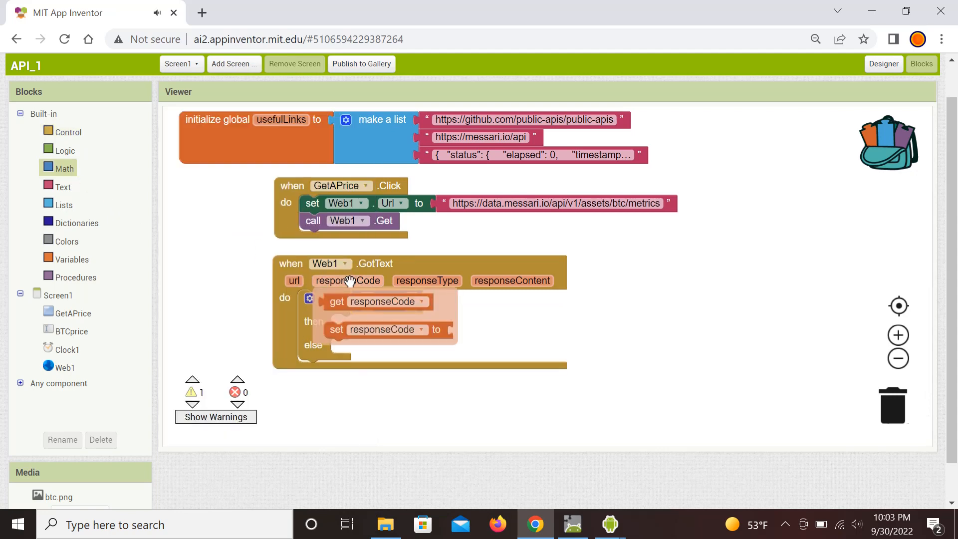
{"action": "left_click", "coordinate": [64, 168]}
{"action": "type", "text": "200"}
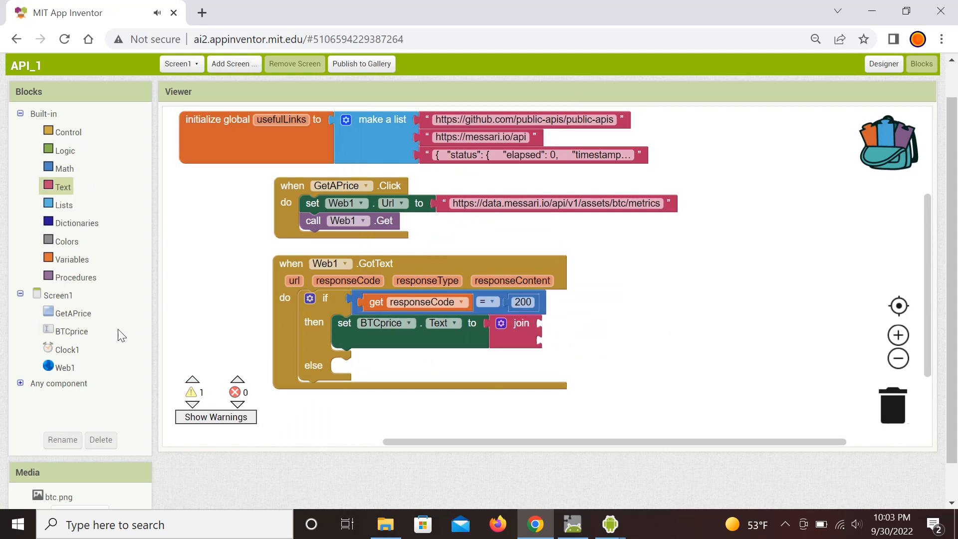
- Add a Clock1 timestamp and a third input to the BTCprice.Text join
{"action": "left_click", "coordinate": [66, 350]}
{"action": "type", "text": "$"}
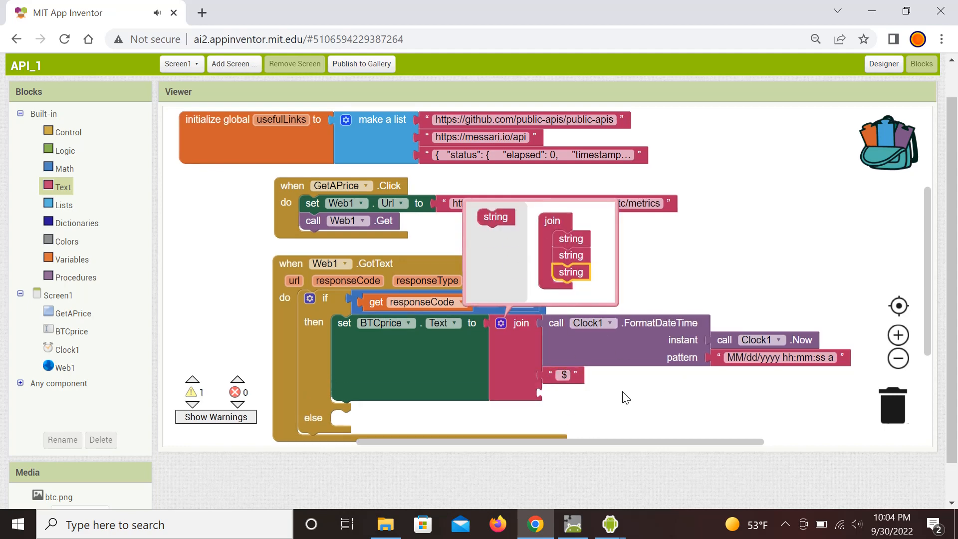
{"action": "left_click", "coordinate": [63, 186]}
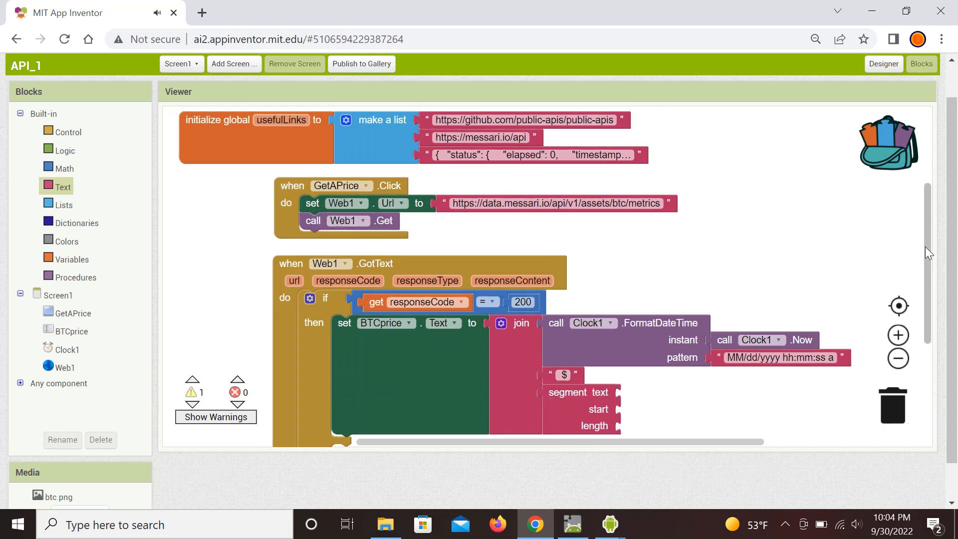
{"action": "scroll", "scroll_direction": "down", "scroll_amount": 3}
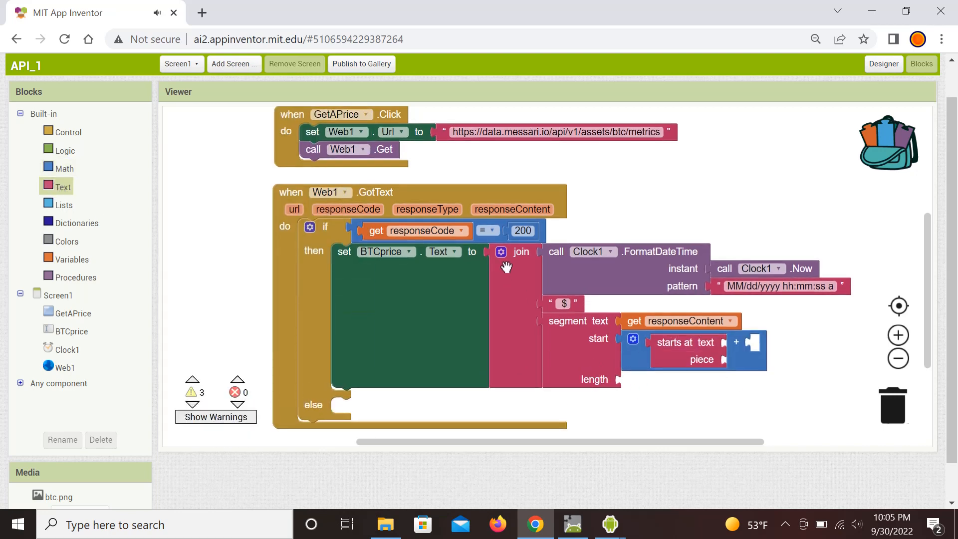
- Take an 8-character segment after 'price_usd' from responseContent; else set BTCprice to an error
{"action": "left_click", "coordinate": [63, 186]}
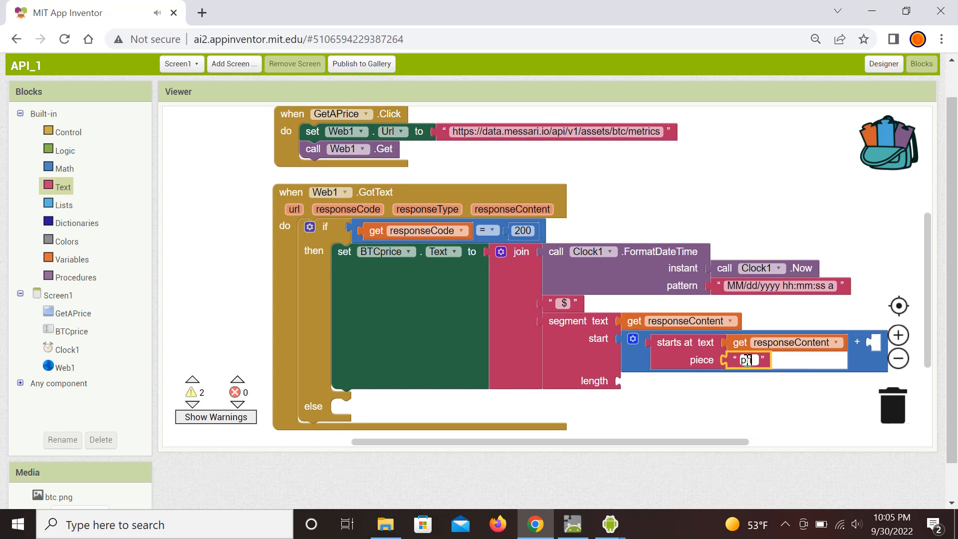
{"action": "type", "text": "price_usd"}
{"action": "type", "text": "11"}
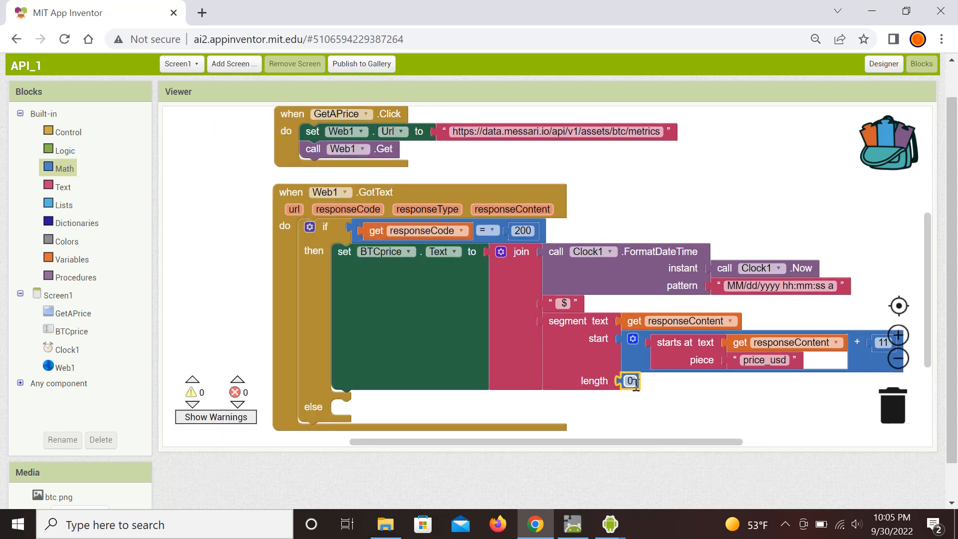
{"action": "left_click", "coordinate": [72, 330]}
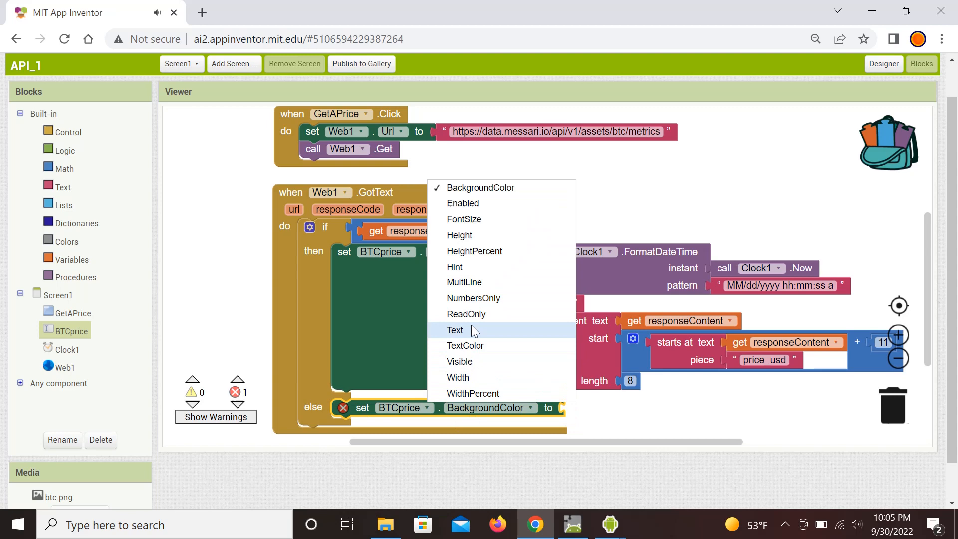
{"action": "left_click", "coordinate": [456, 330]}
{"action": "type", "text": "Error - Check your data connect"}
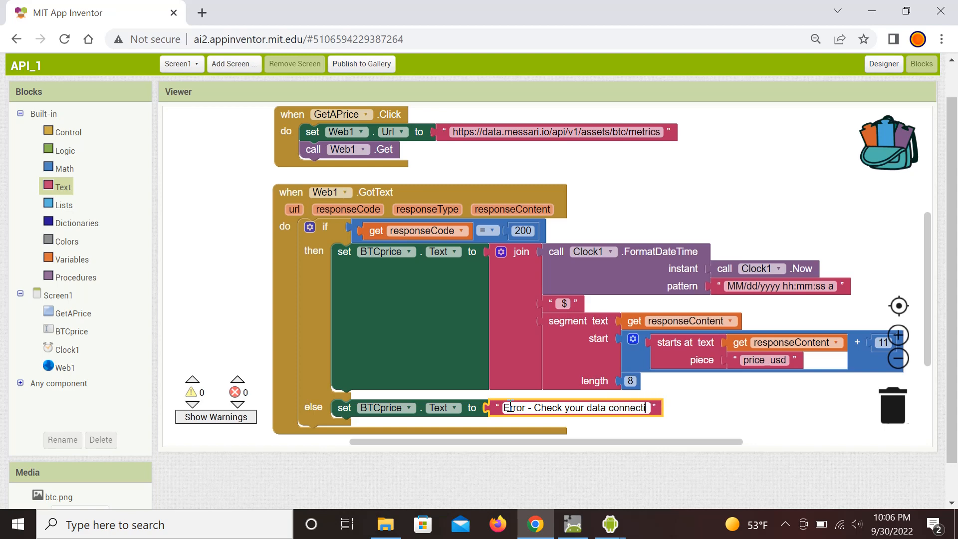
{"action": "scroll", "scroll_direction": "down", "scroll_amount": 3}
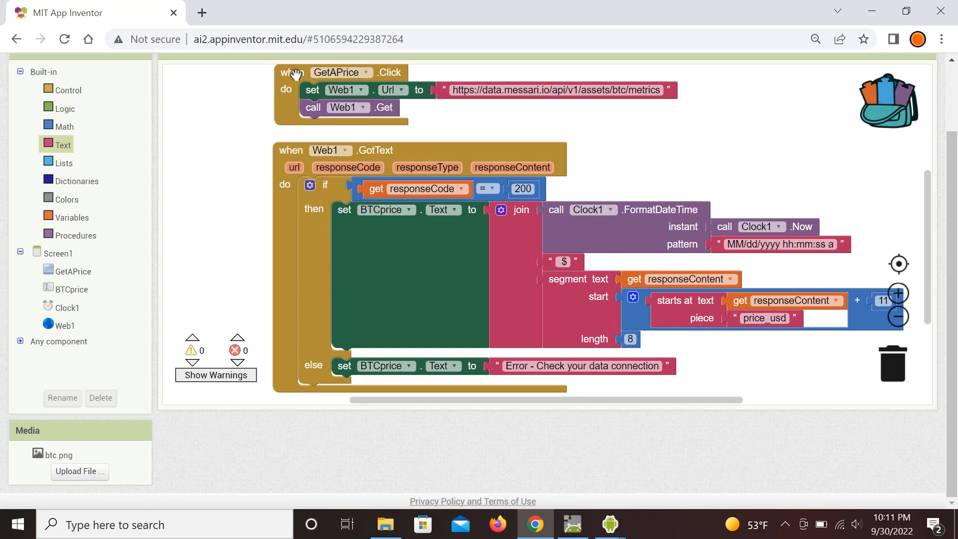
{"action": "mouse_move", "coordinate": [250, 111]}
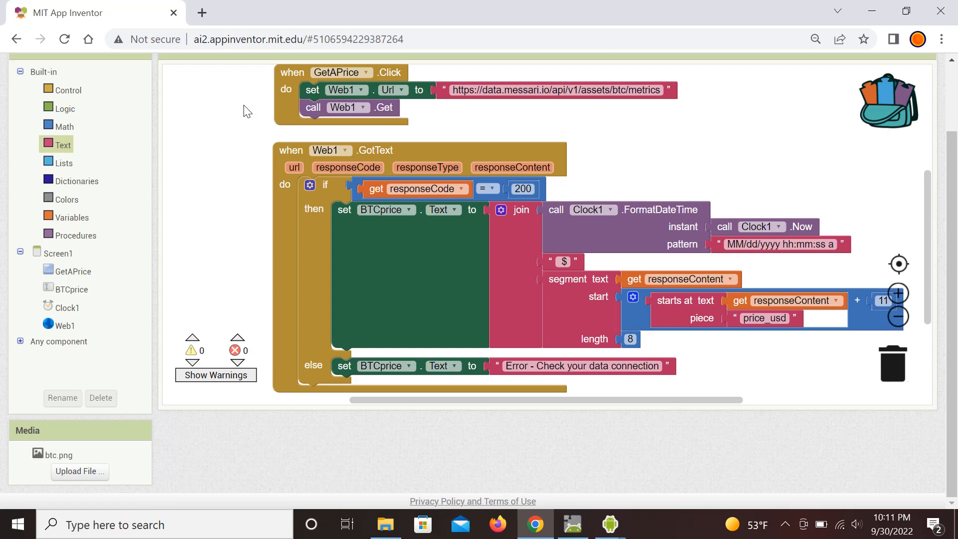
{"action": "mouse_move", "coordinate": [383, 107]}
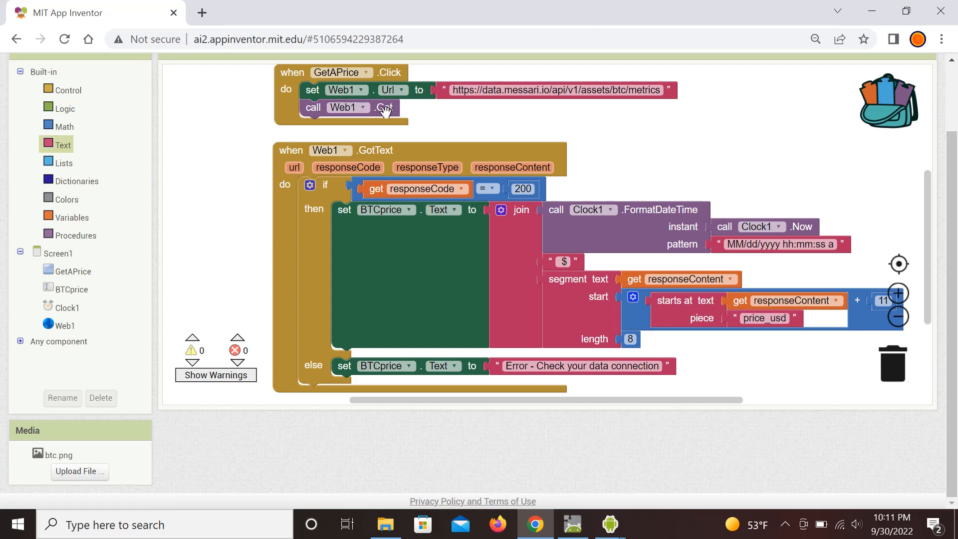
{"action": "mouse_move", "coordinate": [492, 110]}
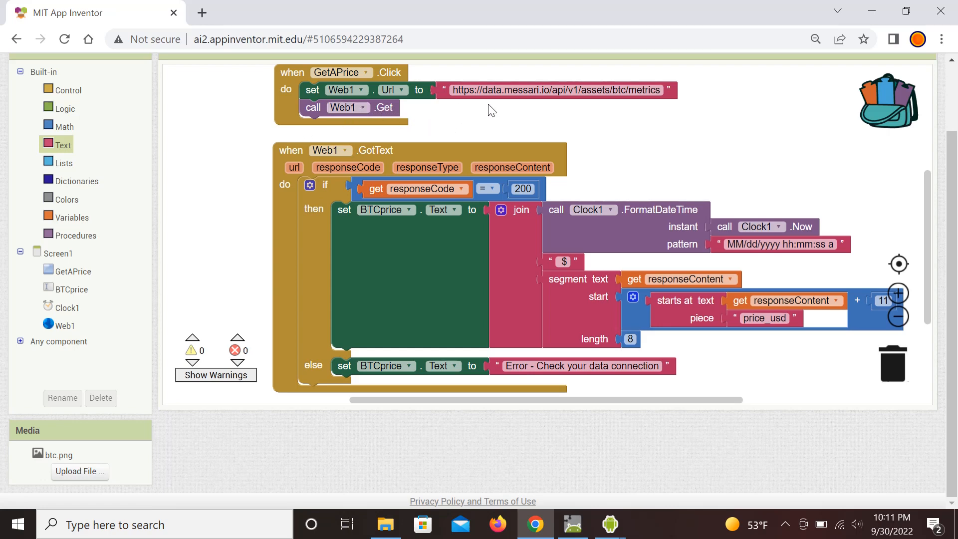
{"action": "mouse_move", "coordinate": [510, 118]}
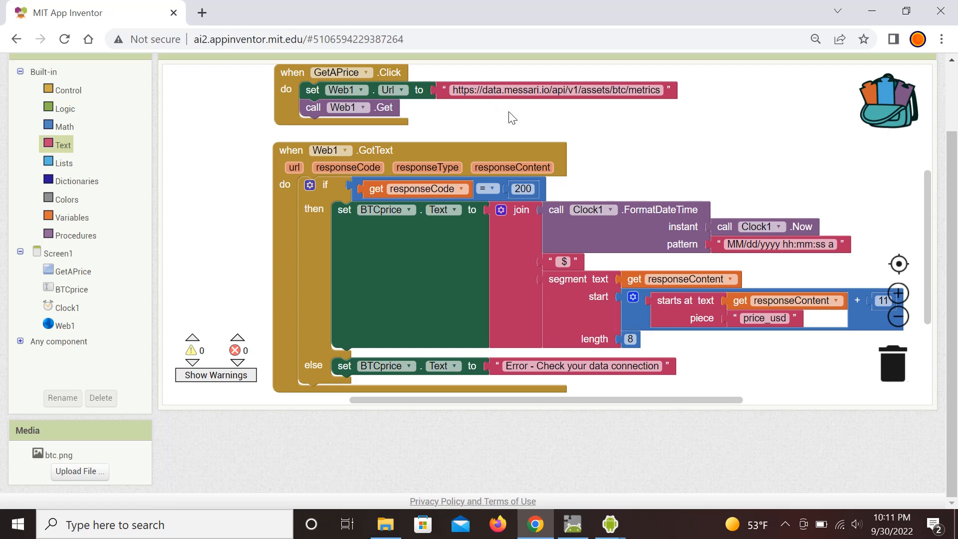
{"action": "mouse_move", "coordinate": [508, 122]}
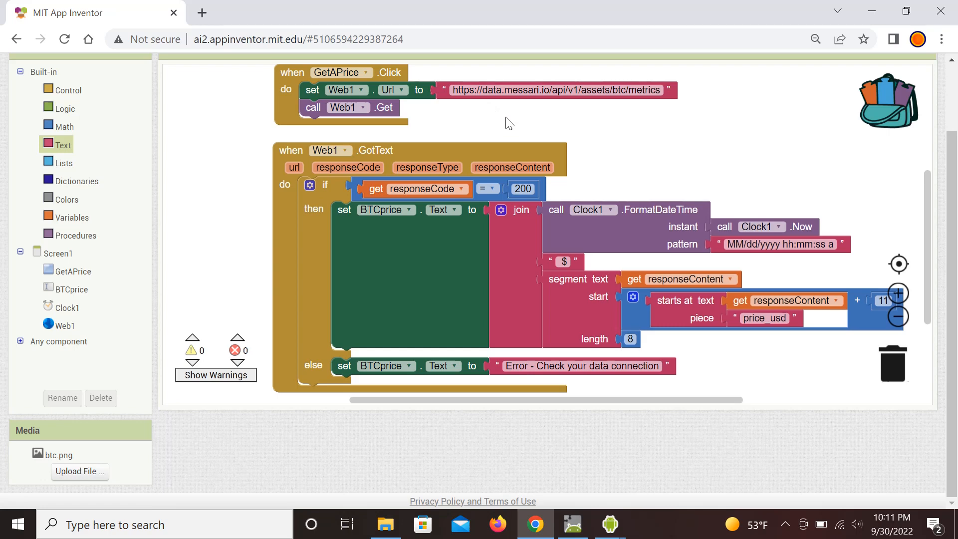
{"action": "mouse_move", "coordinate": [261, 127]}
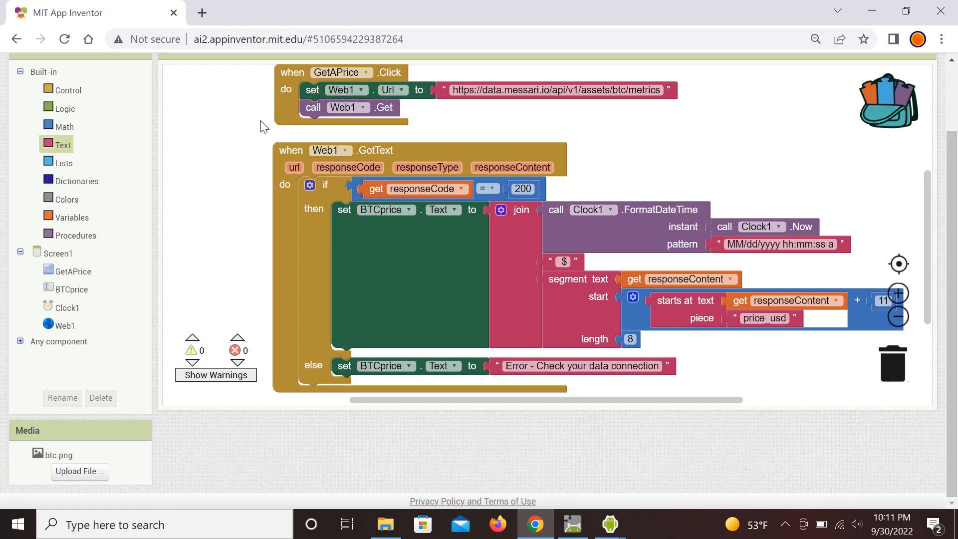
{"action": "mouse_move", "coordinate": [239, 120]}
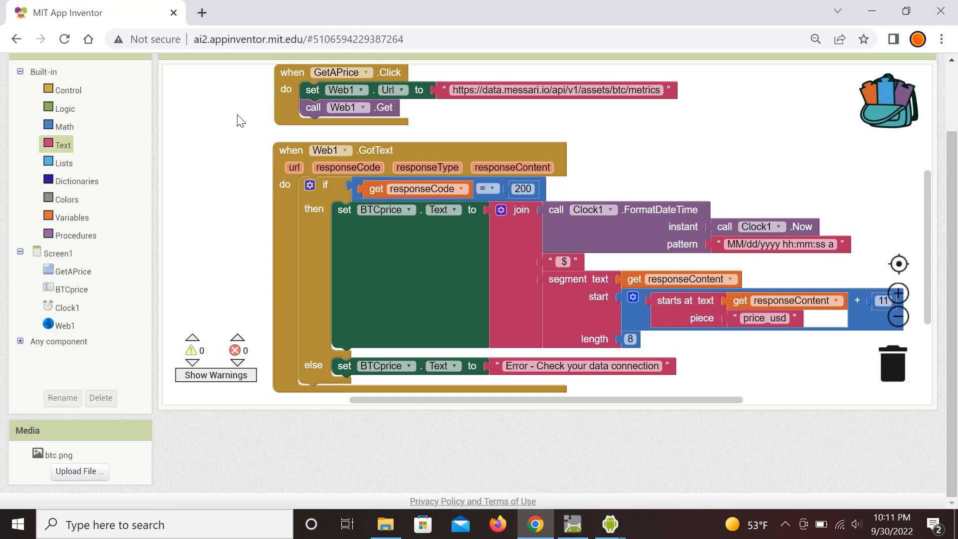
{"action": "mouse_move", "coordinate": [383, 159]}
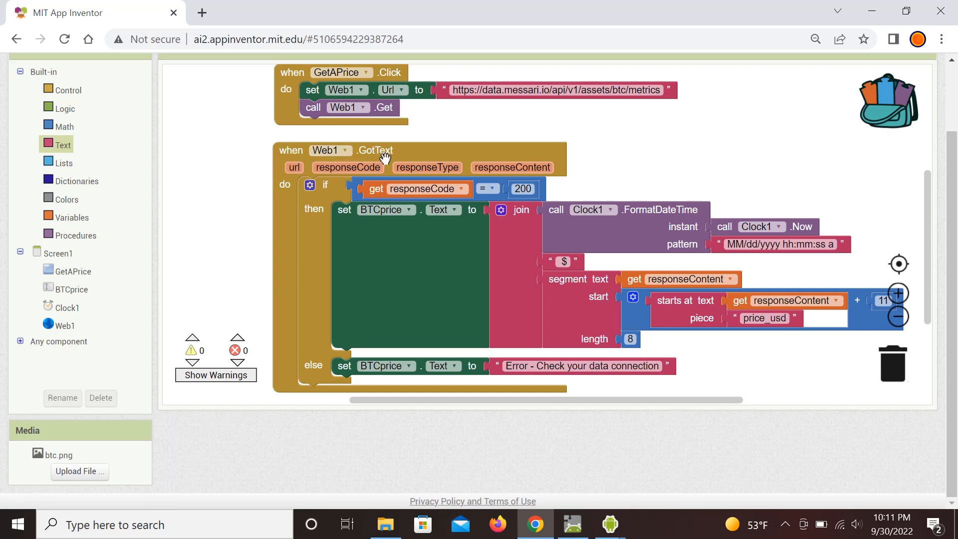
{"action": "mouse_move", "coordinate": [239, 185]}
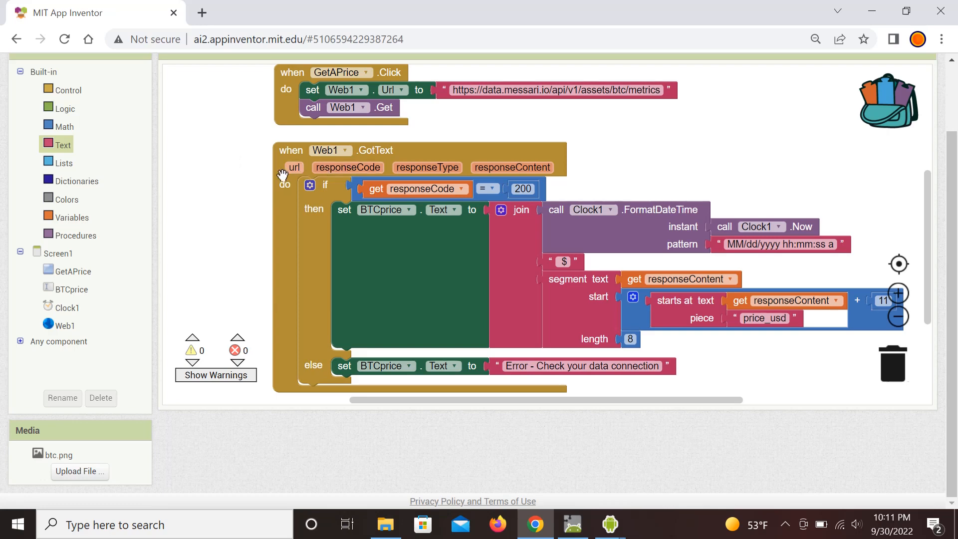
{"action": "mouse_move", "coordinate": [254, 185]}
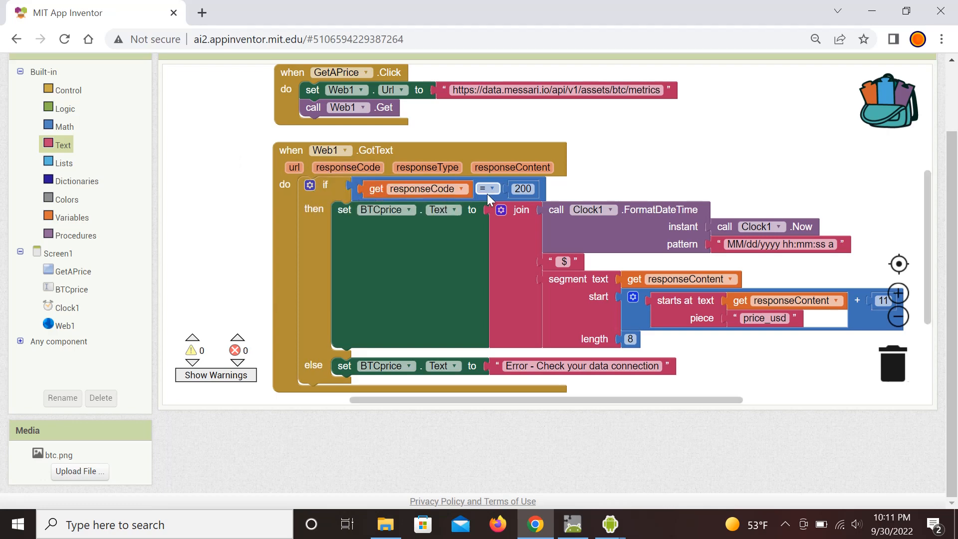
{"action": "mouse_move", "coordinate": [602, 187]}
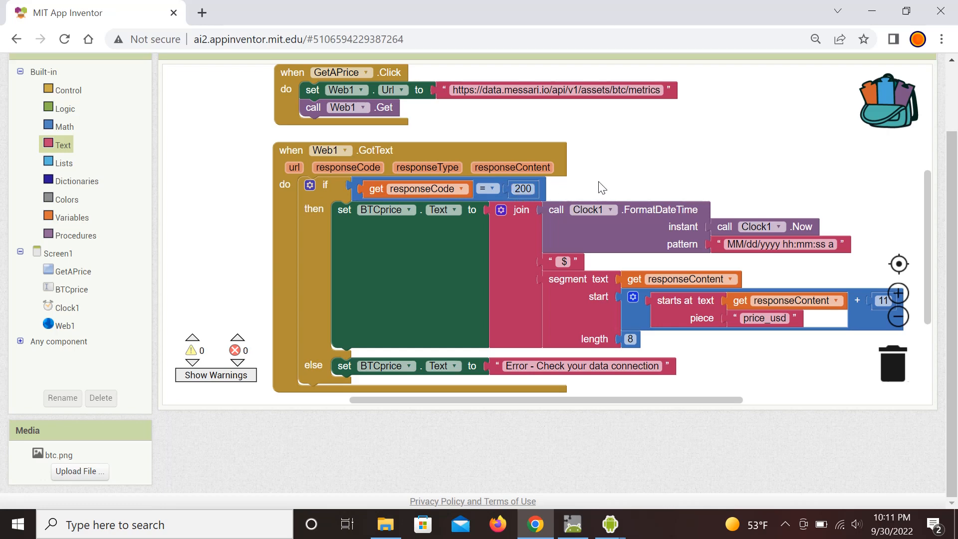
{"action": "mouse_move", "coordinate": [394, 241]}
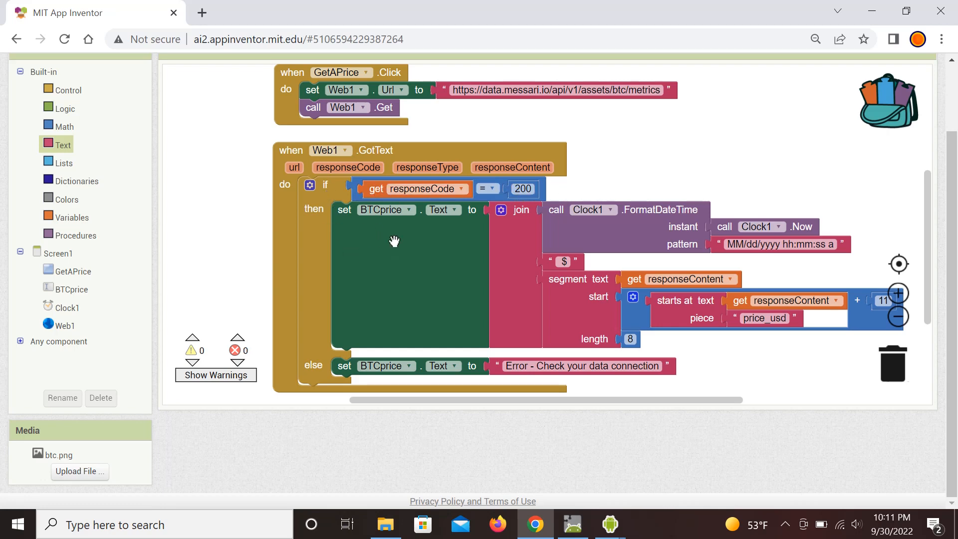
{"action": "mouse_move", "coordinate": [411, 264]}
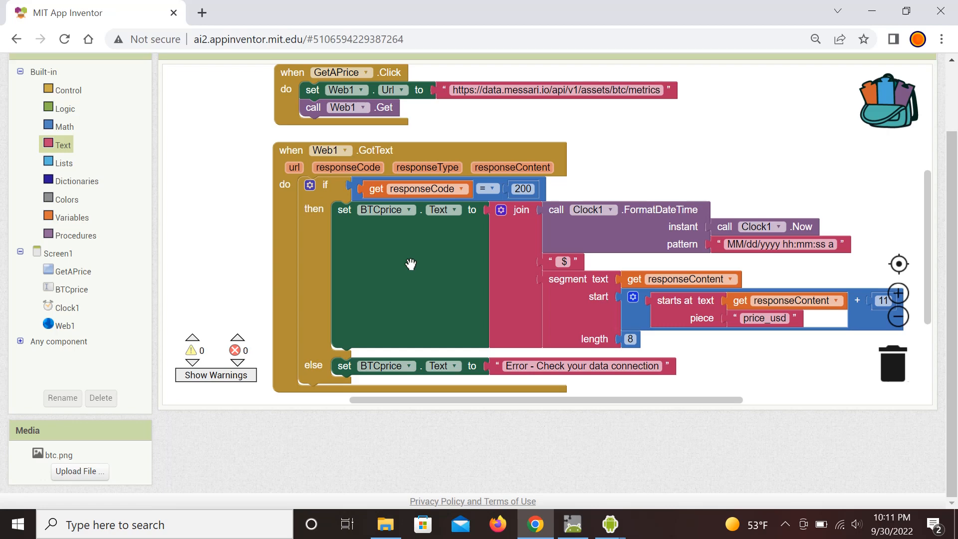
{"action": "mouse_move", "coordinate": [420, 271]}
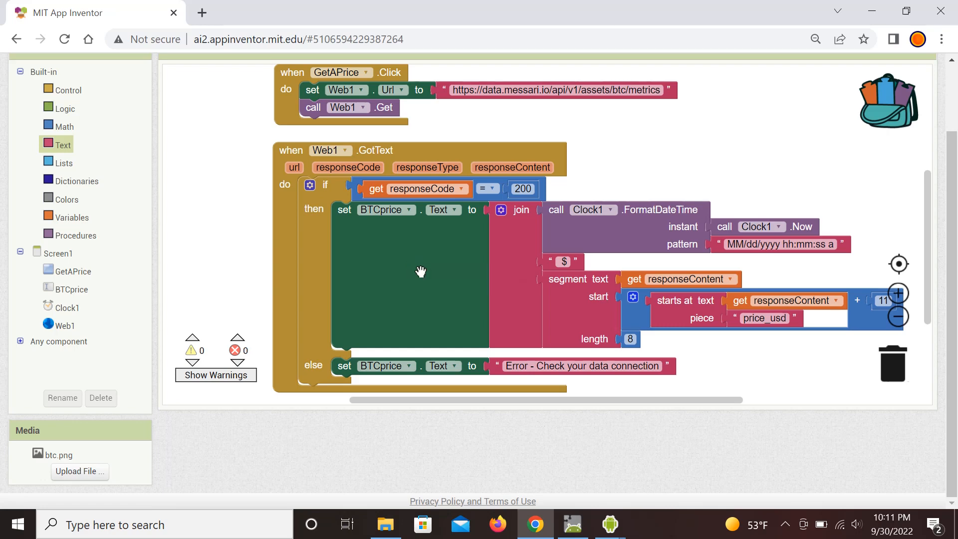
{"action": "mouse_move", "coordinate": [558, 328]}
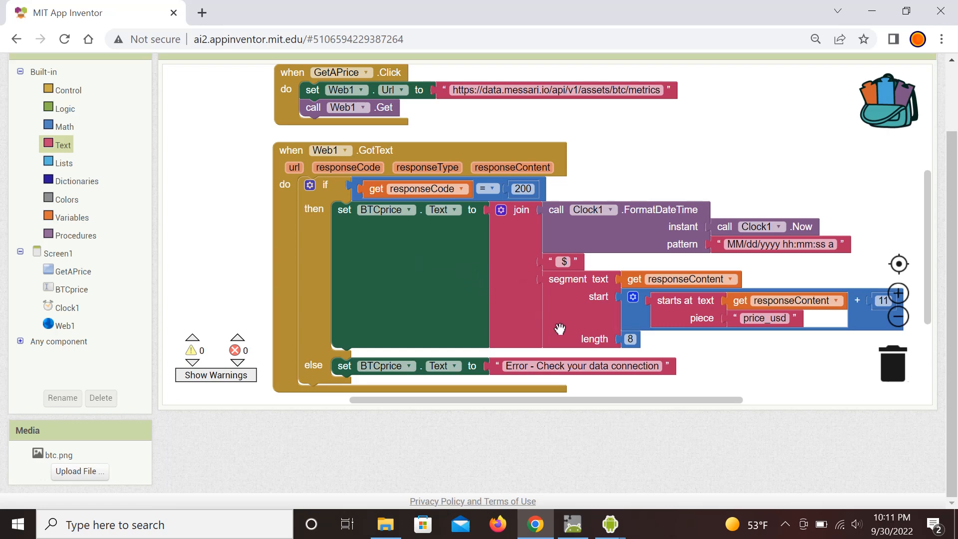
{"action": "mouse_move", "coordinate": [557, 307]}
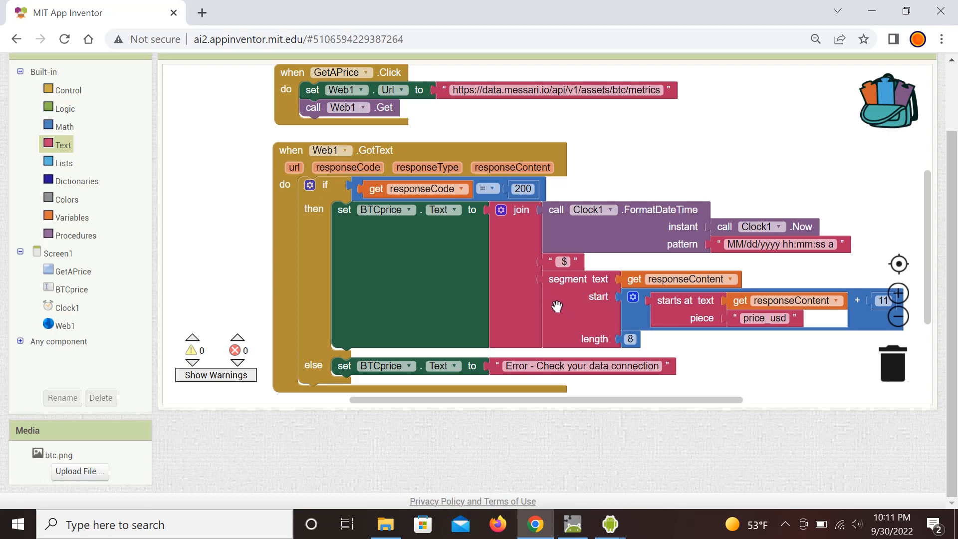
{"action": "mouse_move", "coordinate": [592, 237]}
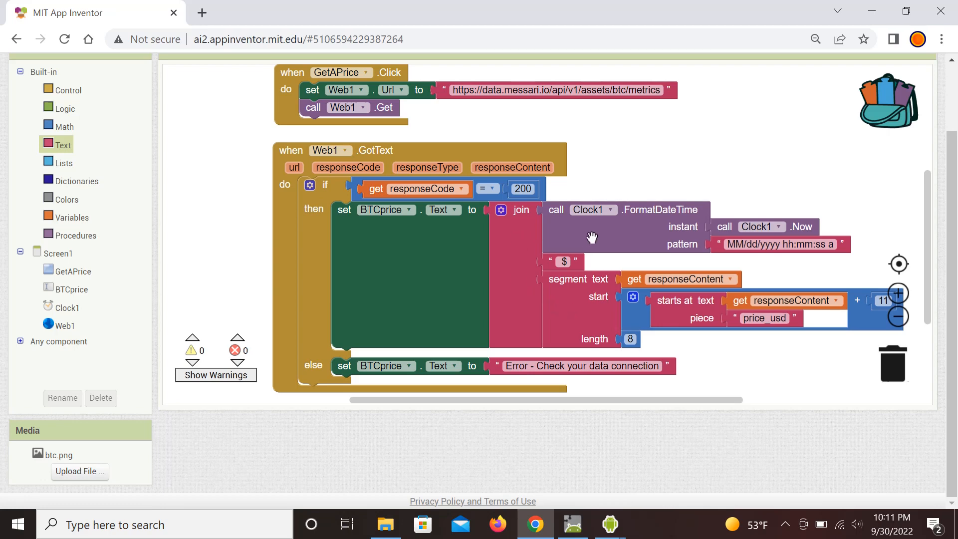
{"action": "mouse_move", "coordinate": [589, 221]}
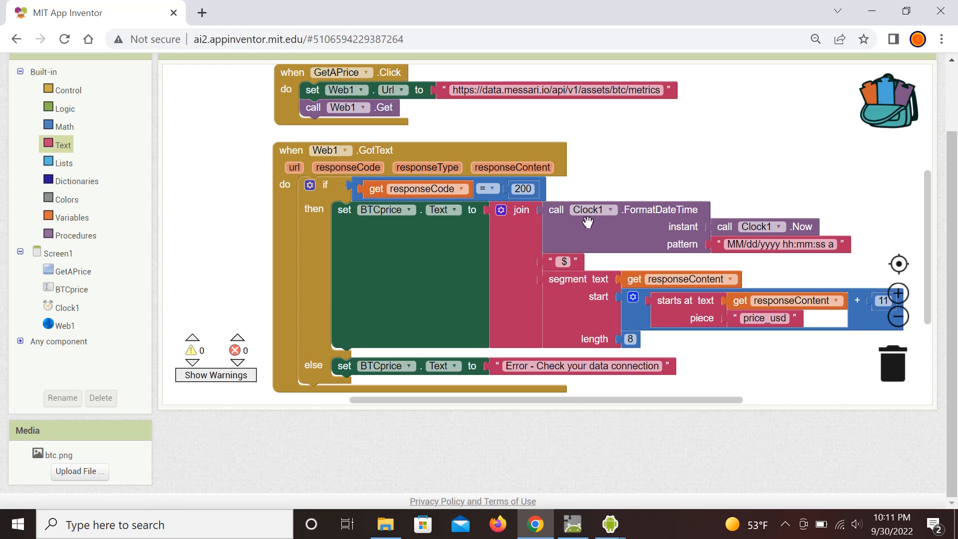
{"action": "mouse_move", "coordinate": [636, 239]}
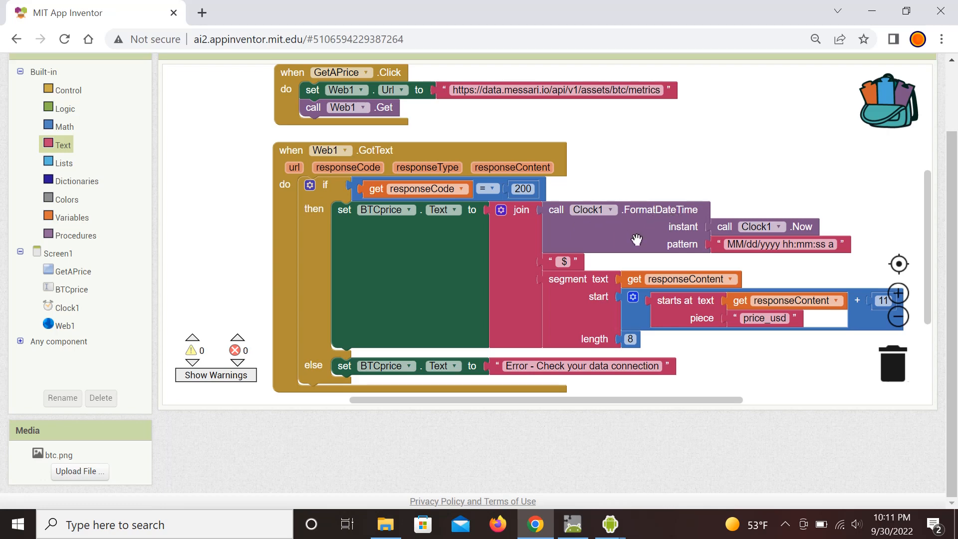
{"action": "mouse_move", "coordinate": [725, 253]}
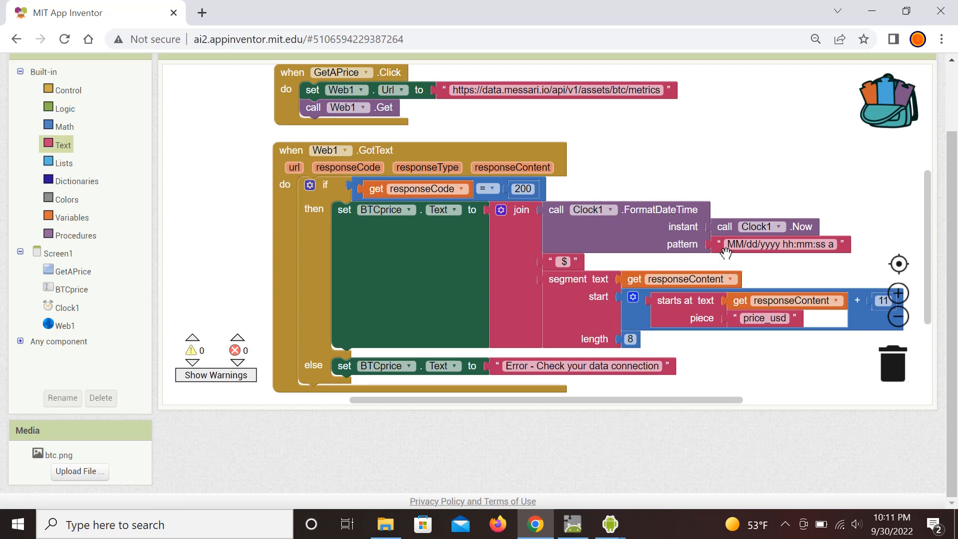
{"action": "mouse_move", "coordinate": [751, 260]}
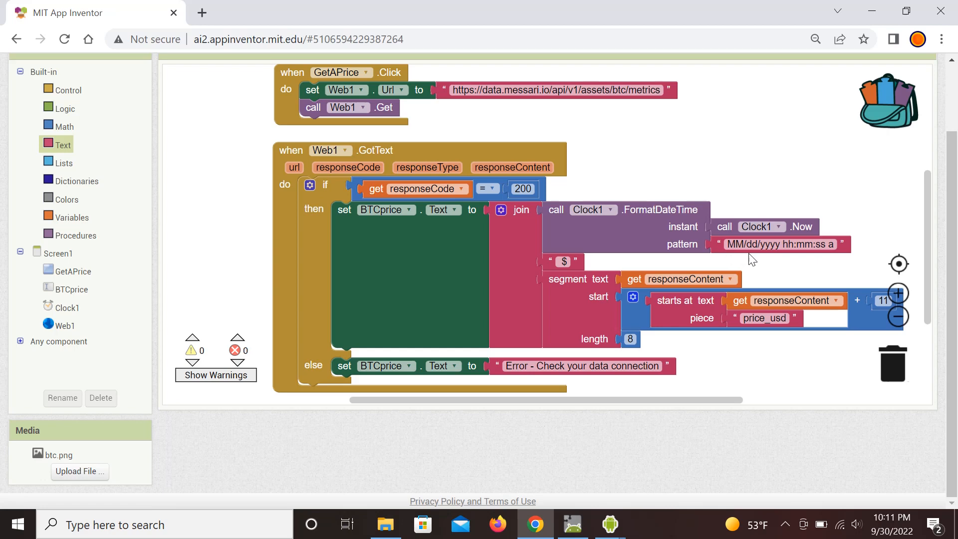
{"action": "mouse_move", "coordinate": [822, 261]}
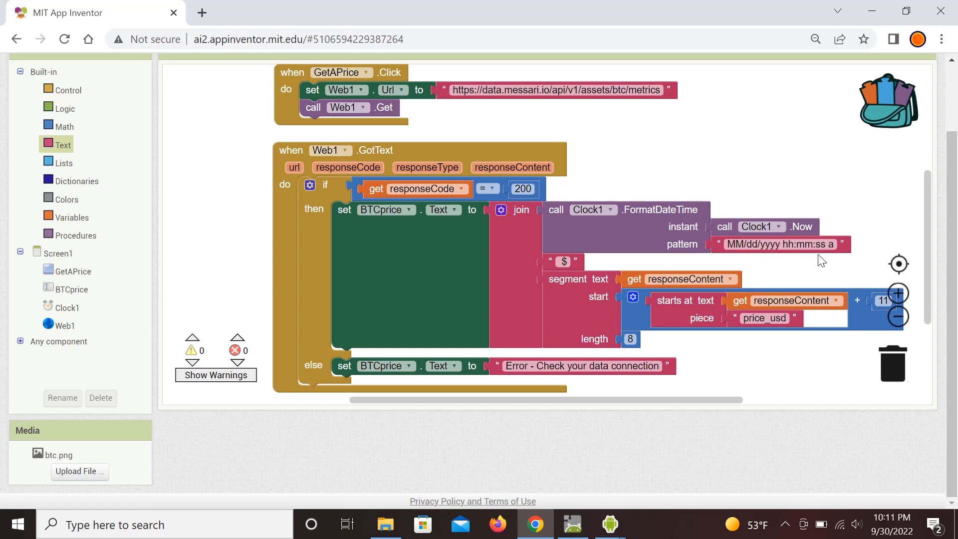
{"action": "mouse_move", "coordinate": [819, 261]}
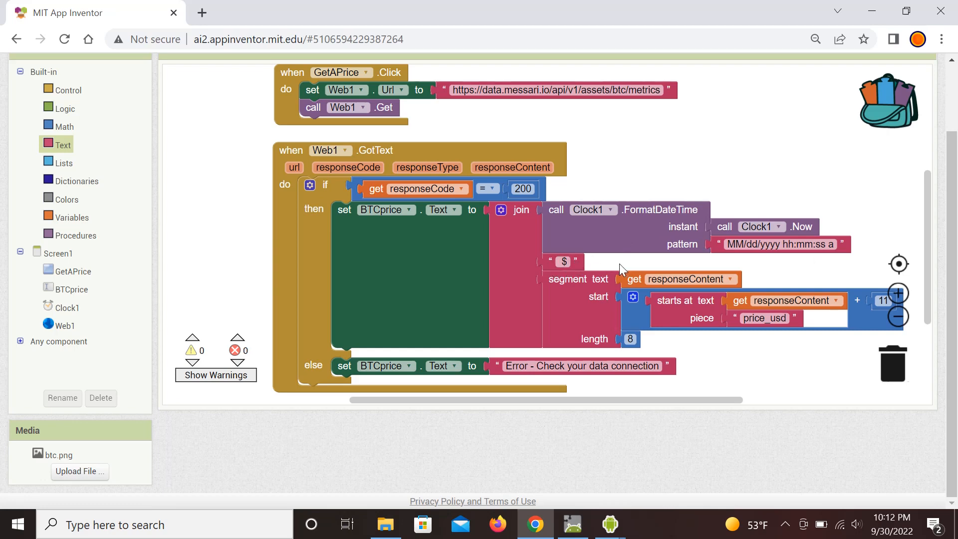
{"action": "mouse_move", "coordinate": [580, 296]}
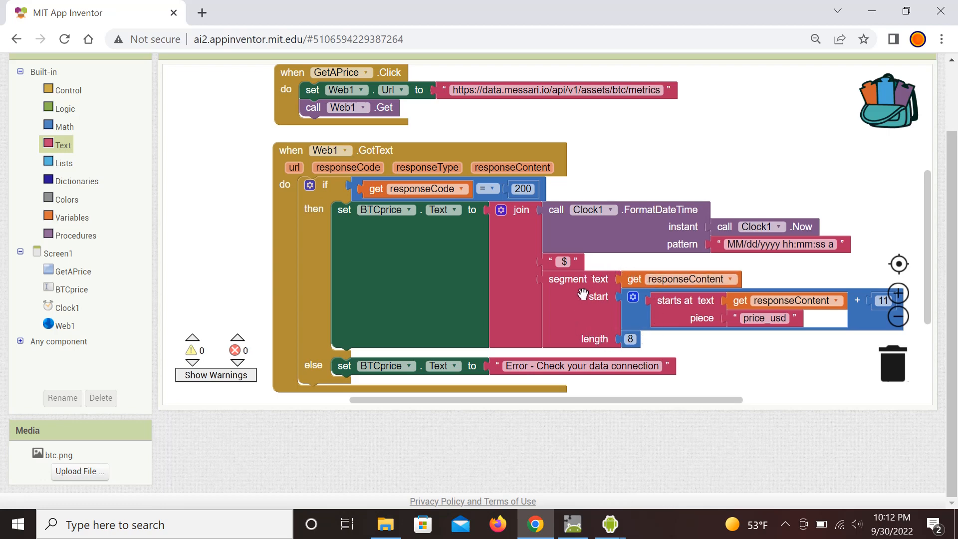
{"action": "mouse_move", "coordinate": [590, 307]}
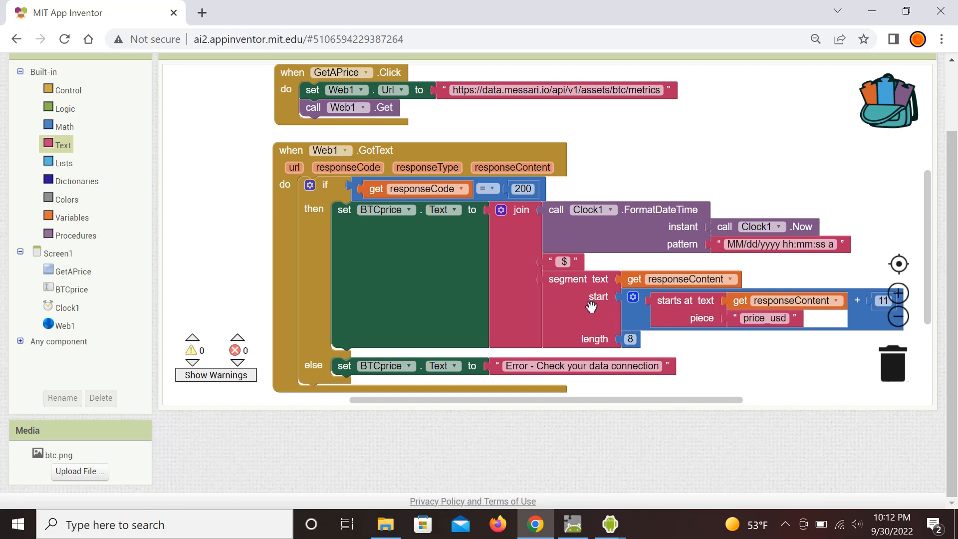
{"action": "mouse_move", "coordinate": [589, 307]}
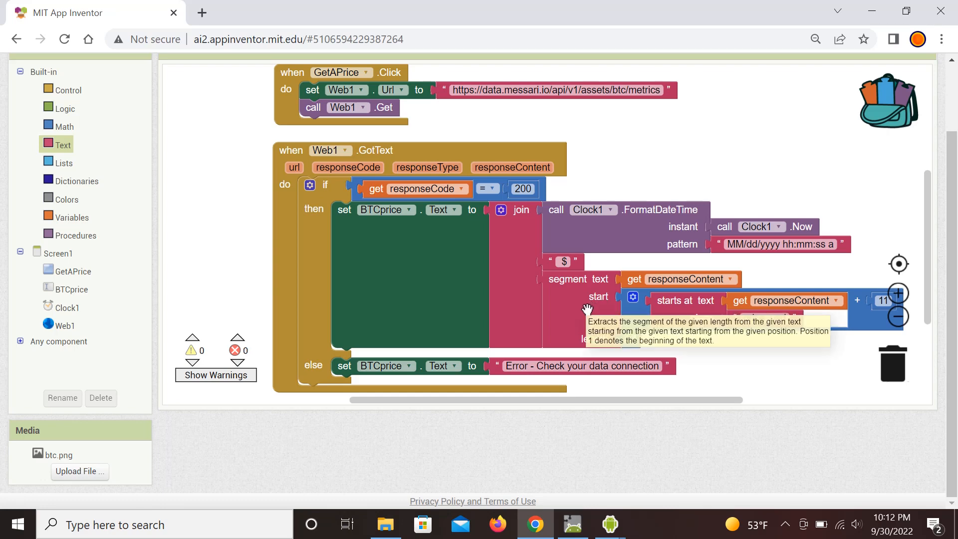
{"action": "mouse_move", "coordinate": [750, 179]}
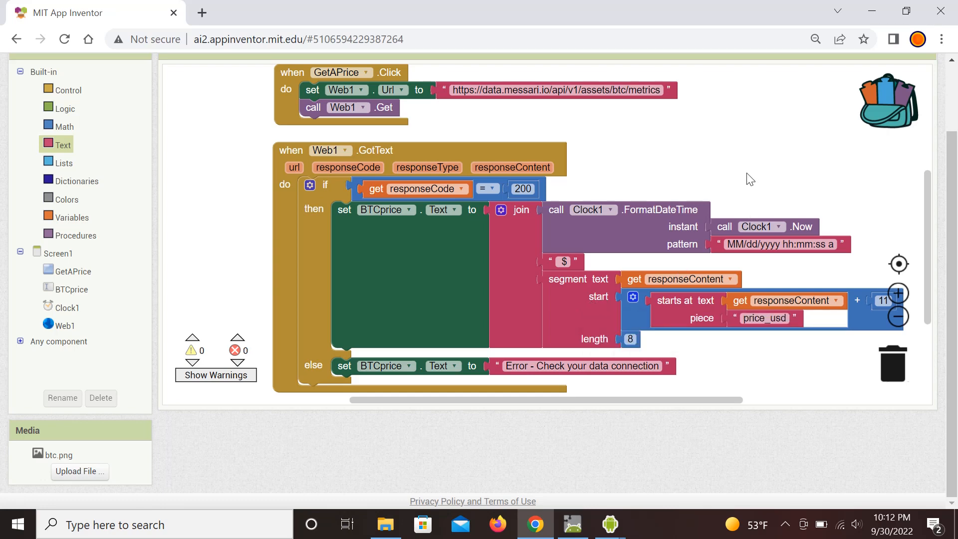
{"action": "mouse_move", "coordinate": [938, 221]}
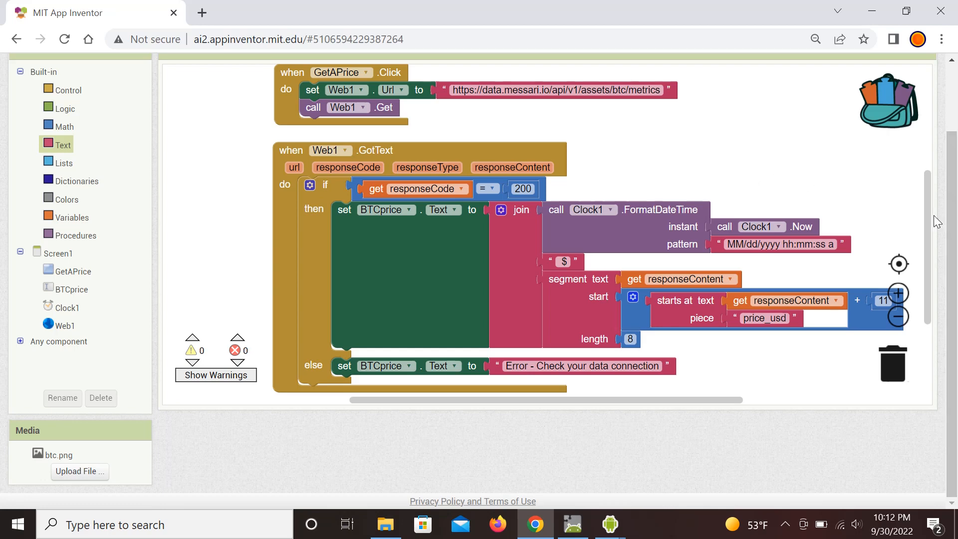
{"action": "scroll", "scroll_direction": "up", "scroll_amount": 3}
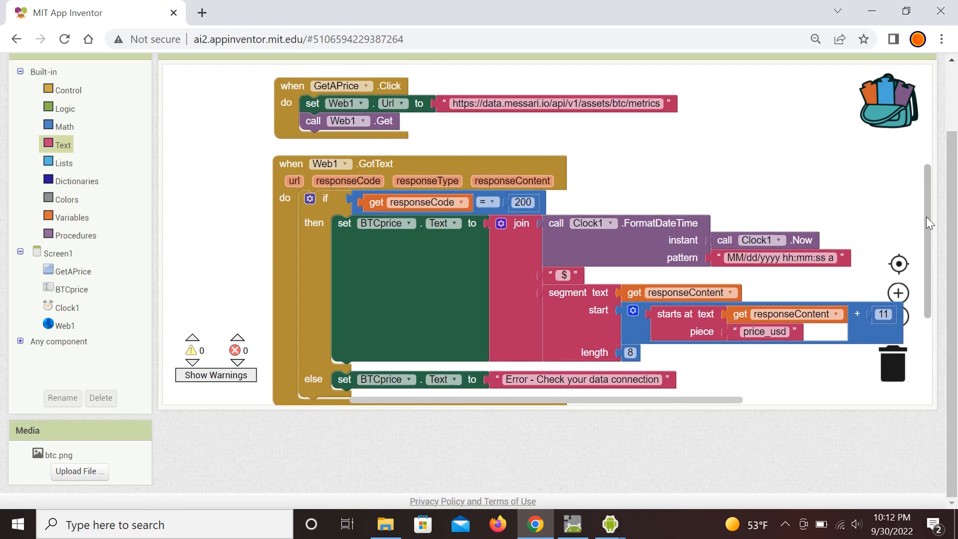
{"action": "scroll", "scroll_direction": "up", "scroll_amount": 3}
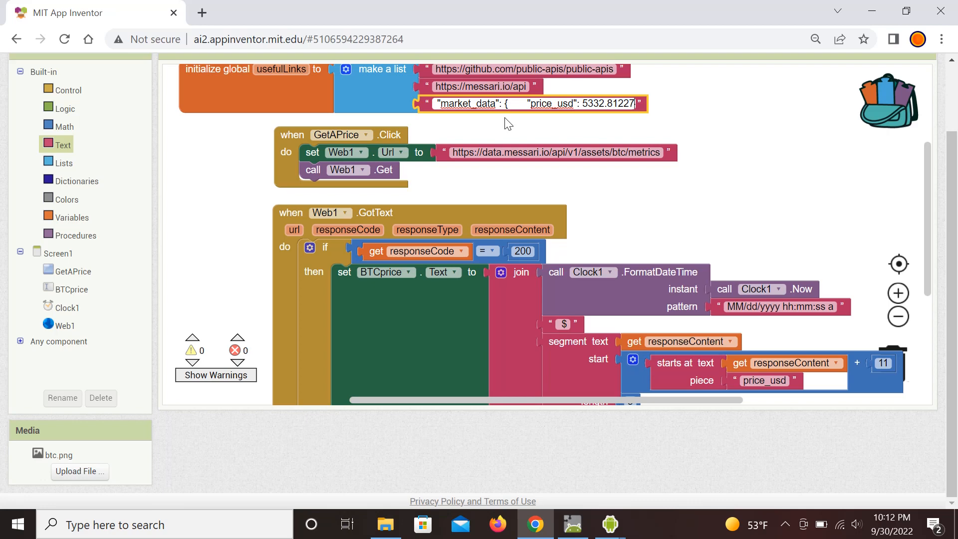
{"action": "mouse_move", "coordinate": [524, 113]}
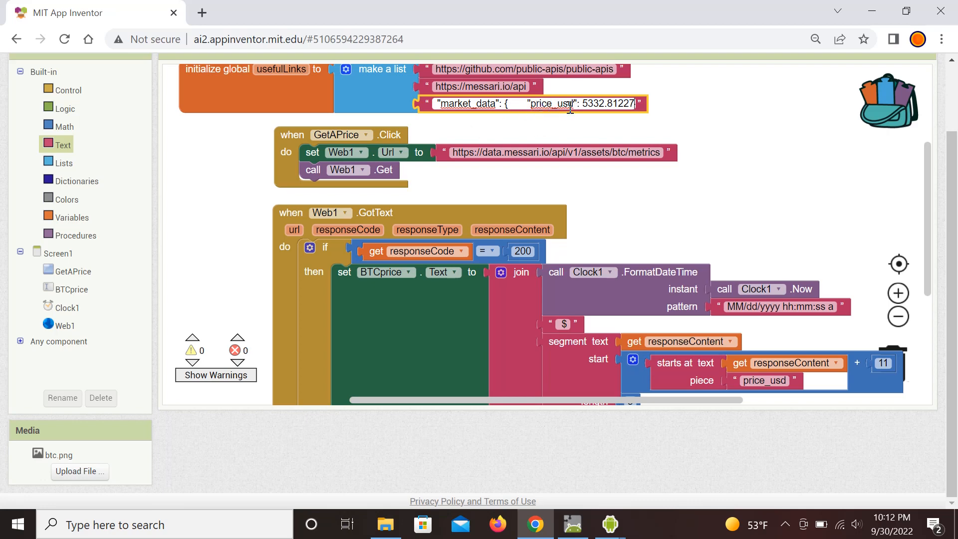
{"action": "mouse_move", "coordinate": [563, 120]}
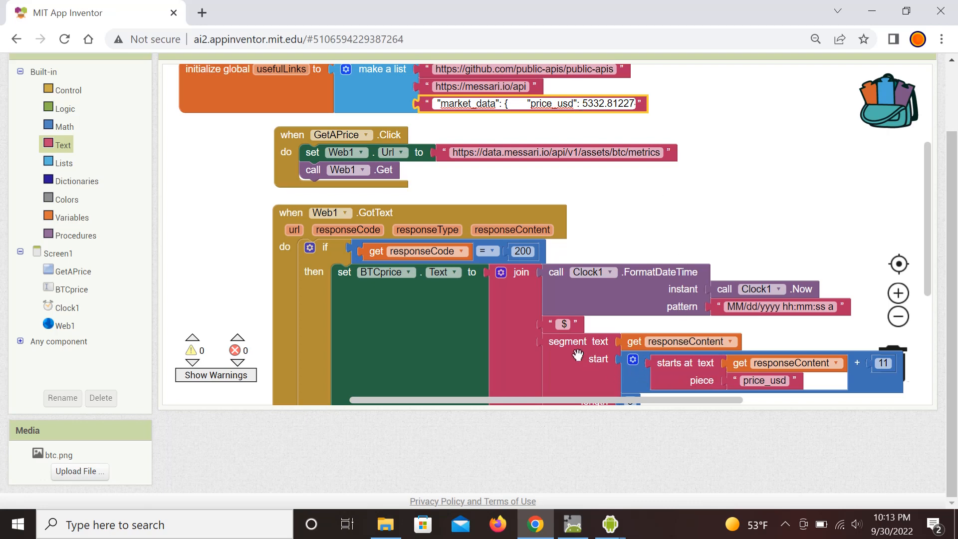
{"action": "mouse_move", "coordinate": [696, 372]}
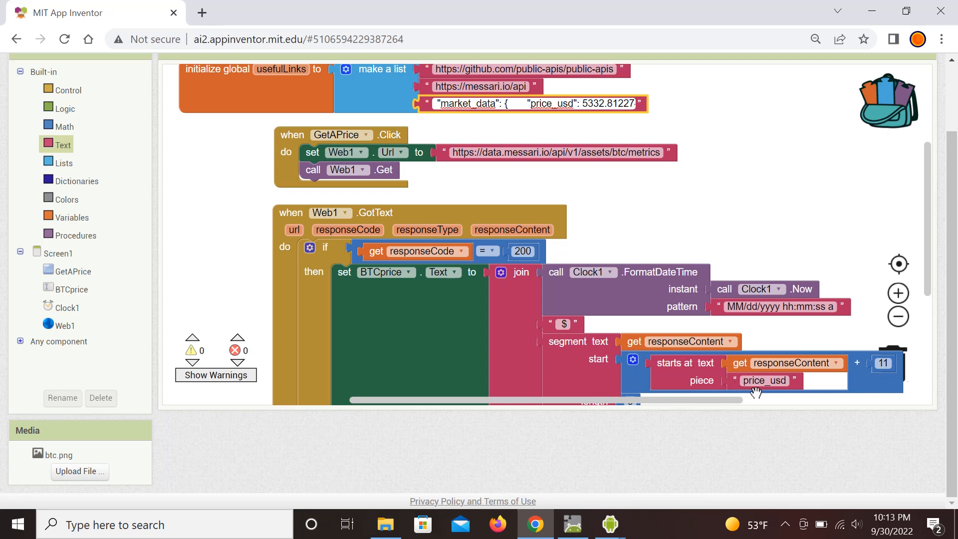
{"action": "mouse_move", "coordinate": [783, 392]}
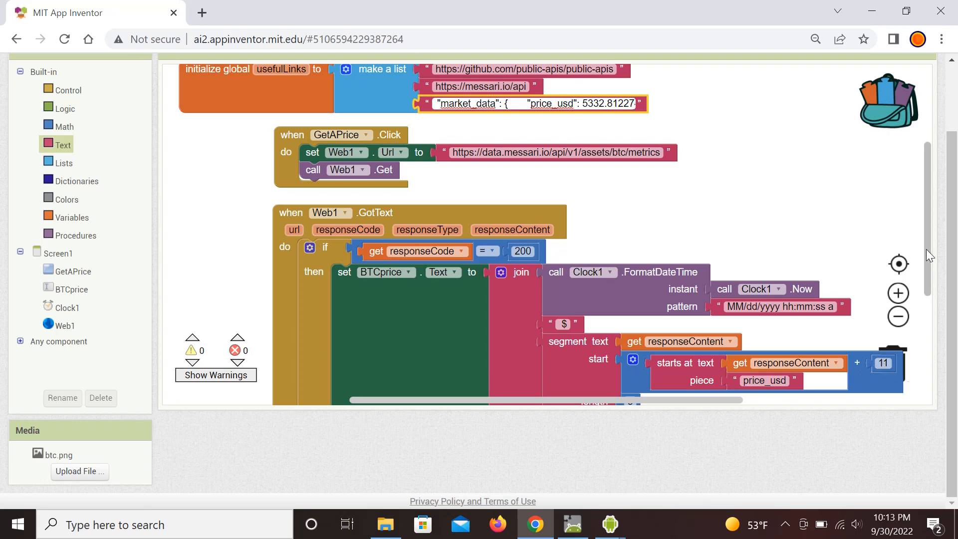
- Review the GotText handler extracting the 8-character price 11 characters past price_usd
{"action": "scroll", "scroll_direction": "down", "scroll_amount": 3}
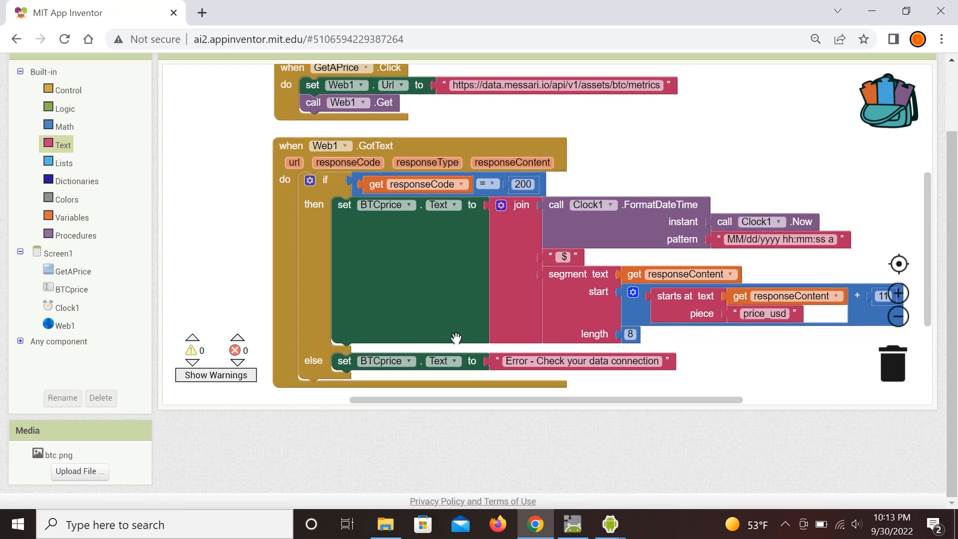
{"action": "mouse_move", "coordinate": [448, 197]}
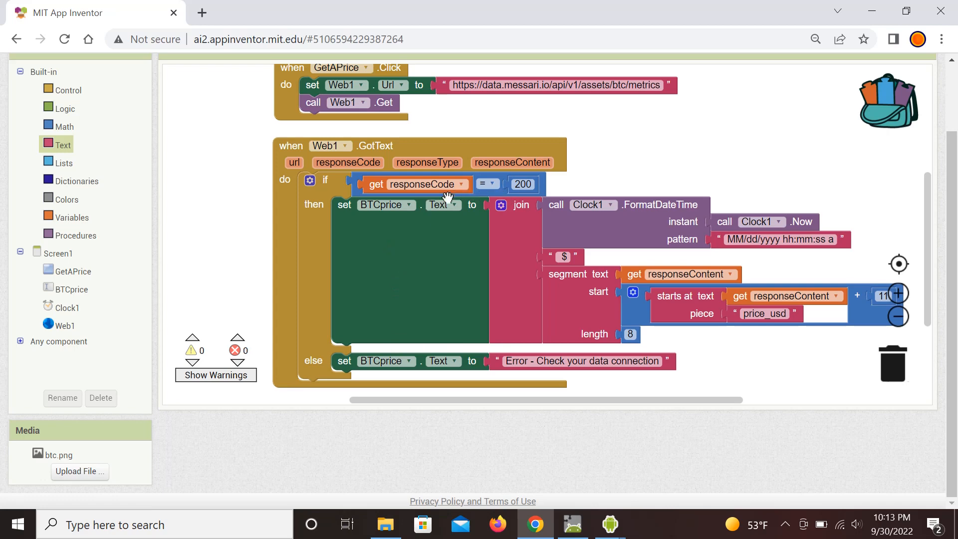
{"action": "mouse_move", "coordinate": [424, 294]}
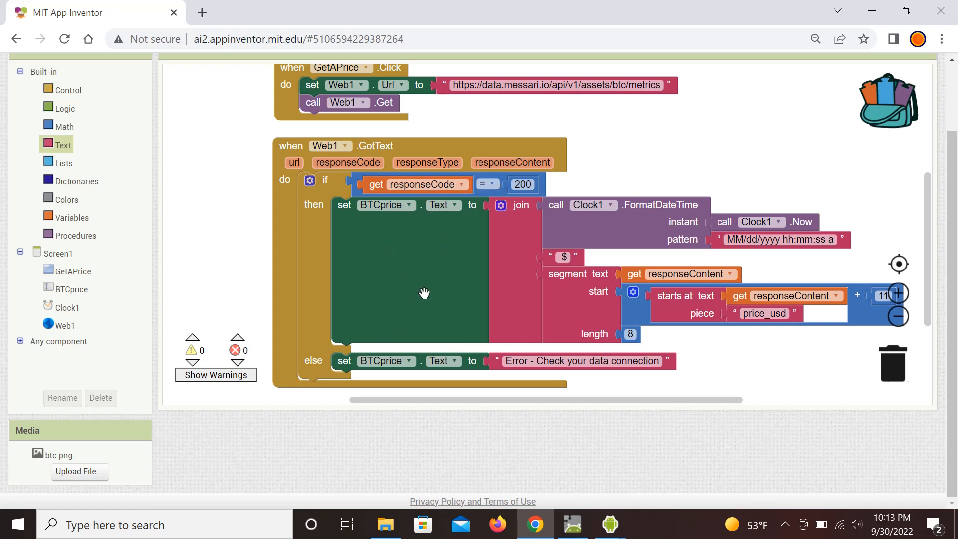
{"action": "mouse_move", "coordinate": [317, 362]}
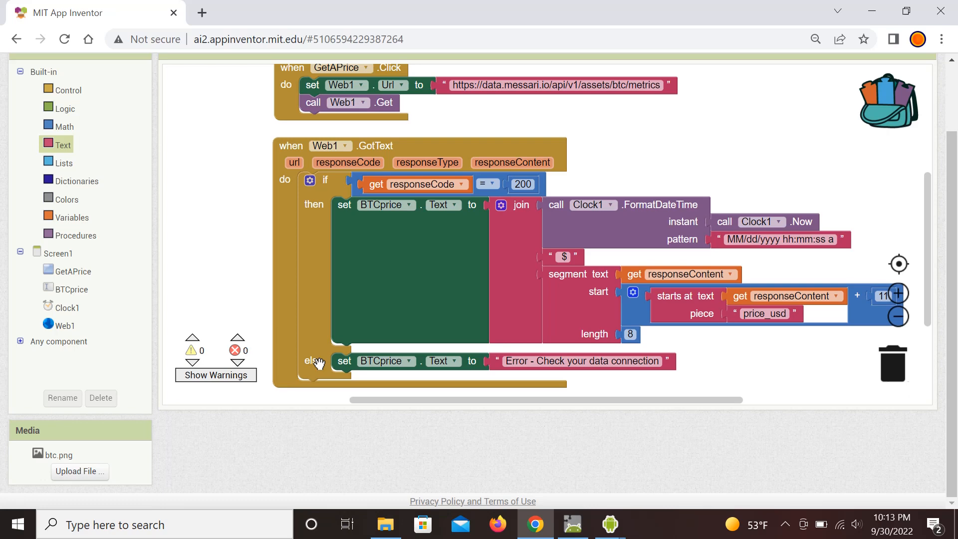
{"action": "mouse_move", "coordinate": [540, 368]}
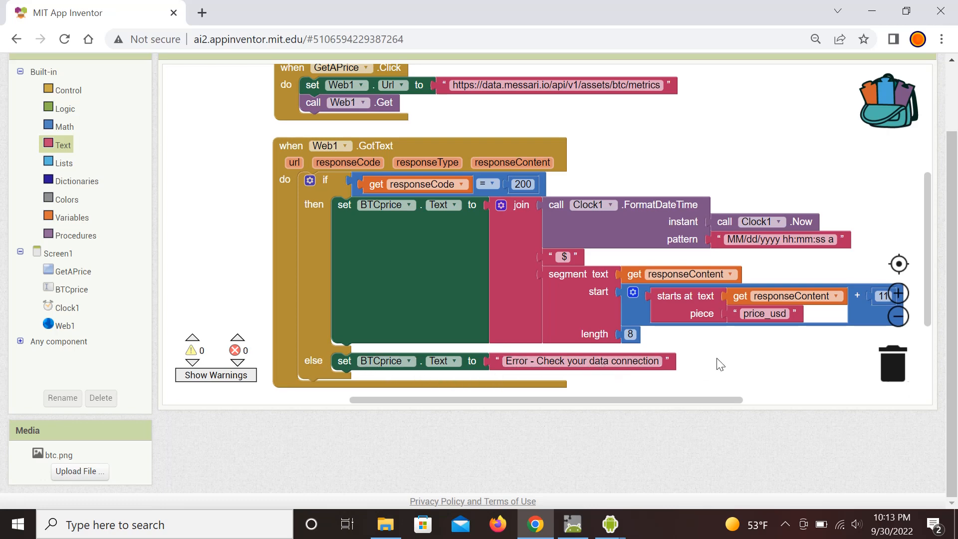
{"action": "mouse_move", "coordinate": [778, 341]}
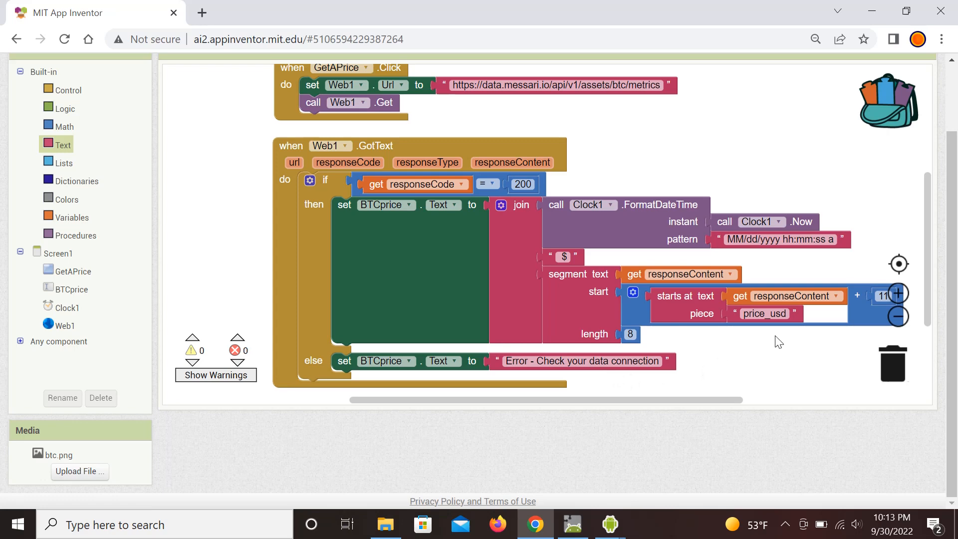
{"action": "mouse_move", "coordinate": [854, 44]}
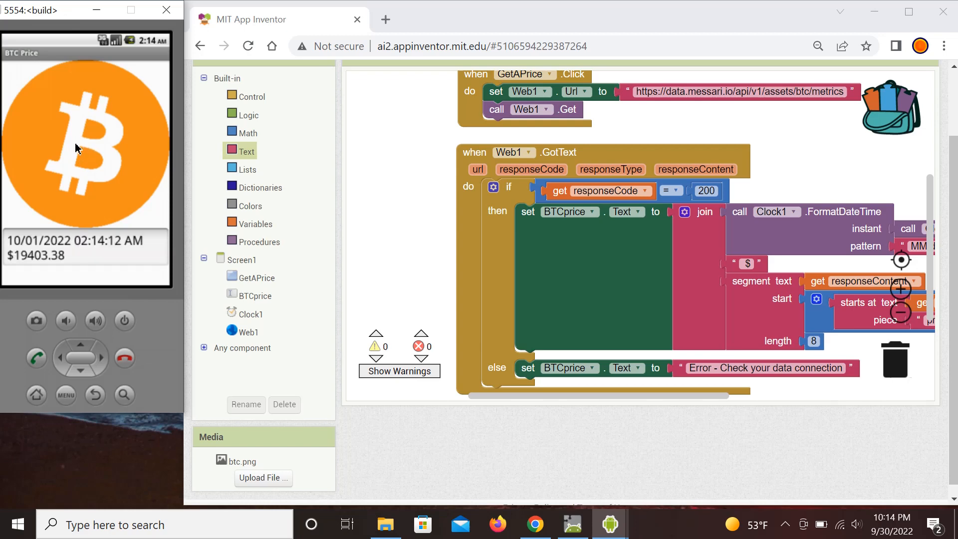
{"action": "mouse_move", "coordinate": [83, 164]}
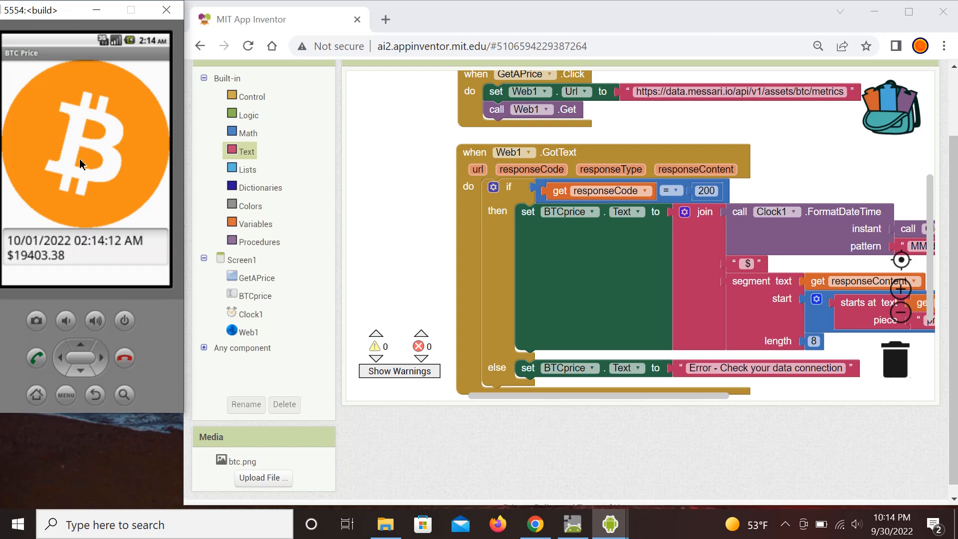
{"action": "mouse_move", "coordinate": [98, 250]}
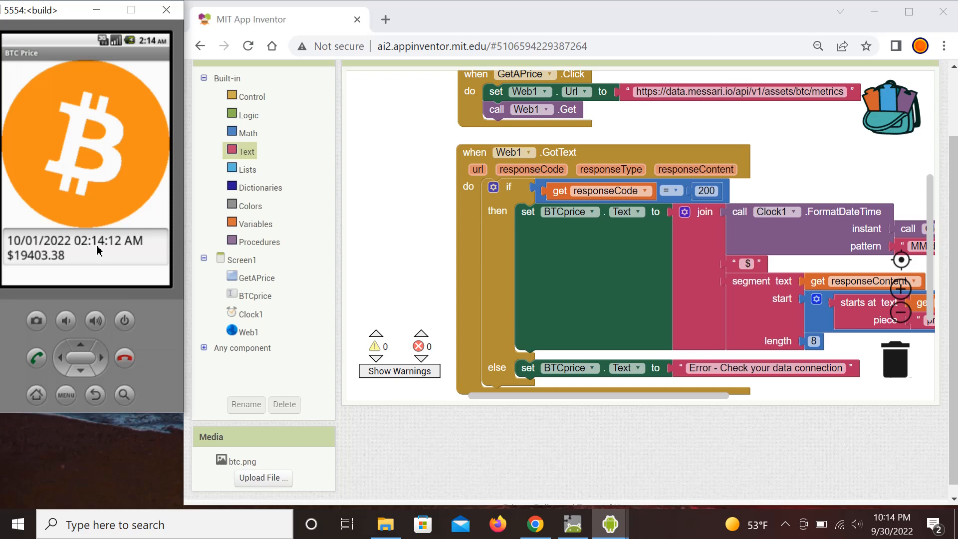
{"action": "mouse_move", "coordinate": [17, 268]}
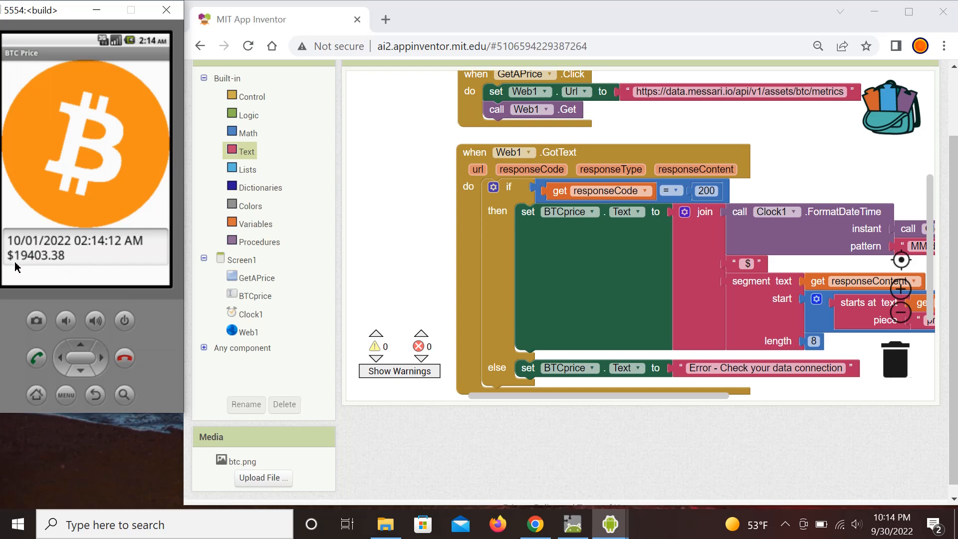
{"action": "mouse_move", "coordinate": [55, 267]}
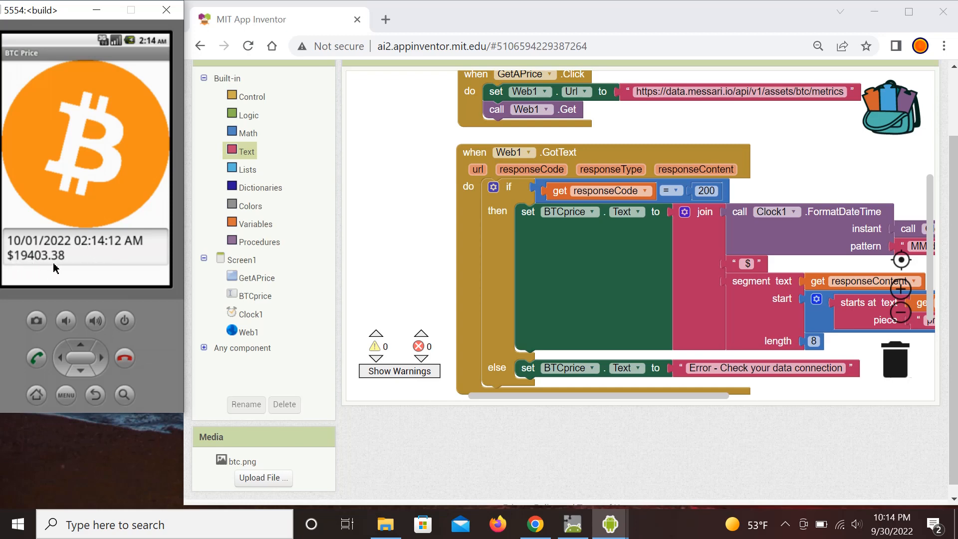
{"action": "mouse_move", "coordinate": [60, 246]}
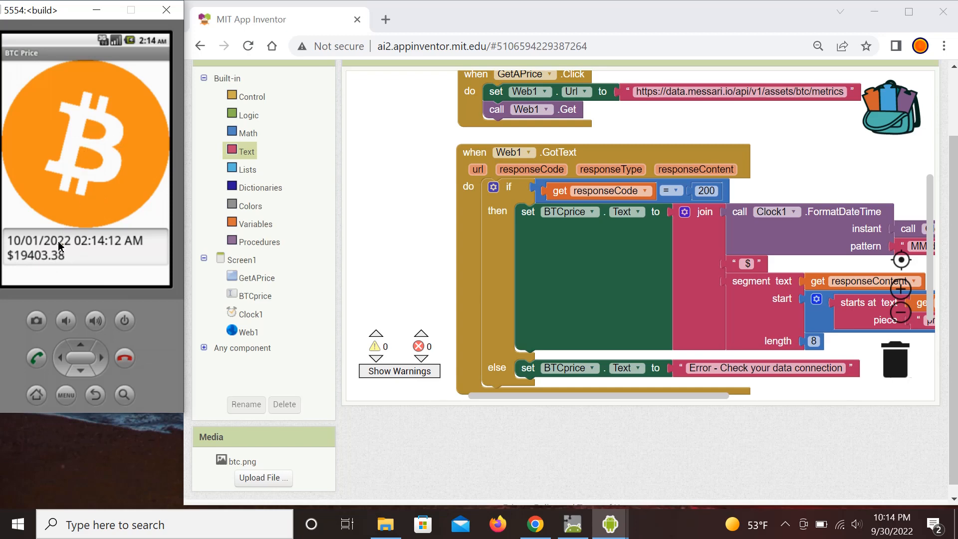
{"action": "mouse_move", "coordinate": [82, 153]}
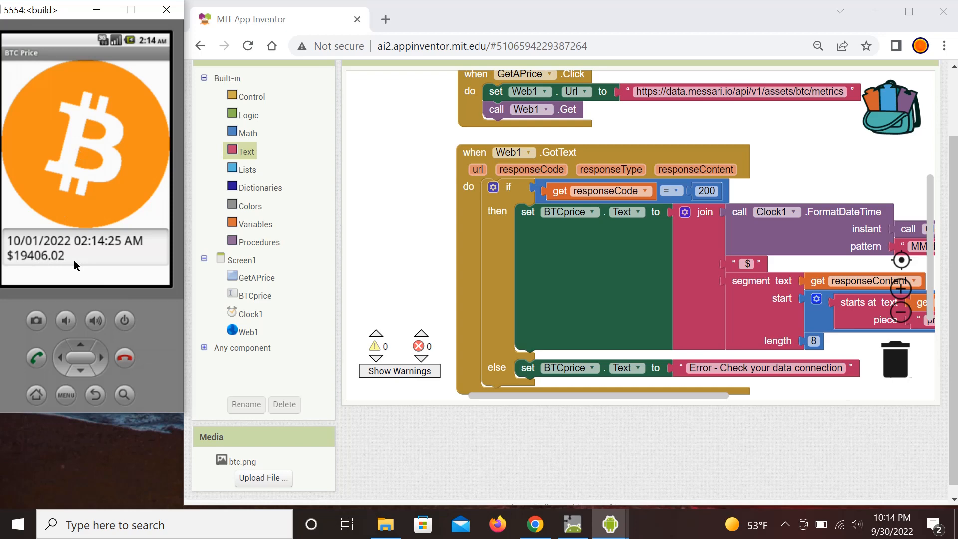
{"action": "mouse_move", "coordinate": [569, 246]}
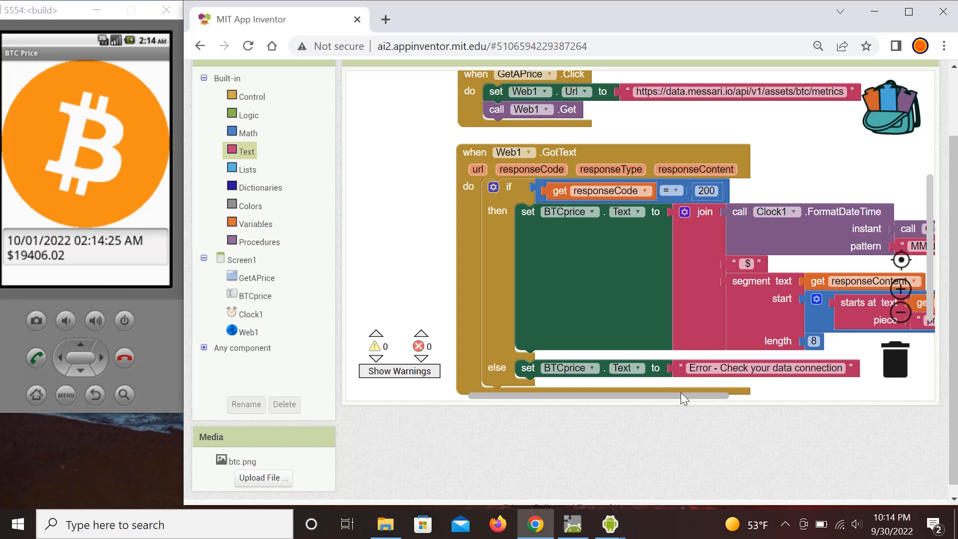
{"action": "mouse_move", "coordinate": [674, 402]}
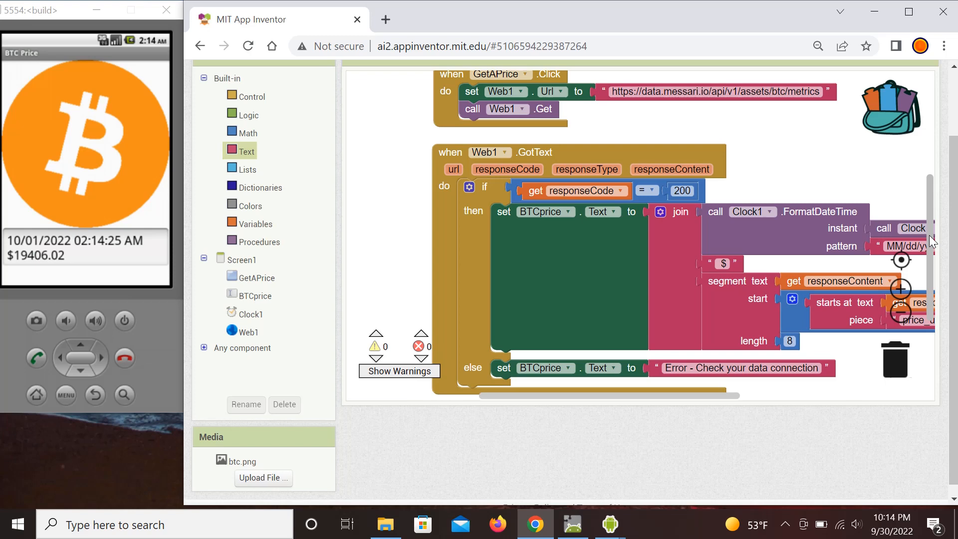
{"action": "scroll", "scroll_direction": "up", "scroll_amount": 3}
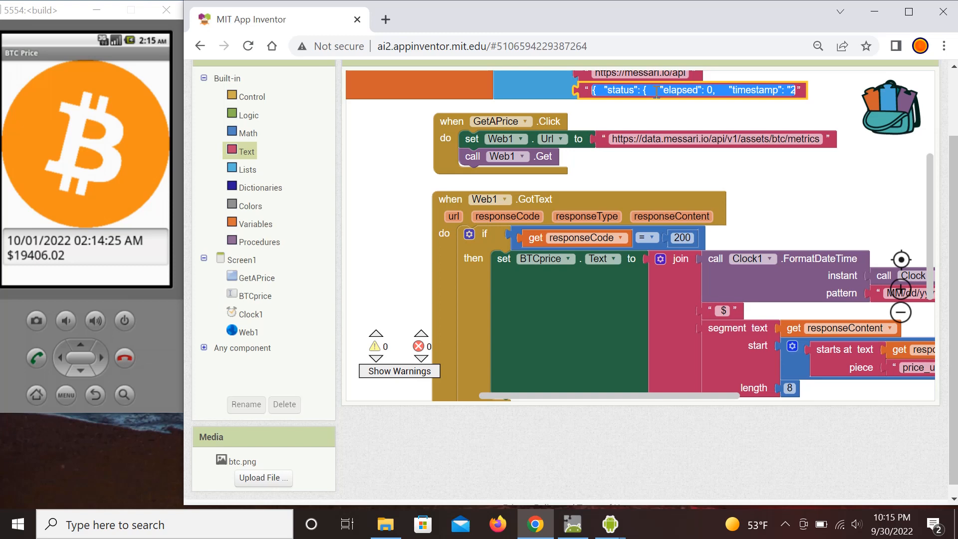
{"action": "mouse_move", "coordinate": [661, 89]}
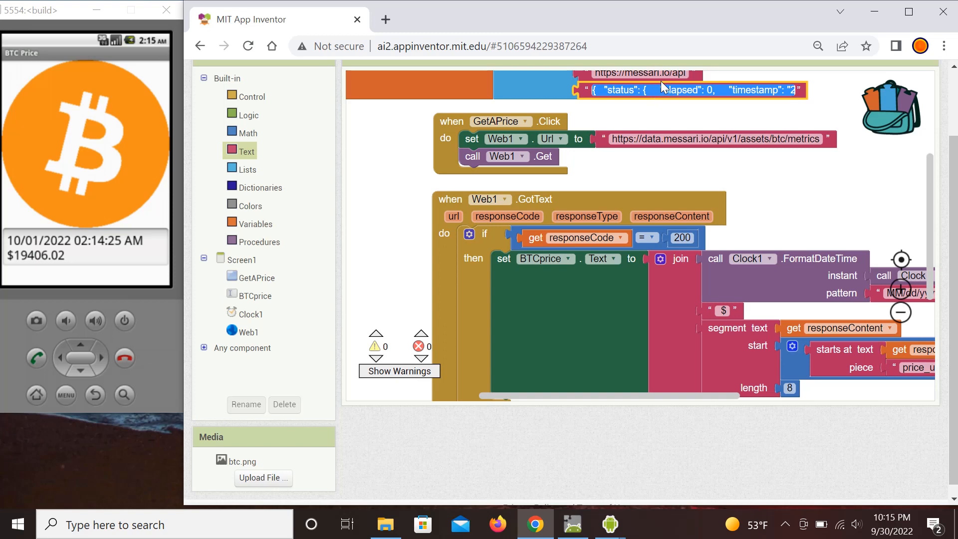
{"action": "mouse_move", "coordinate": [947, 158]}
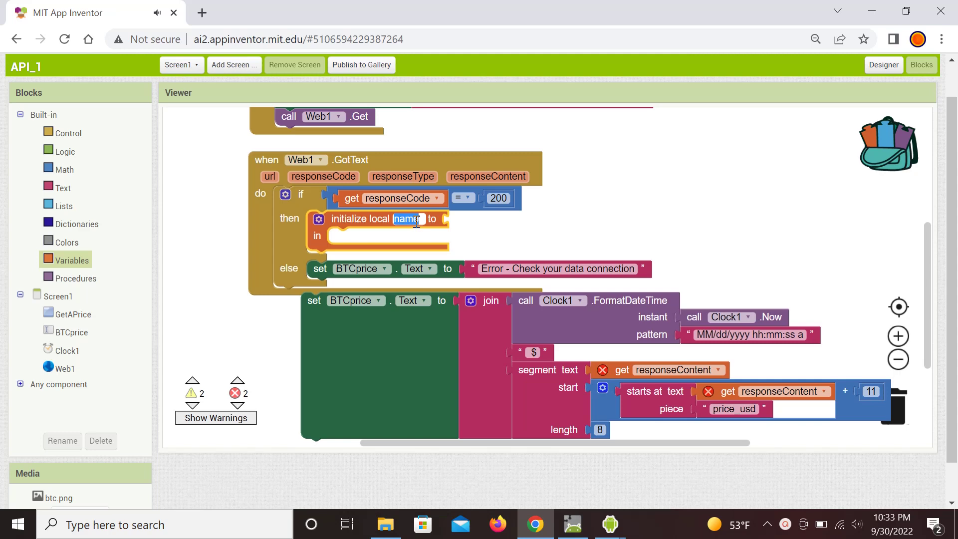
- Name the local variable AllText and read data/market_data/price_usd from its dictionary
{"action": "type", "text": "AllText"}
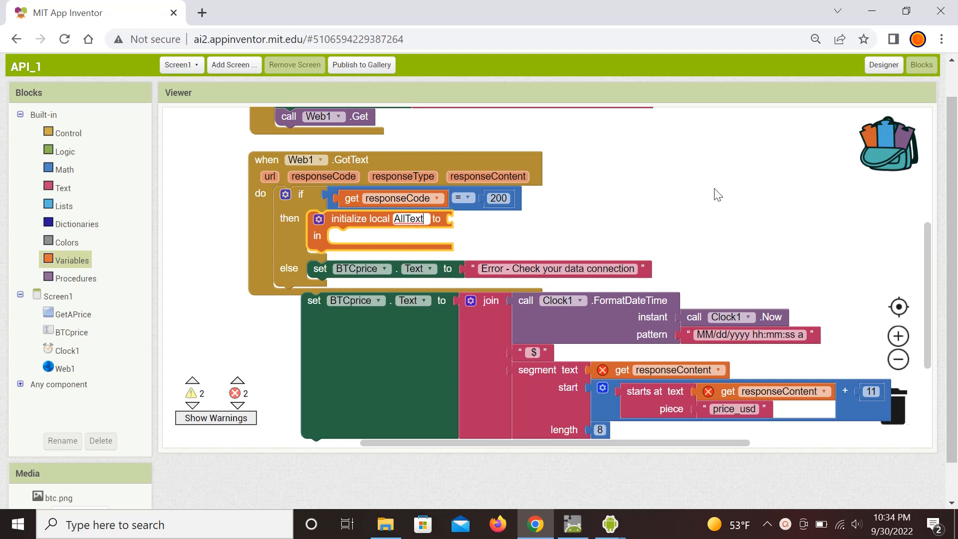
{"action": "left_click", "coordinate": [66, 368]}
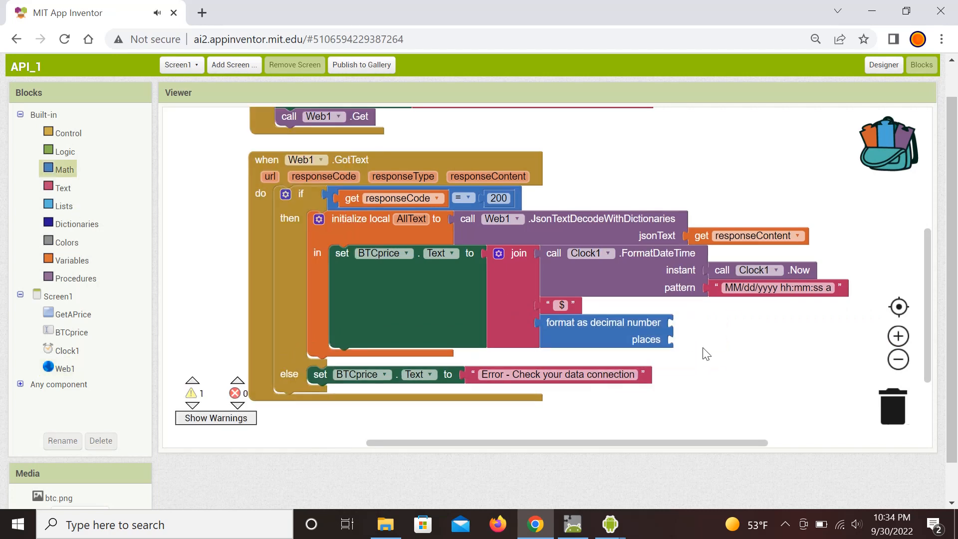
{"action": "left_click", "coordinate": [76, 223]}
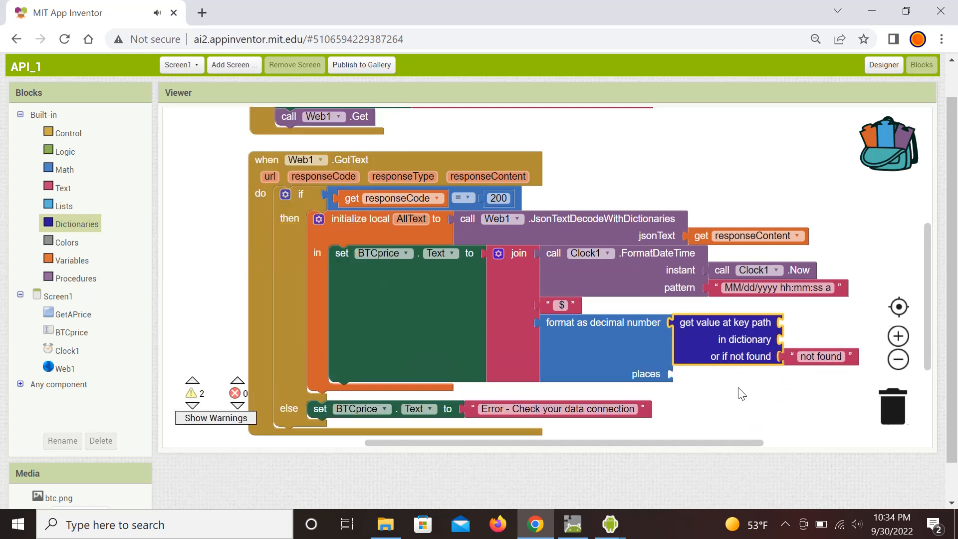
{"action": "left_click", "coordinate": [63, 206]}
{"action": "type", "text": "price_usd"}
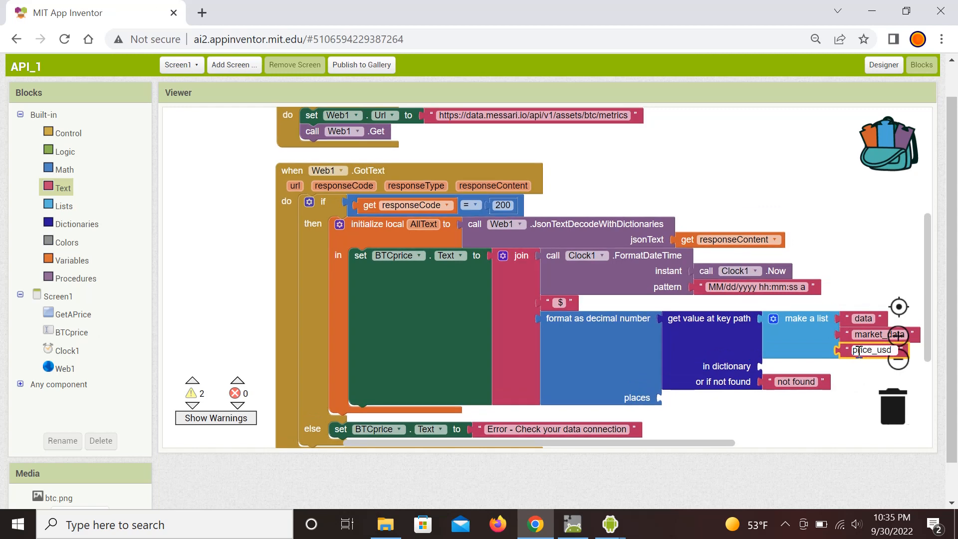
{"action": "mouse_move", "coordinate": [423, 224]}
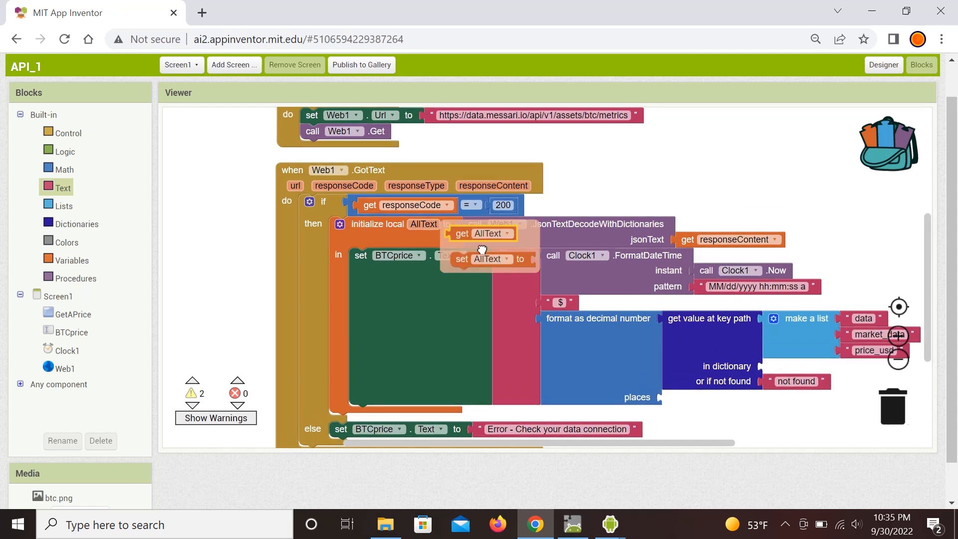
{"action": "left_click", "coordinate": [64, 170]}
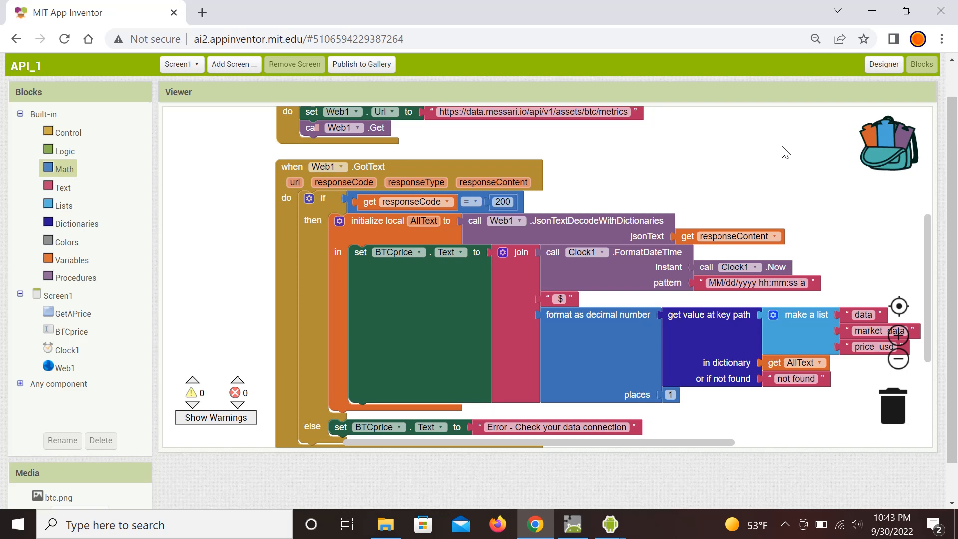
{"action": "mouse_move", "coordinate": [750, 171]}
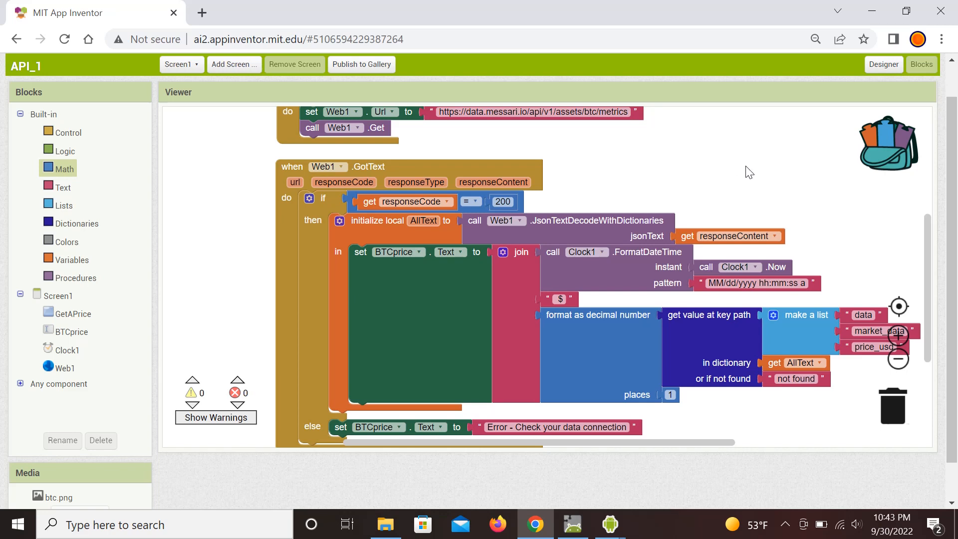
{"action": "mouse_move", "coordinate": [742, 202]}
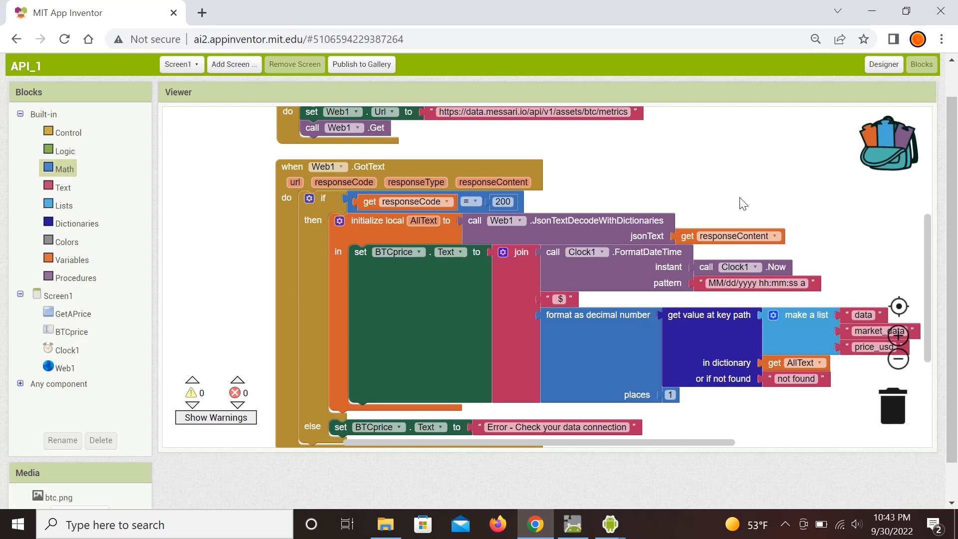
{"action": "mouse_move", "coordinate": [755, 221]}
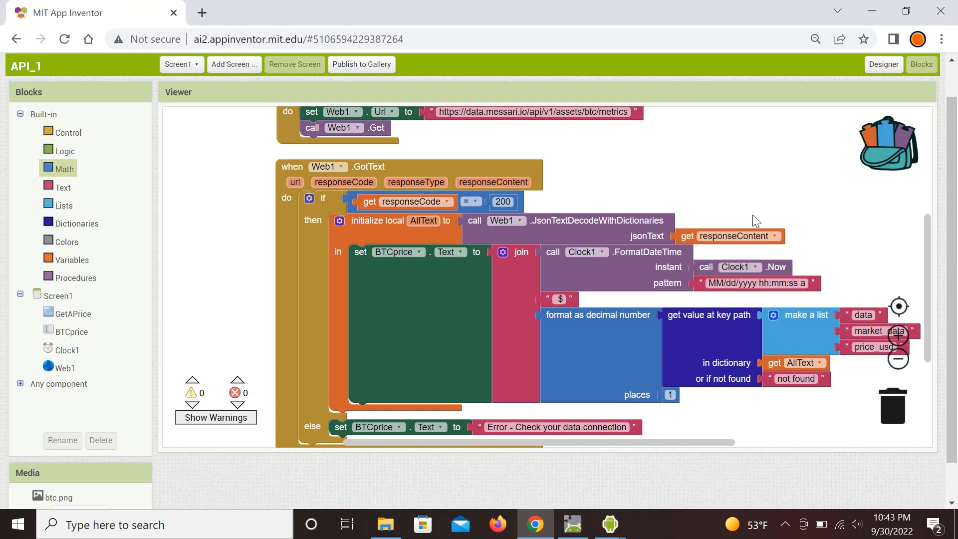
{"action": "mouse_move", "coordinate": [818, 213]}
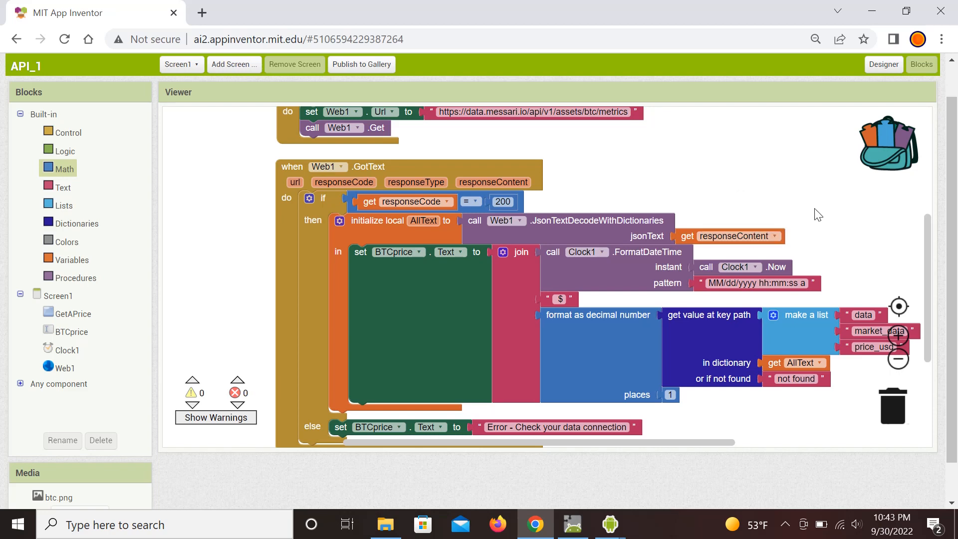
{"action": "mouse_move", "coordinate": [866, 256]}
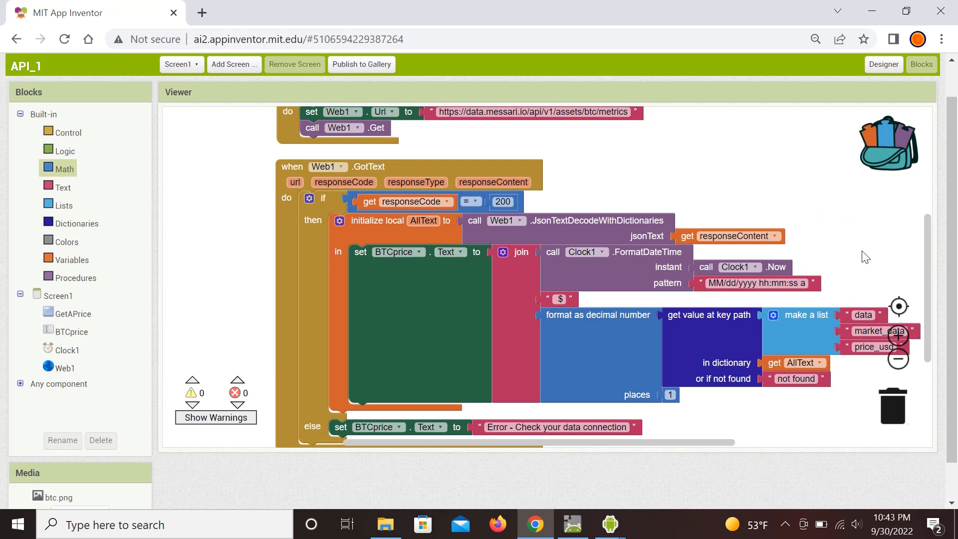
{"action": "mouse_move", "coordinate": [870, 320]}
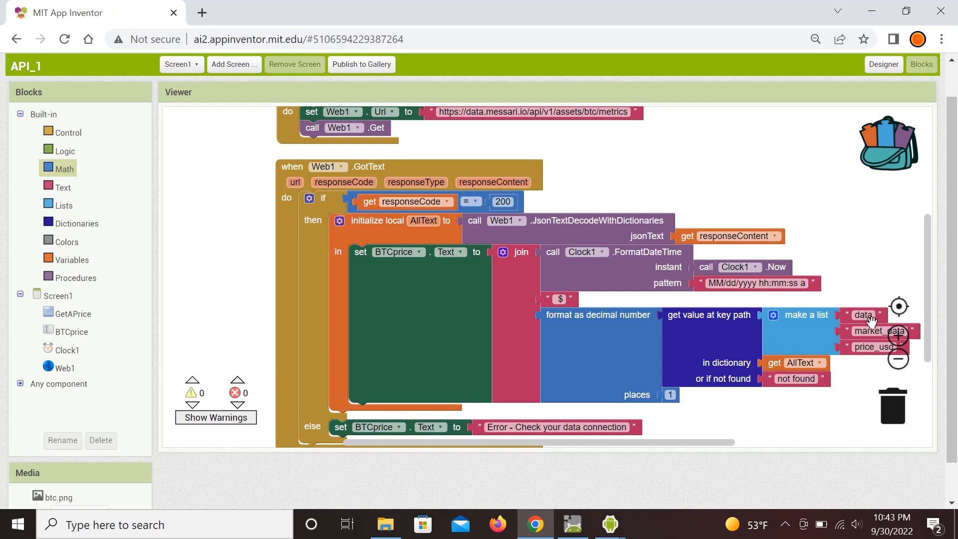
{"action": "mouse_move", "coordinate": [873, 341]}
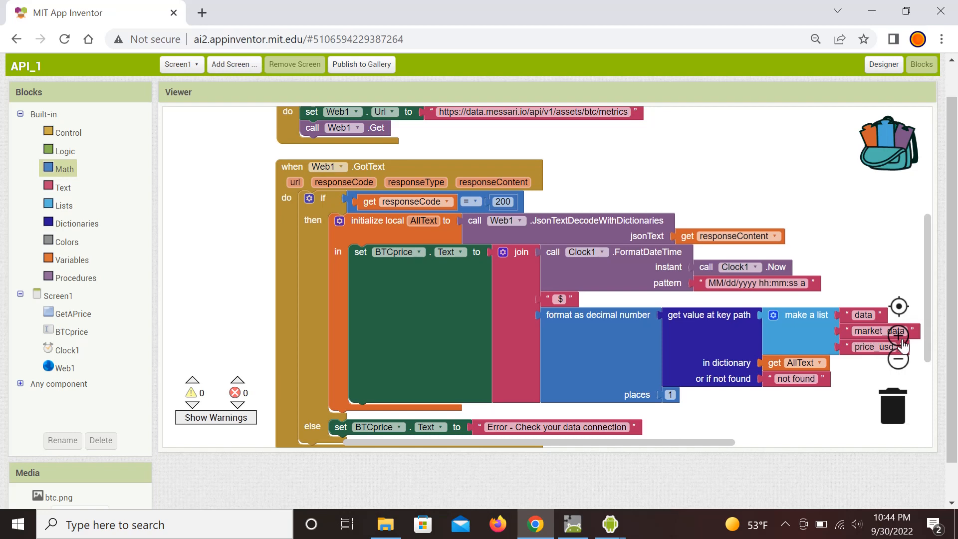
{"action": "mouse_move", "coordinate": [866, 366]}
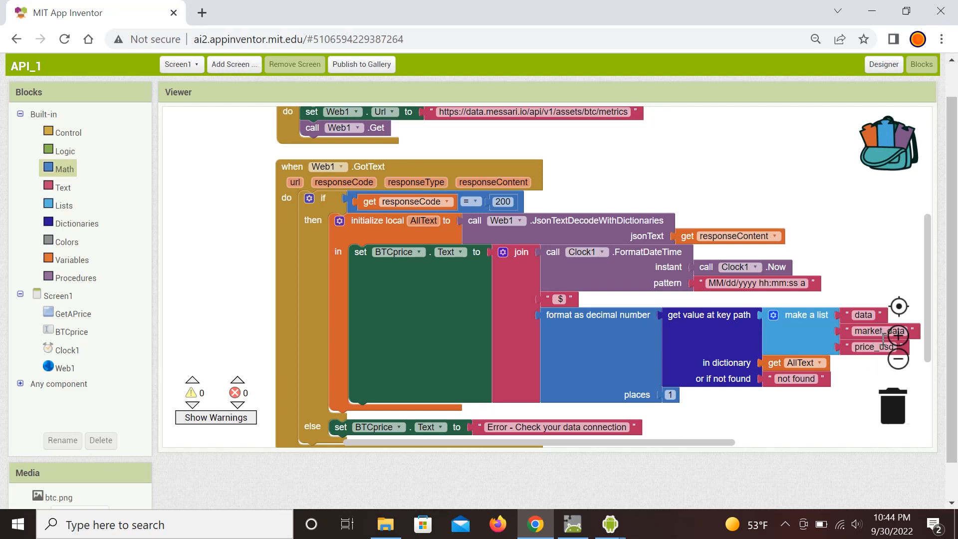
{"action": "mouse_move", "coordinate": [863, 383]}
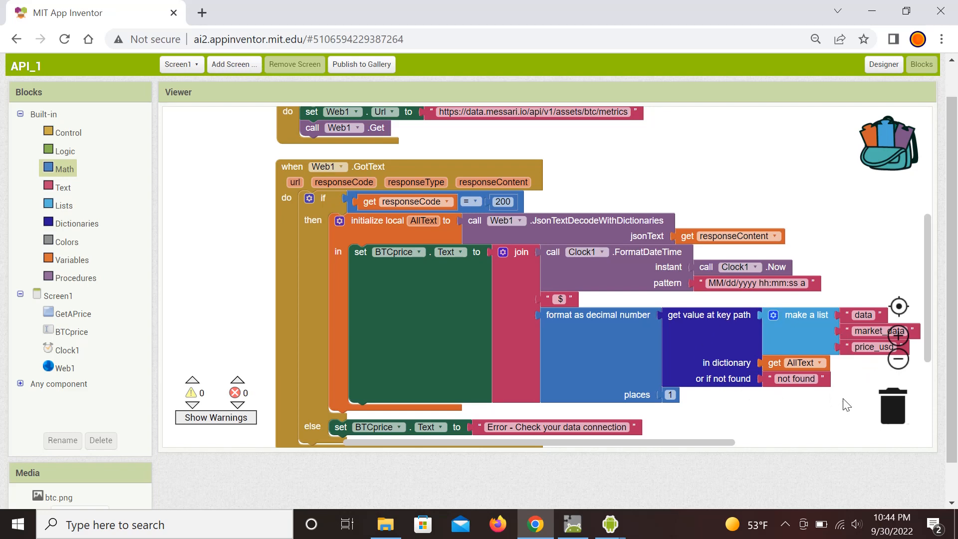
{"action": "mouse_move", "coordinate": [850, 241]}
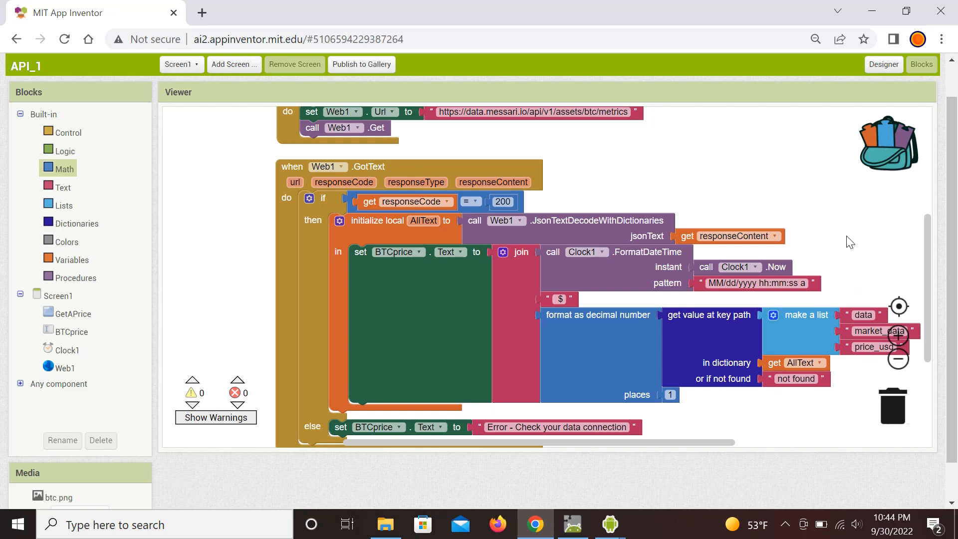
{"action": "mouse_move", "coordinate": [608, 167]}
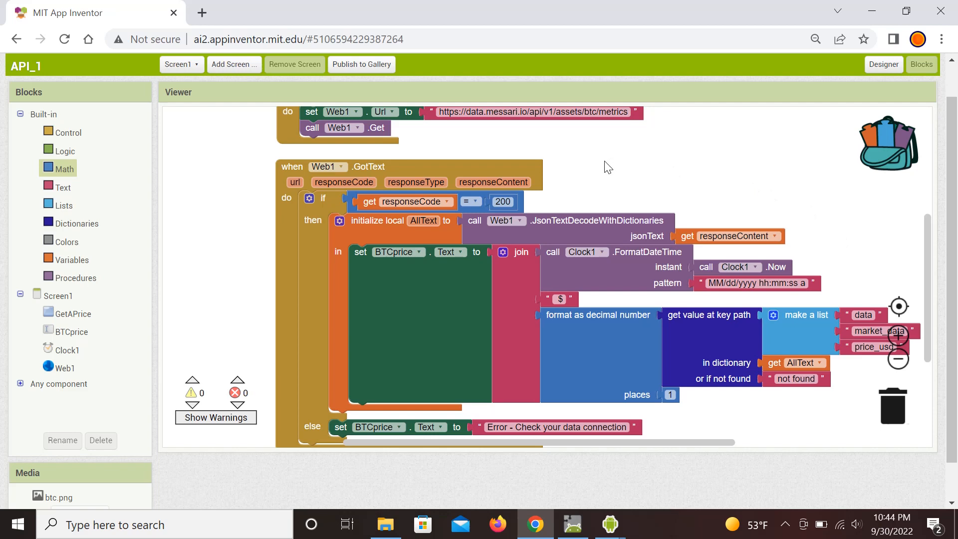
{"action": "mouse_move", "coordinate": [582, 196]}
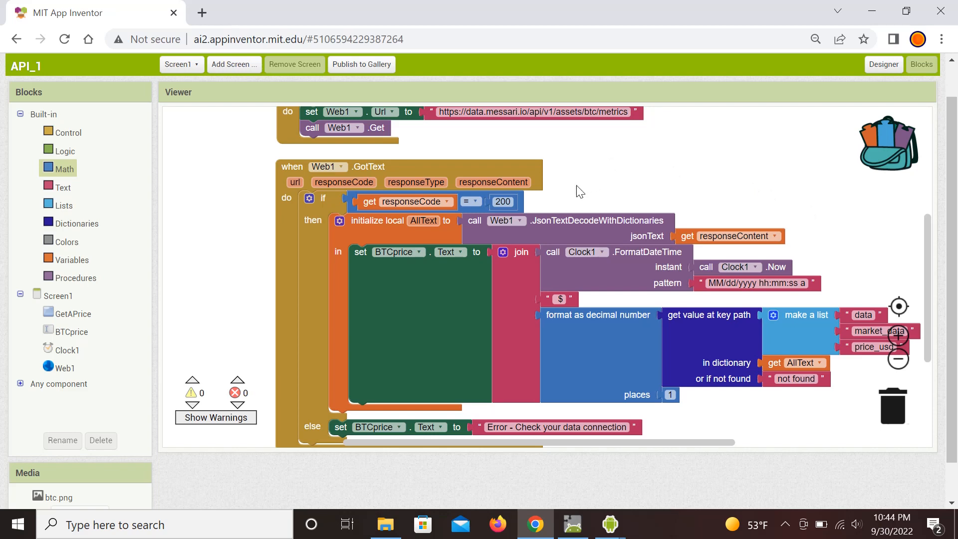
{"action": "mouse_move", "coordinate": [614, 203]}
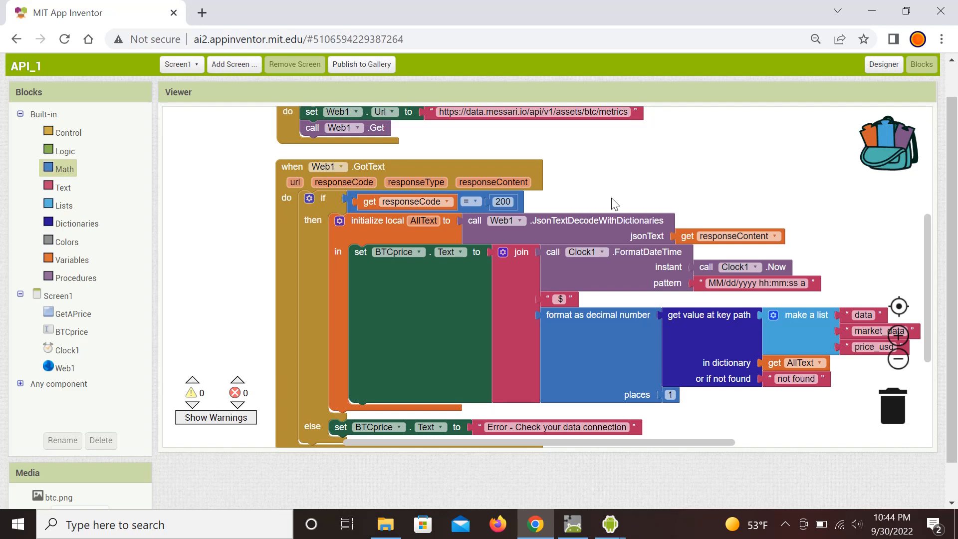
{"action": "mouse_move", "coordinate": [684, 239]}
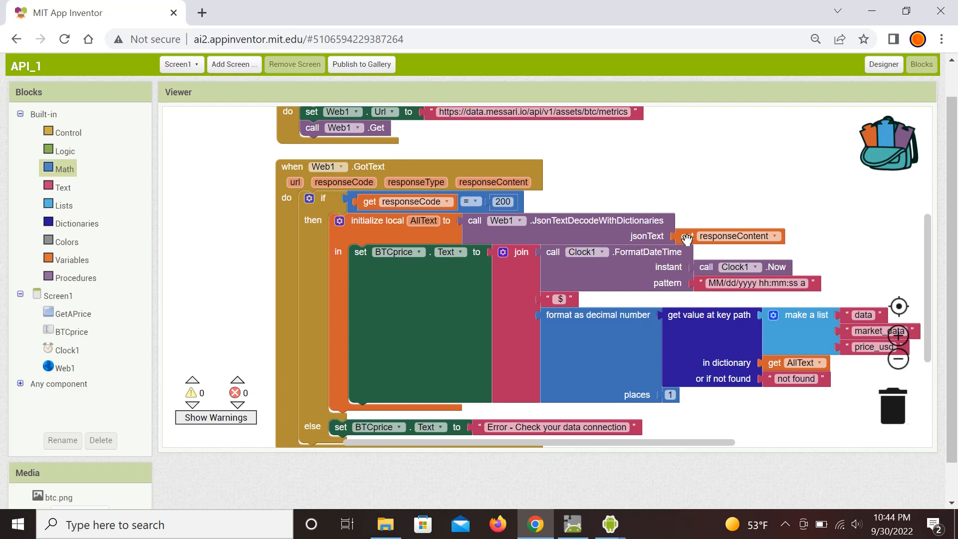
{"action": "mouse_move", "coordinate": [570, 231]}
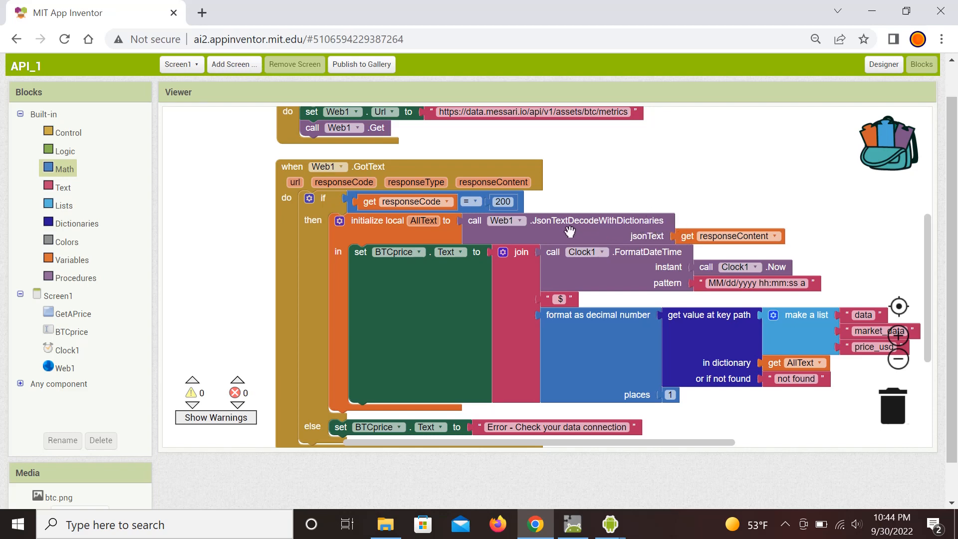
{"action": "mouse_move", "coordinate": [641, 227]}
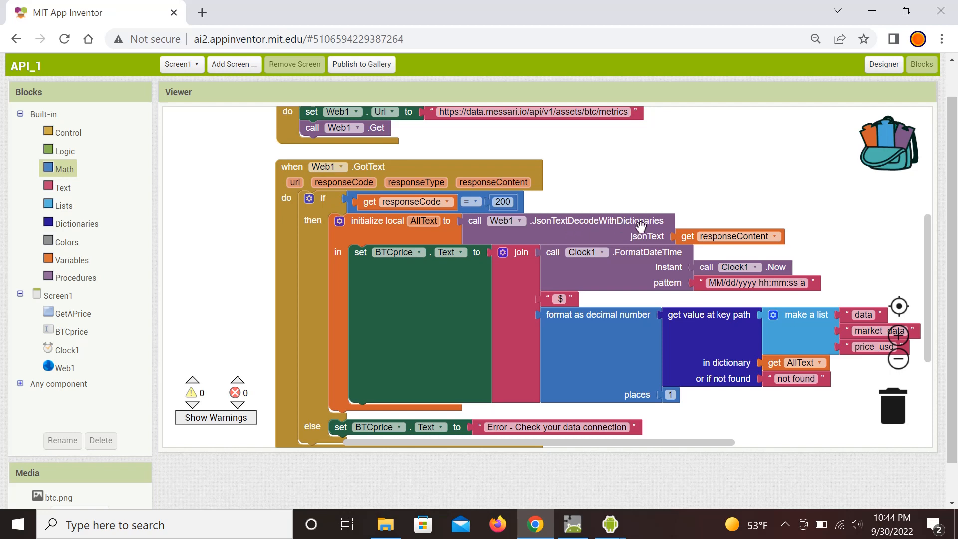
{"action": "mouse_move", "coordinate": [513, 237]}
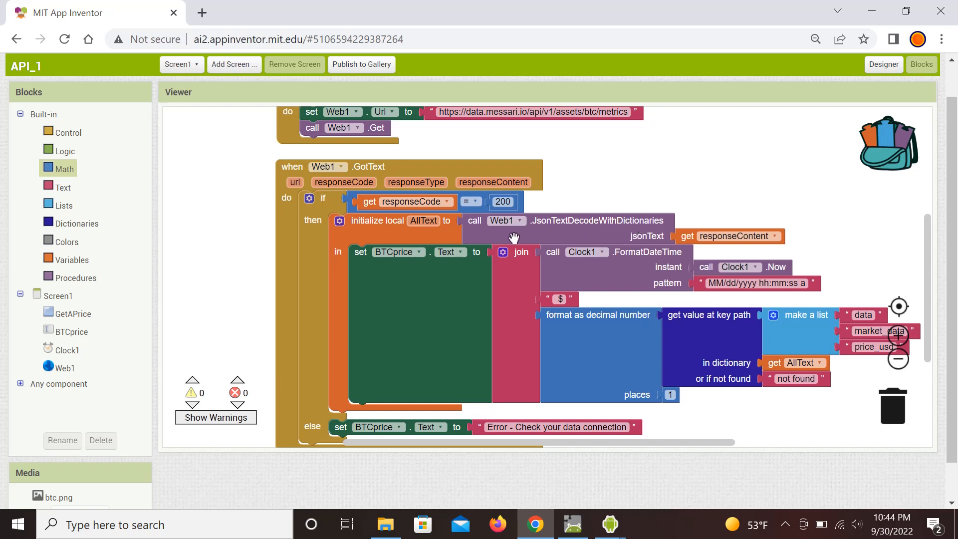
{"action": "mouse_move", "coordinate": [541, 230]}
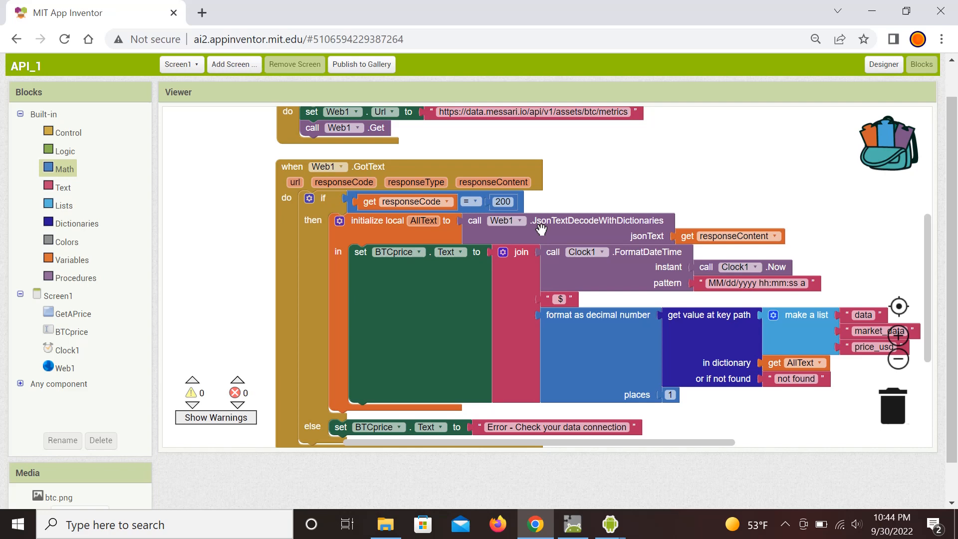
{"action": "mouse_move", "coordinate": [579, 231]}
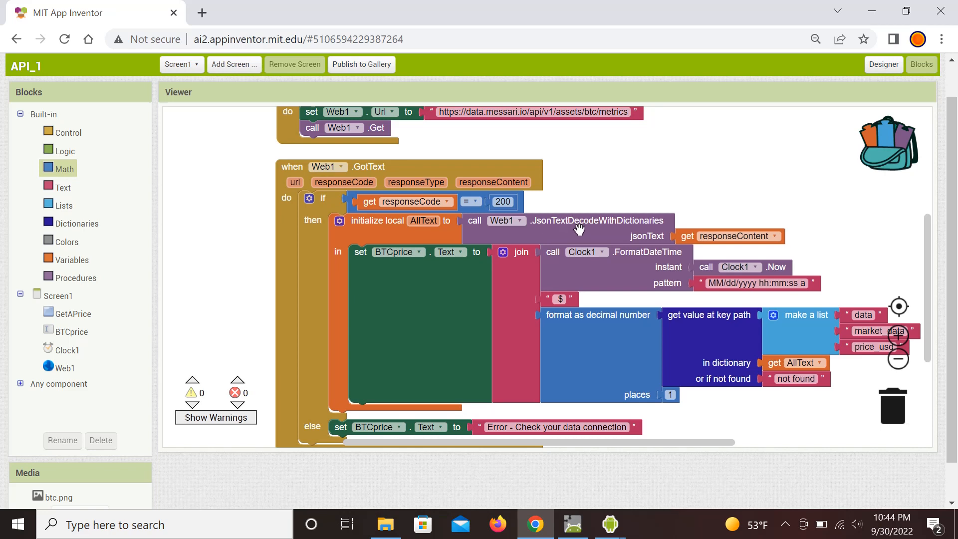
{"action": "mouse_move", "coordinate": [590, 228]}
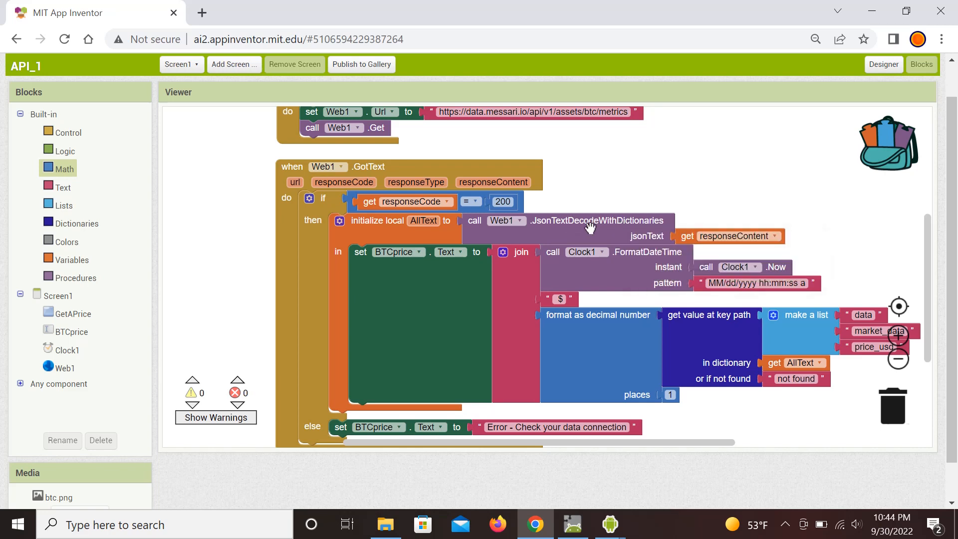
{"action": "mouse_move", "coordinate": [477, 231]}
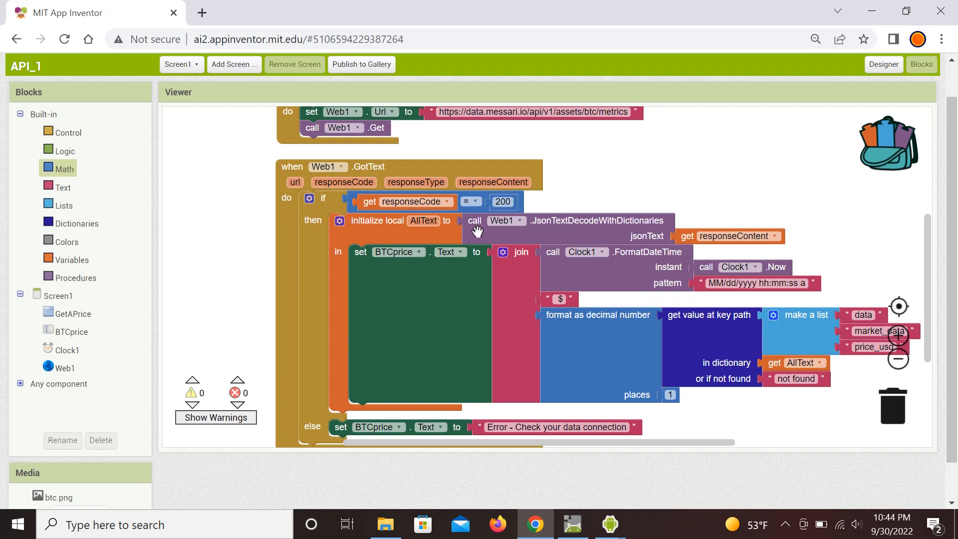
{"action": "mouse_move", "coordinate": [418, 232]}
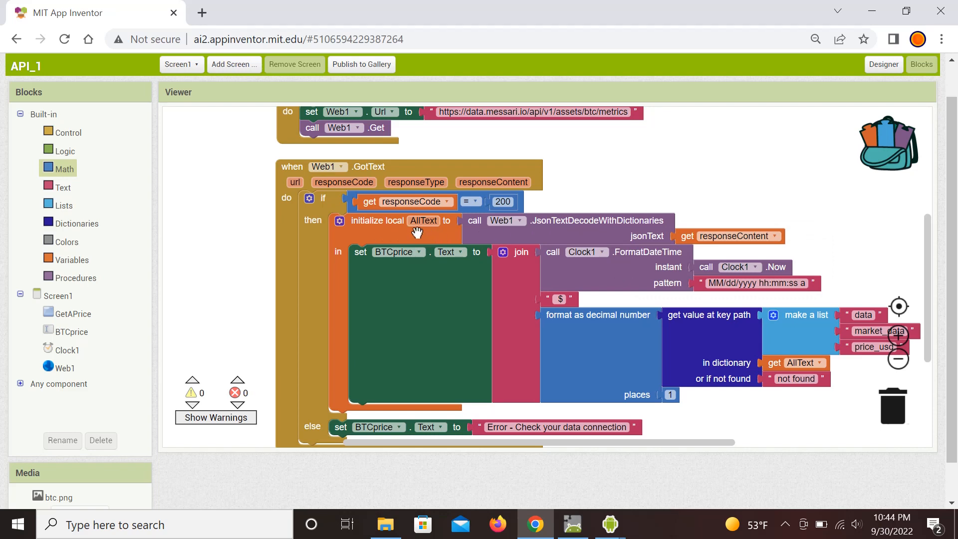
{"action": "mouse_move", "coordinate": [517, 233]}
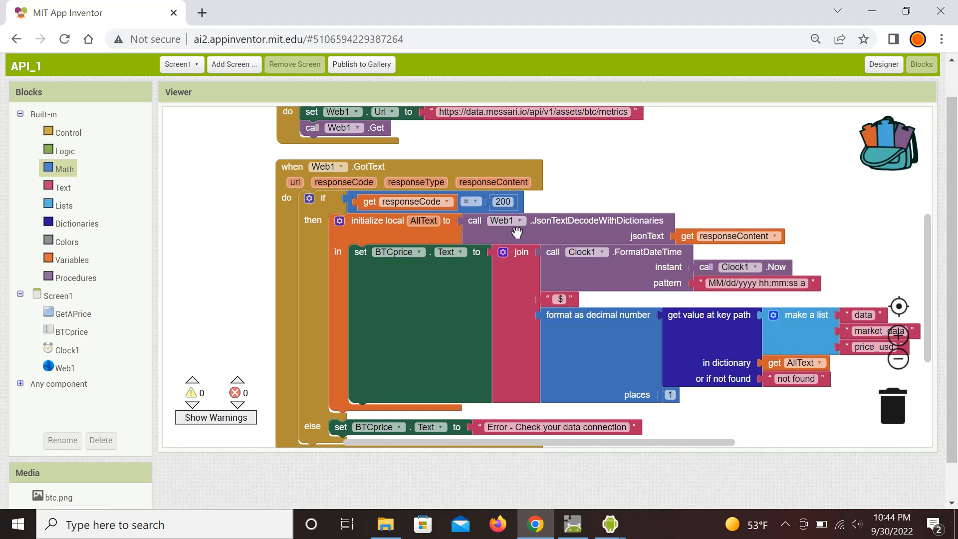
{"action": "mouse_move", "coordinate": [434, 328]}
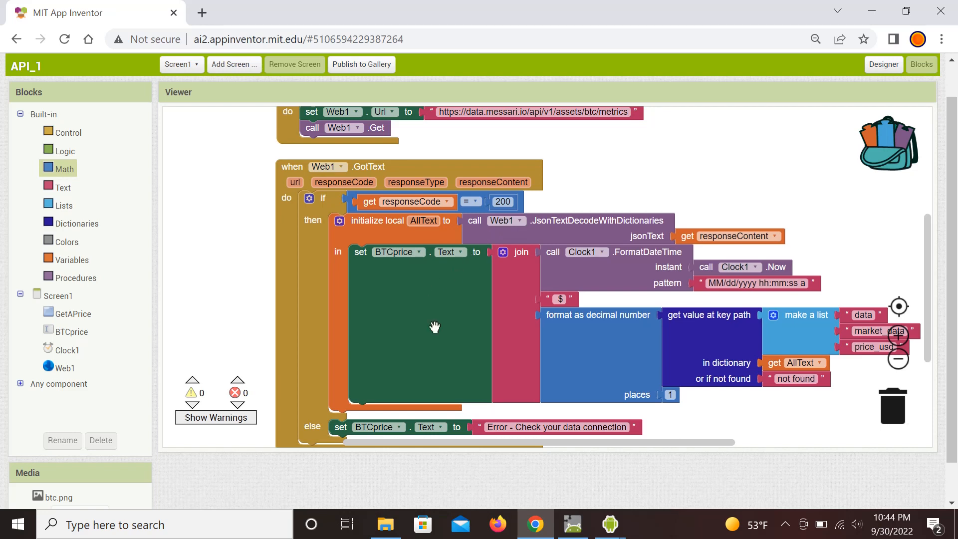
{"action": "mouse_move", "coordinate": [443, 304]}
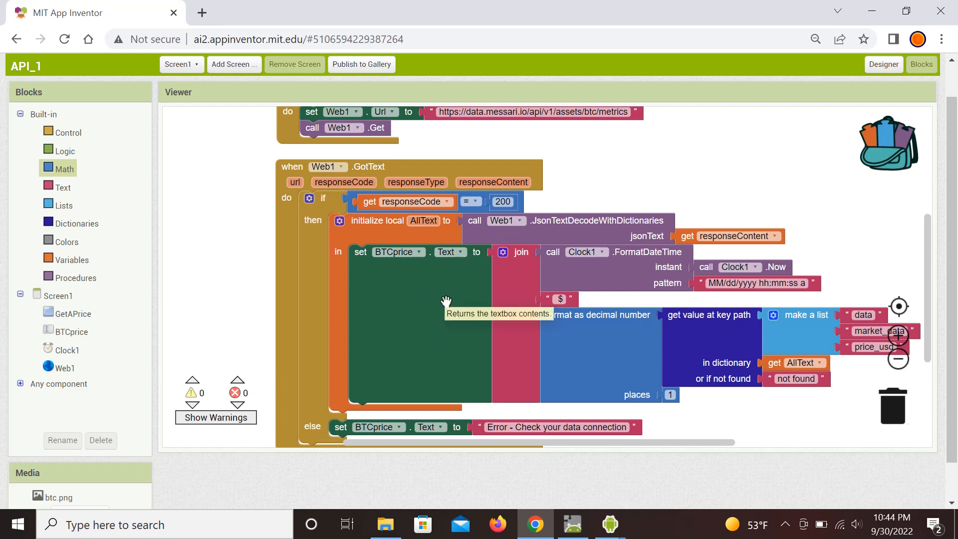
{"action": "mouse_move", "coordinate": [571, 294]}
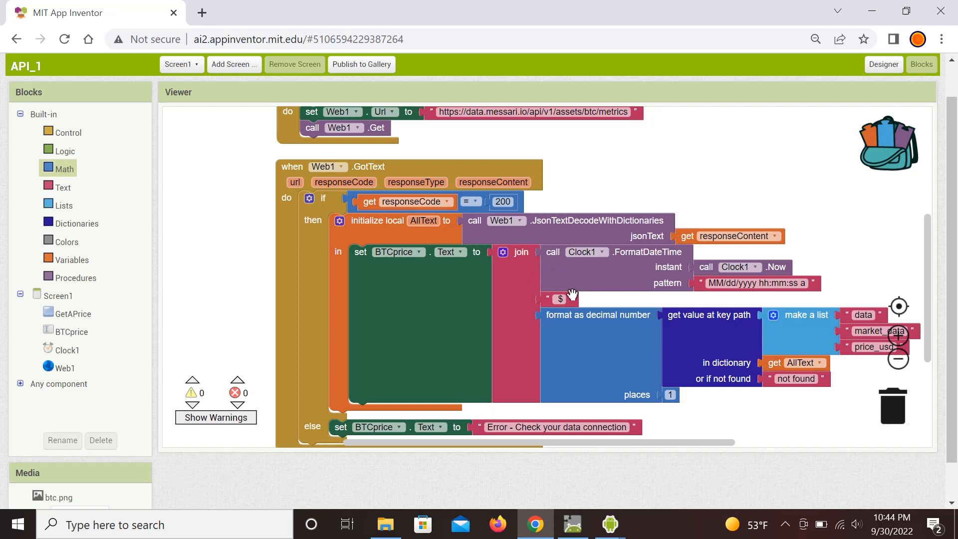
{"action": "mouse_move", "coordinate": [627, 366]}
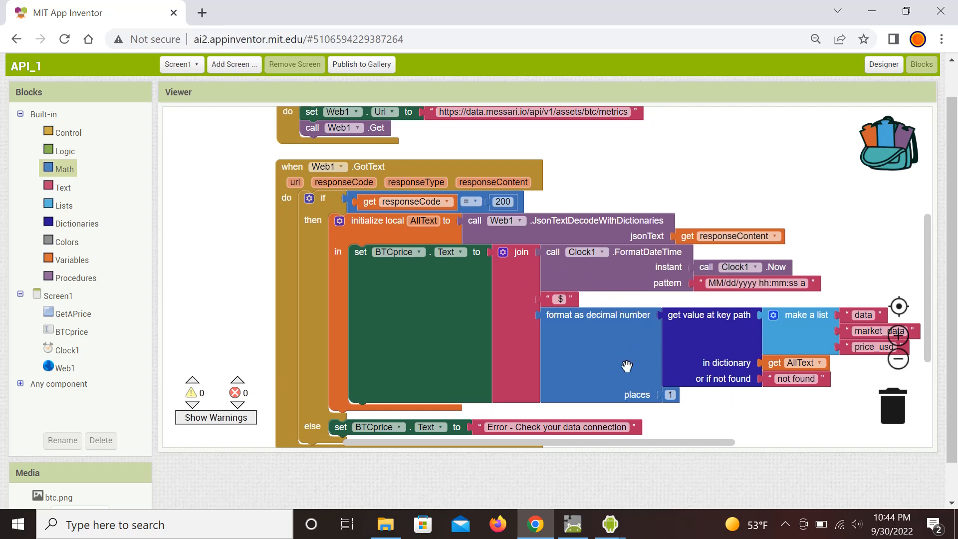
{"action": "mouse_move", "coordinate": [709, 344]}
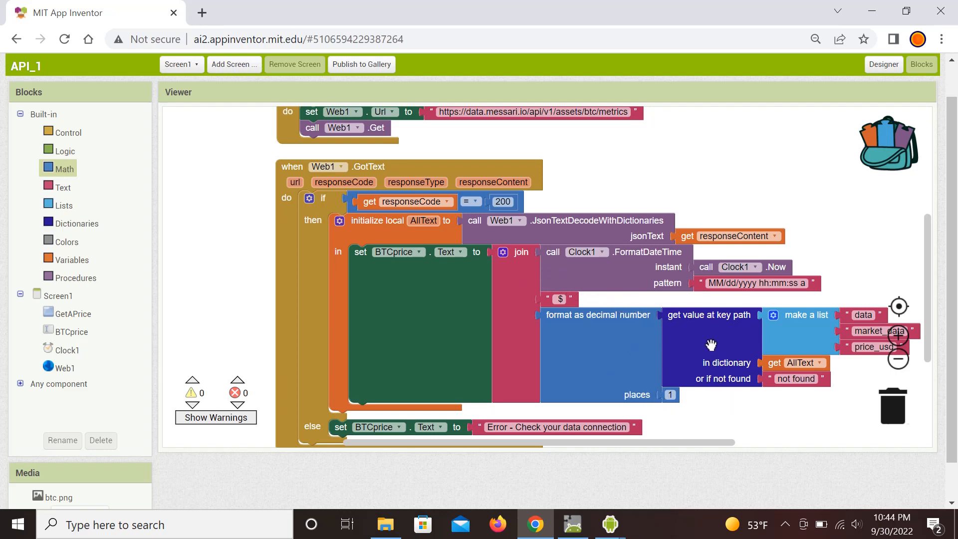
{"action": "mouse_move", "coordinate": [703, 346]}
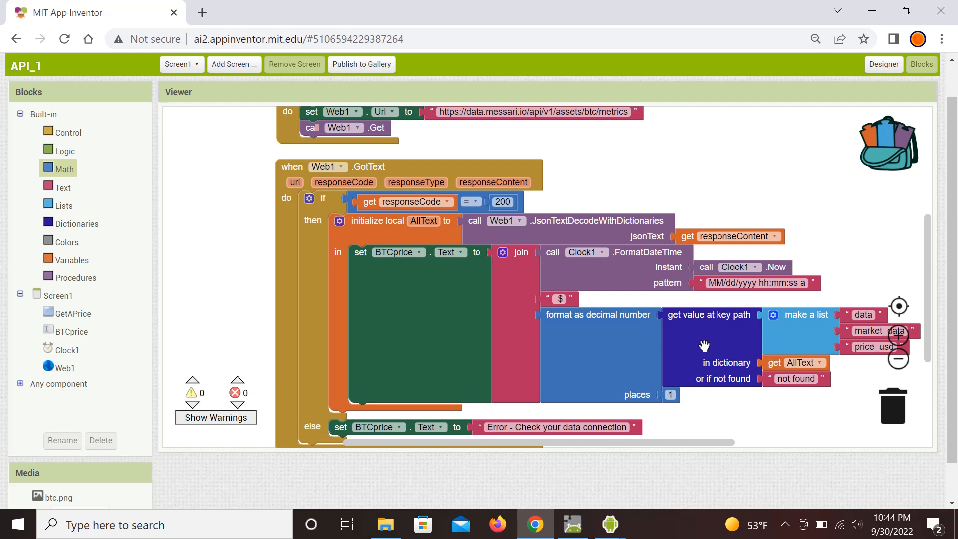
{"action": "mouse_move", "coordinate": [883, 256]}
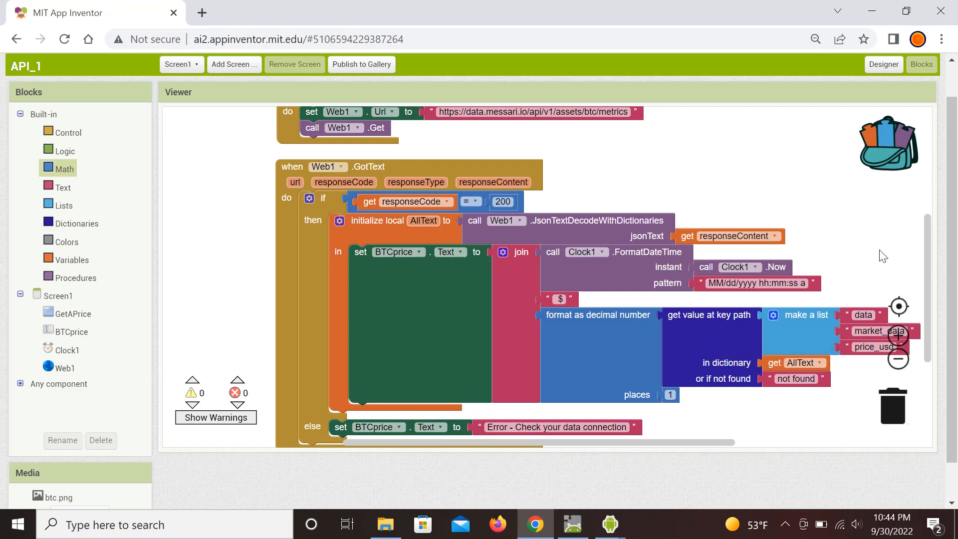
{"action": "mouse_move", "coordinate": [717, 331]}
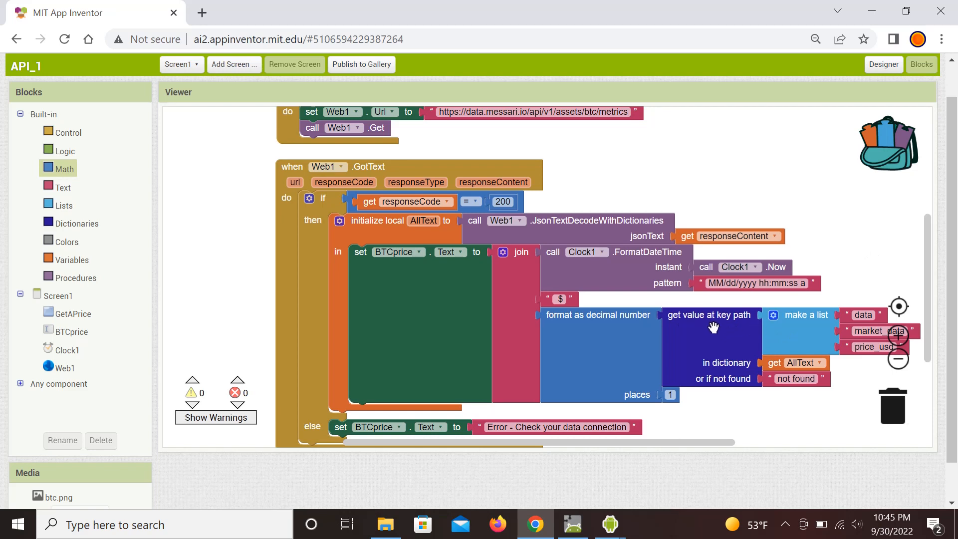
{"action": "mouse_move", "coordinate": [801, 333]}
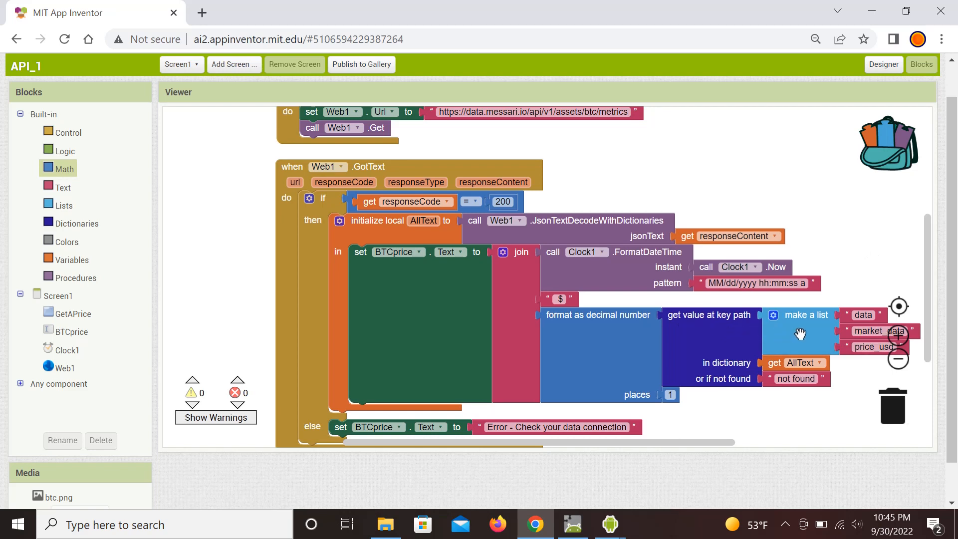
{"action": "mouse_move", "coordinate": [826, 323]}
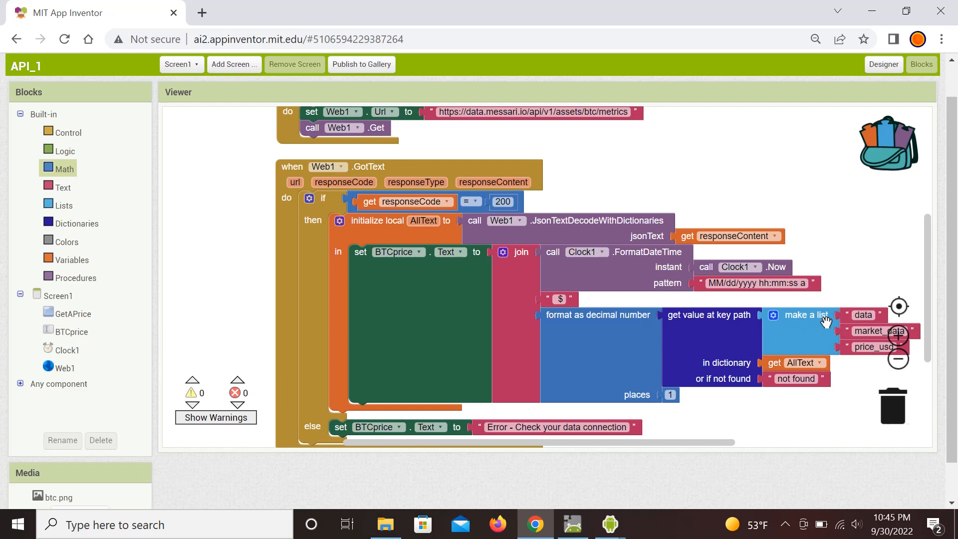
{"action": "mouse_move", "coordinate": [849, 303]}
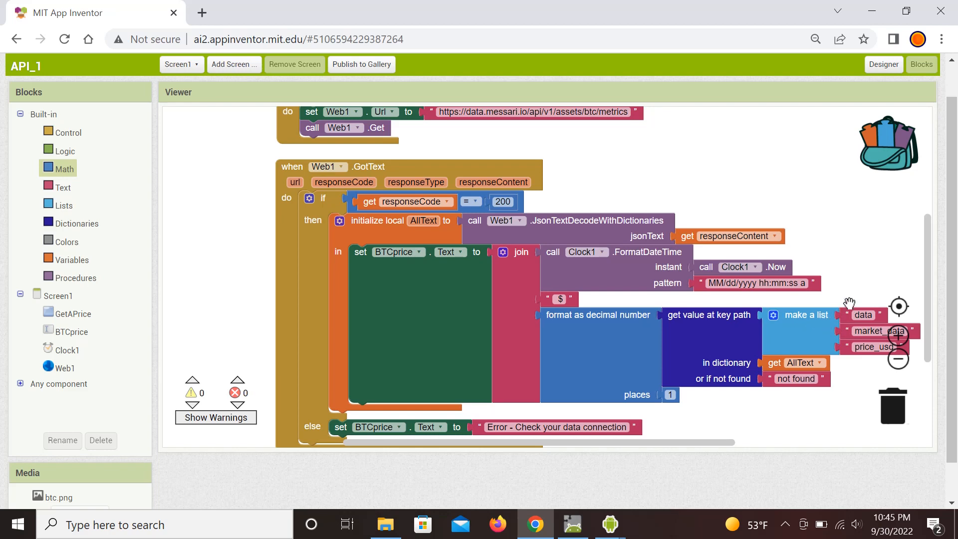
{"action": "mouse_move", "coordinate": [850, 310]}
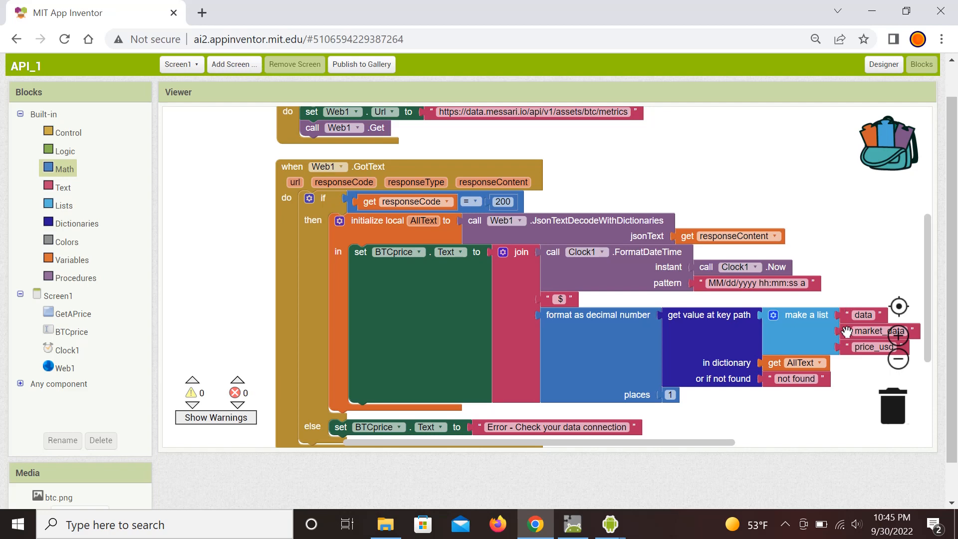
{"action": "mouse_move", "coordinate": [852, 368]}
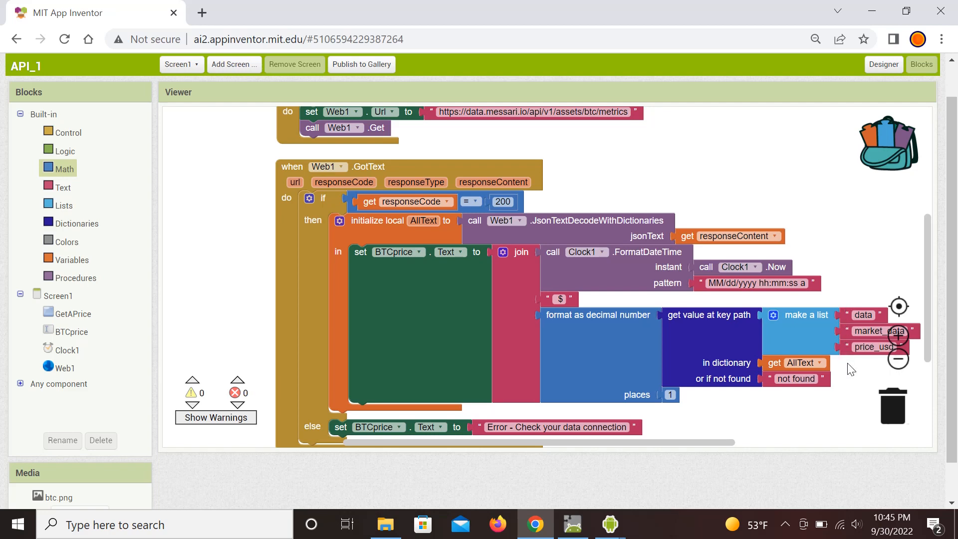
{"action": "mouse_move", "coordinate": [845, 356]}
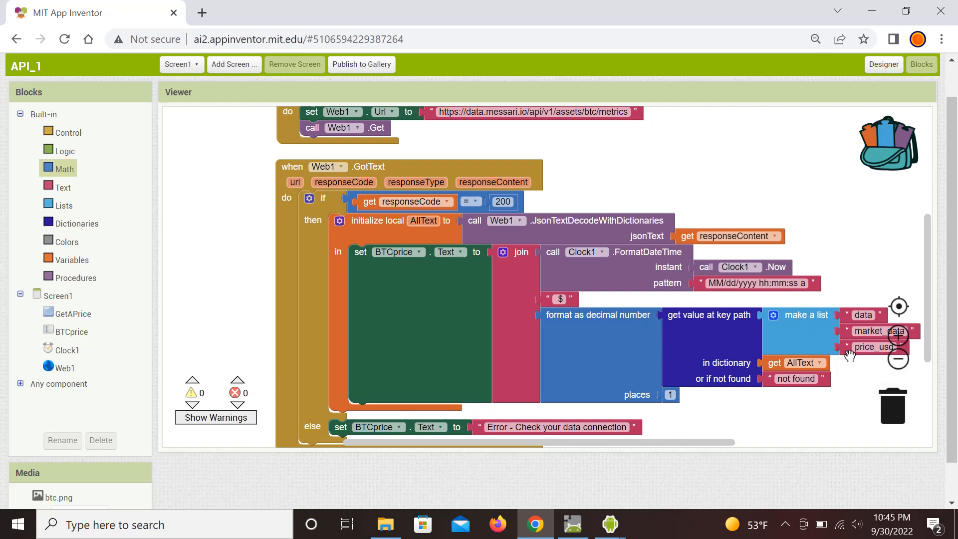
{"action": "mouse_move", "coordinate": [856, 365]}
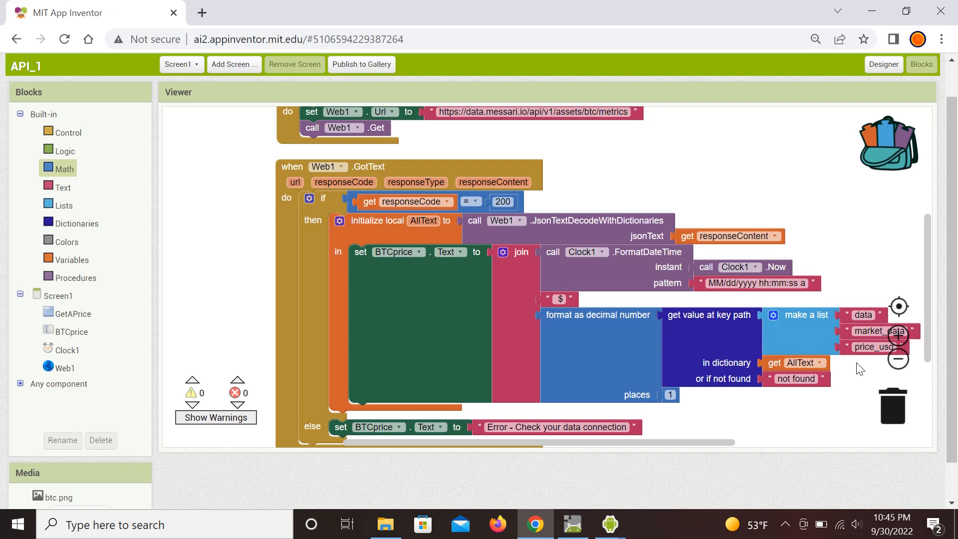
{"action": "mouse_move", "coordinate": [702, 316]}
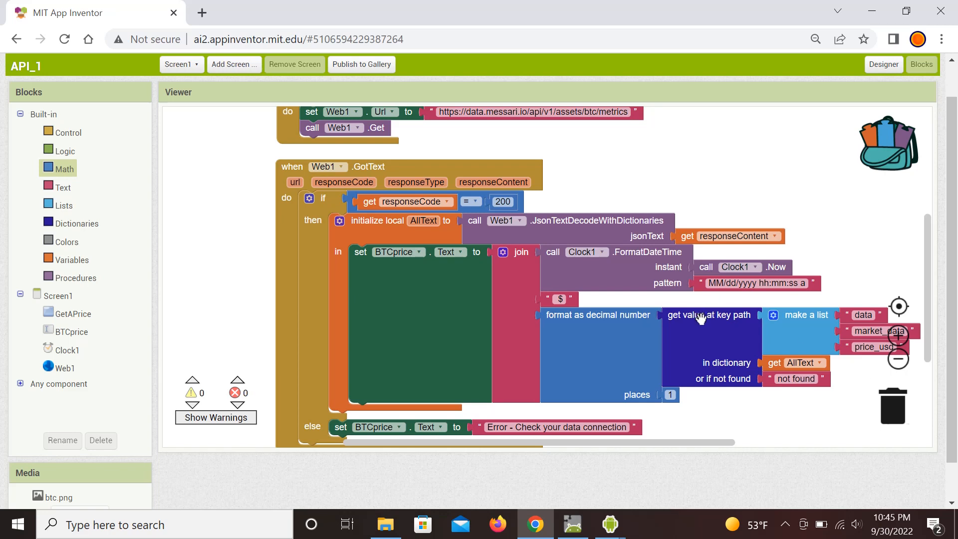
{"action": "mouse_move", "coordinate": [717, 357]}
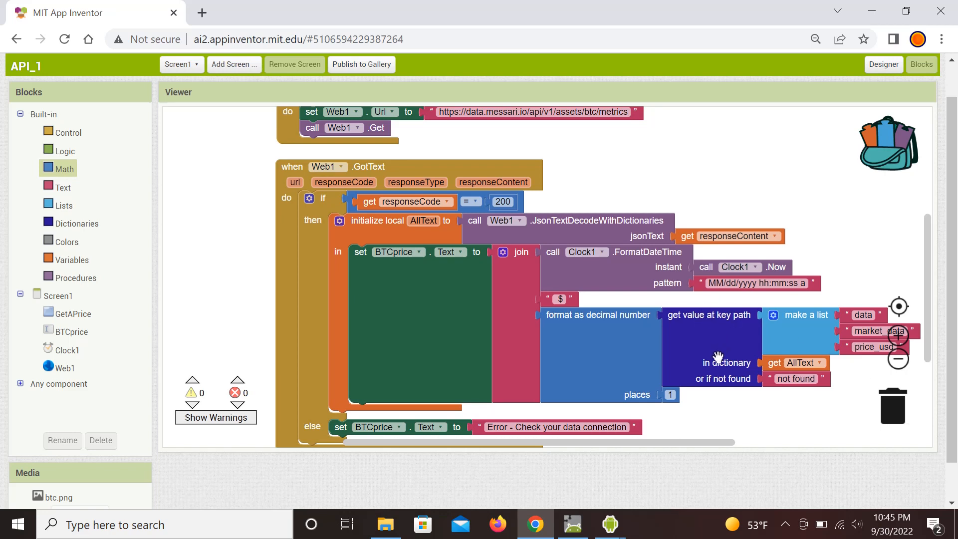
{"action": "mouse_move", "coordinate": [758, 357]}
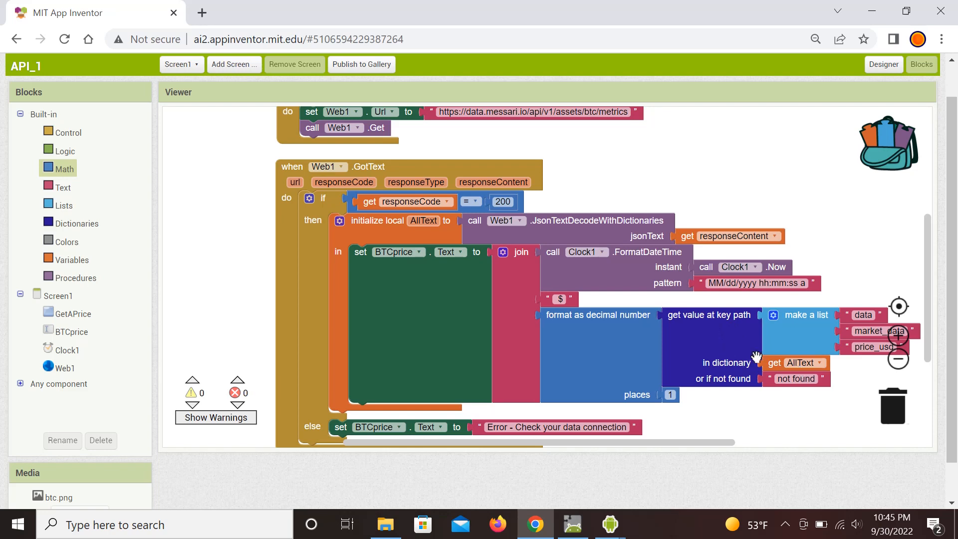
{"action": "mouse_move", "coordinate": [760, 385]}
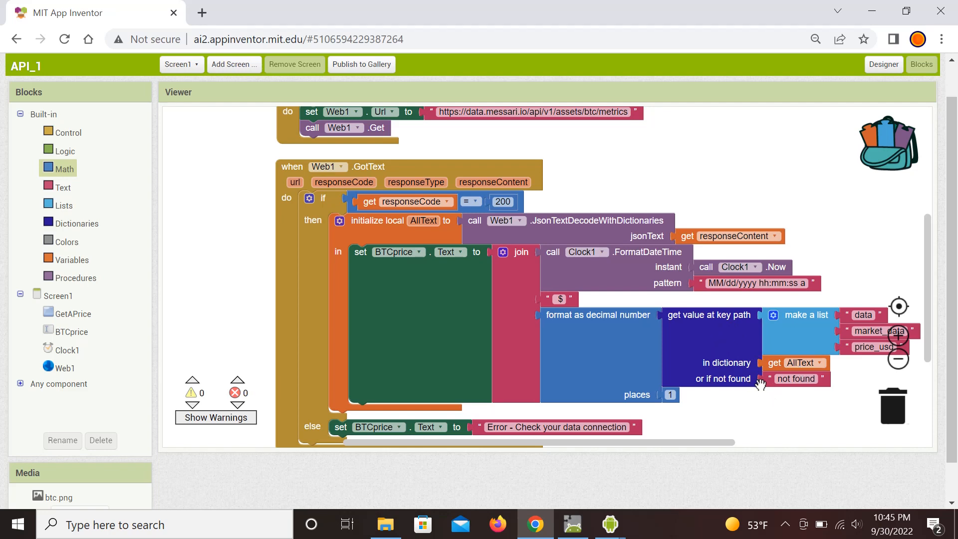
{"action": "mouse_move", "coordinate": [787, 394]}
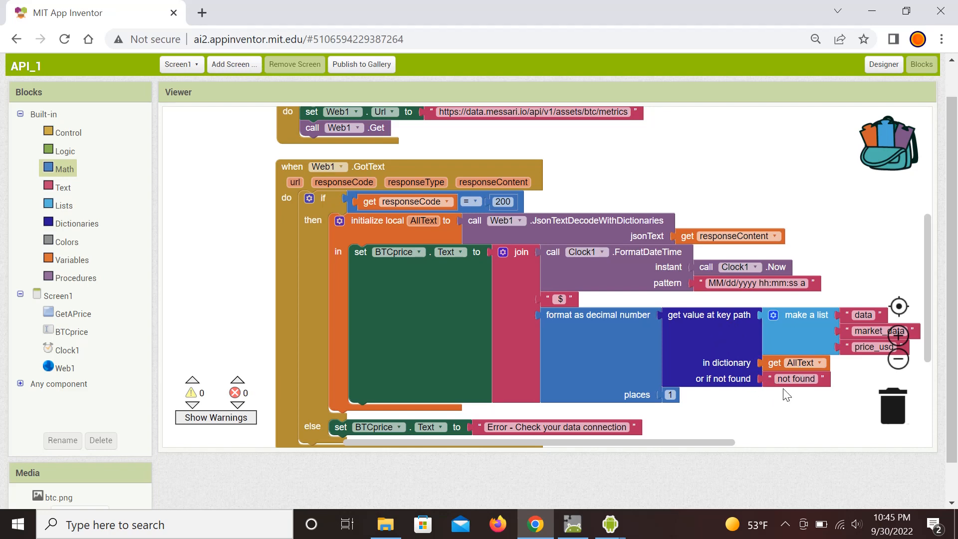
{"action": "mouse_move", "coordinate": [712, 334]}
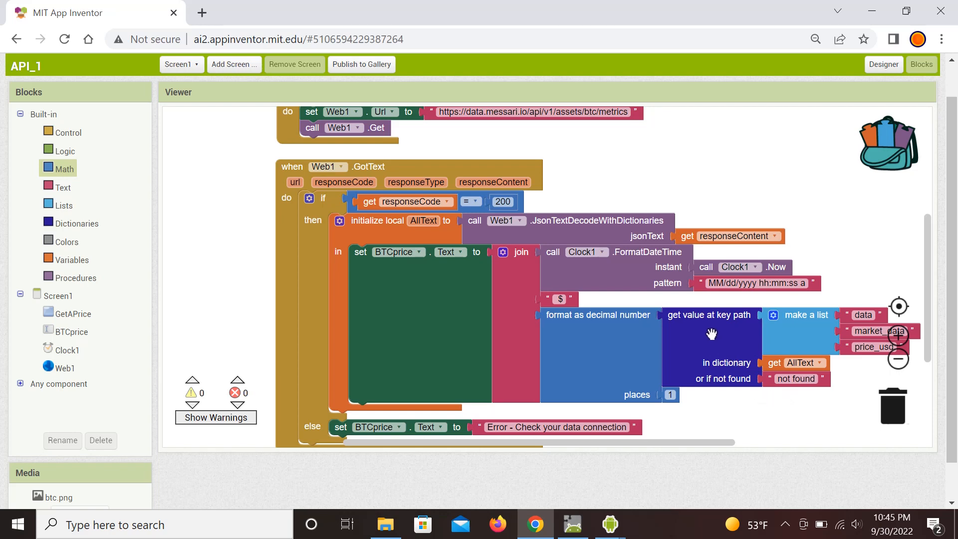
{"action": "mouse_move", "coordinate": [710, 334]}
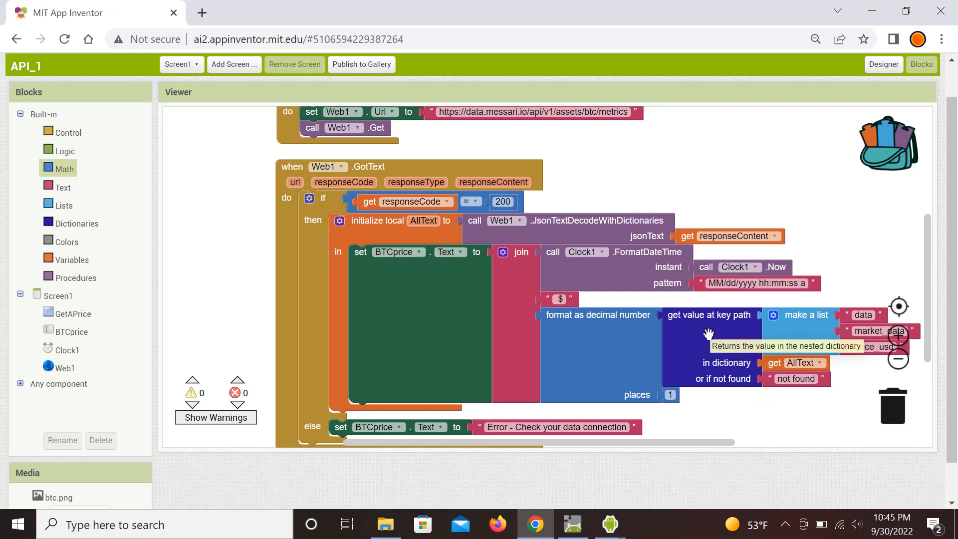
{"action": "mouse_move", "coordinate": [593, 328]}
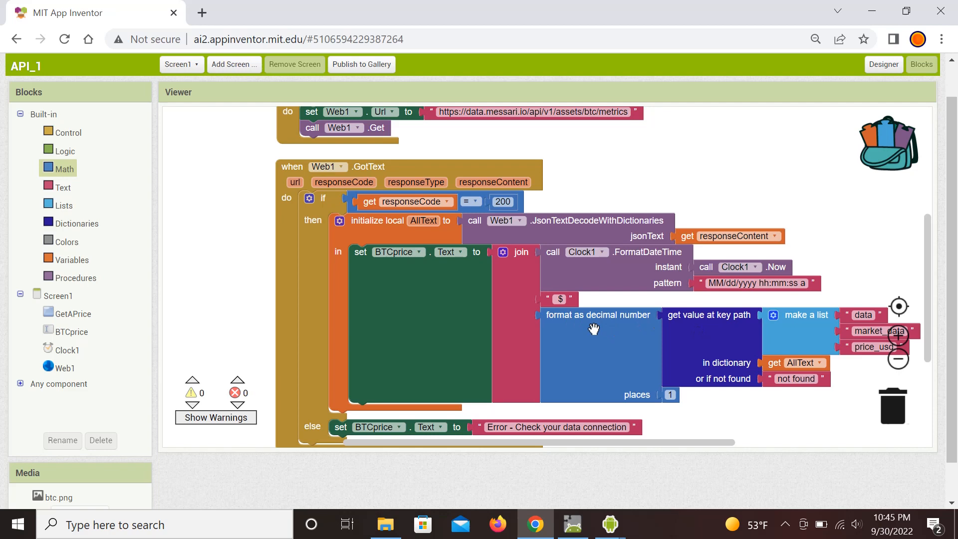
{"action": "mouse_move", "coordinate": [614, 322]}
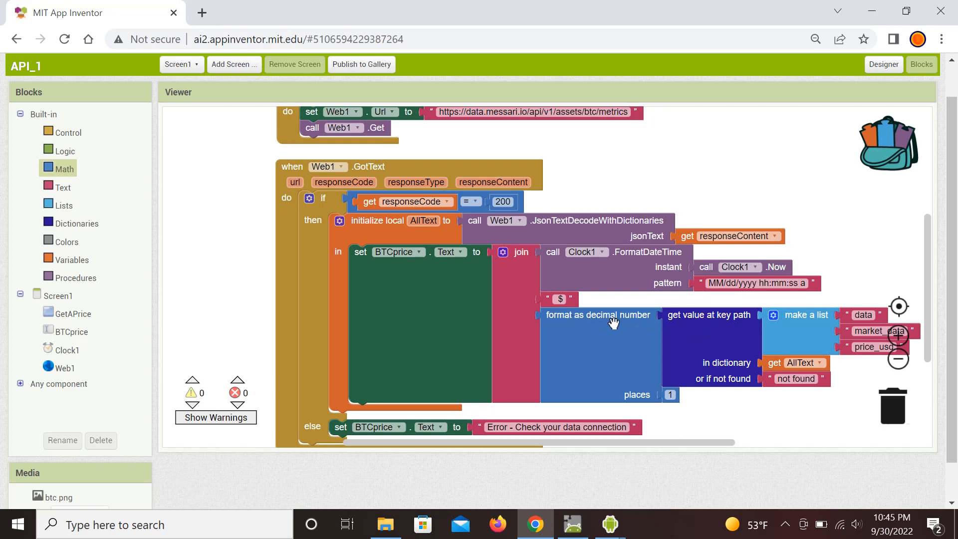
{"action": "mouse_move", "coordinate": [611, 340]}
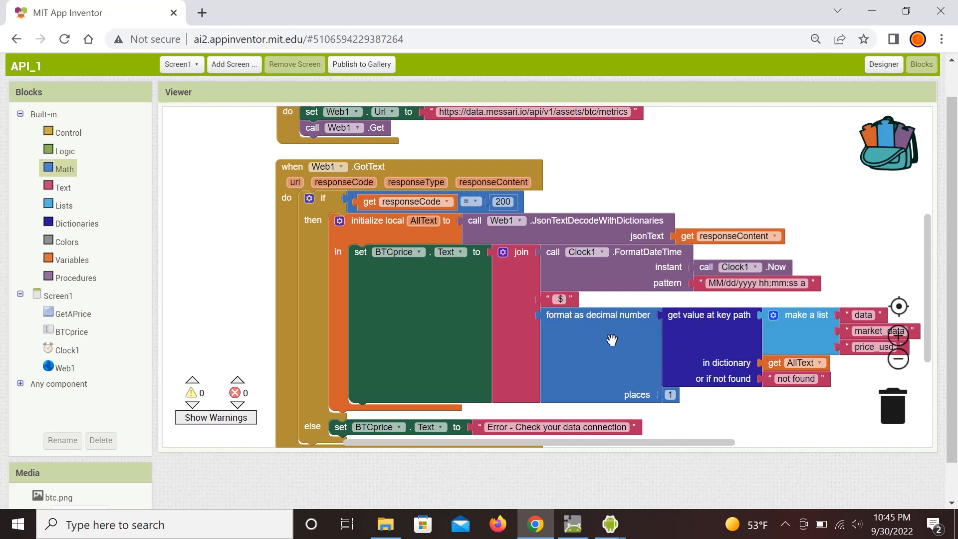
{"action": "mouse_move", "coordinate": [679, 411]}
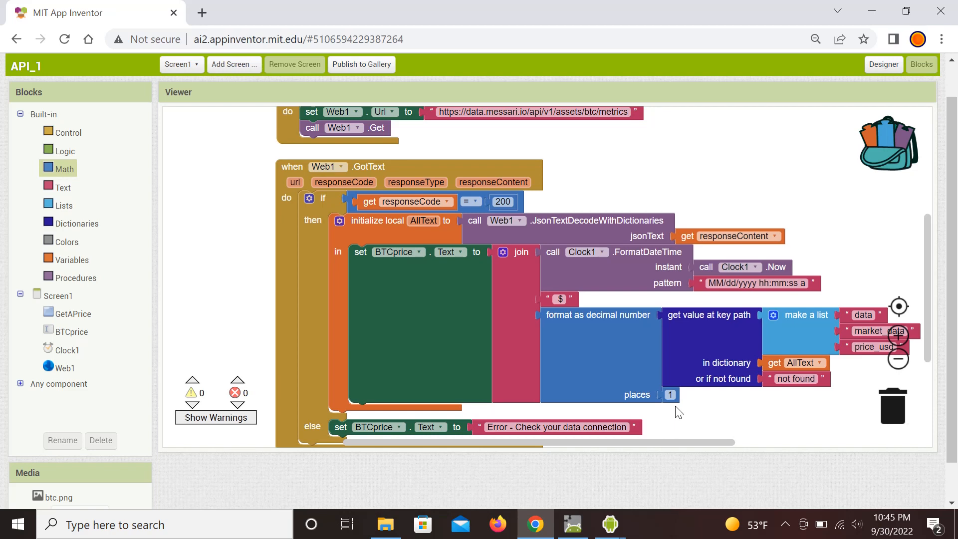
{"action": "mouse_move", "coordinate": [467, 328]}
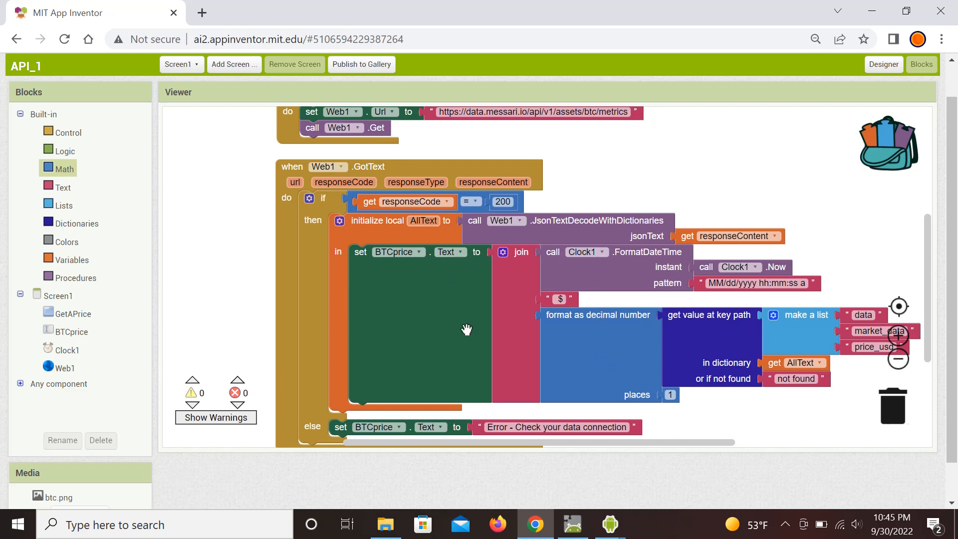
{"action": "mouse_move", "coordinate": [562, 257]}
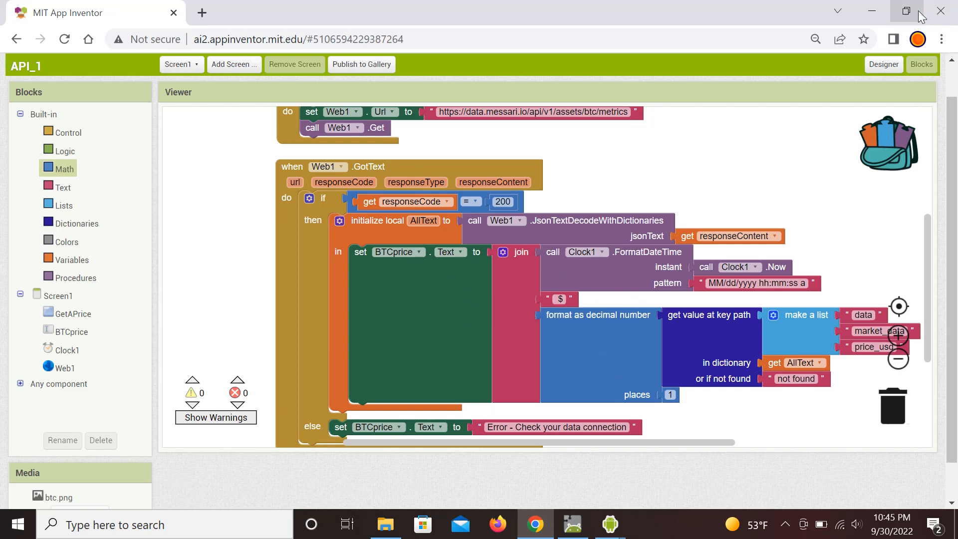
- Shrink the browser window to reveal the emulator showing $19406.02 at 02:14:25
{"action": "left_click", "coordinate": [907, 11]}
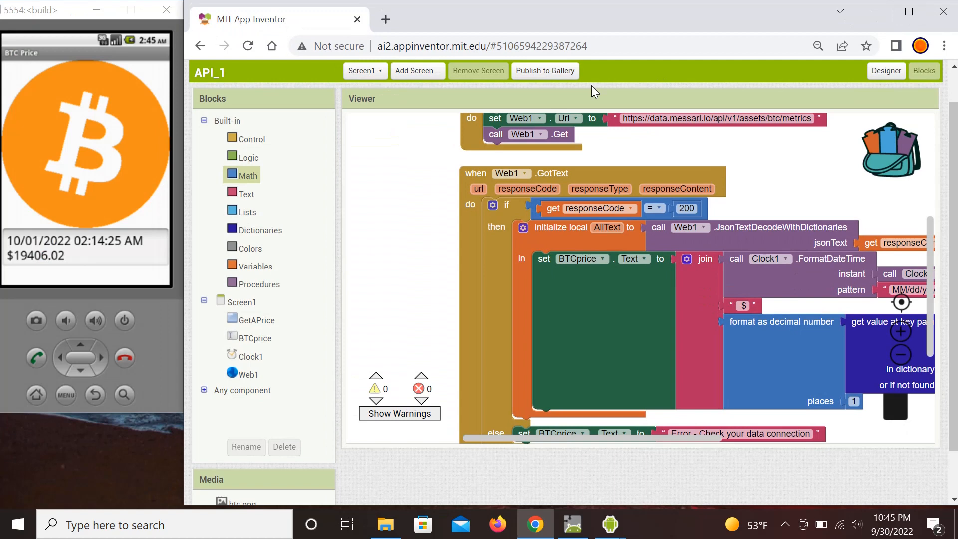
{"action": "mouse_move", "coordinate": [375, 158]}
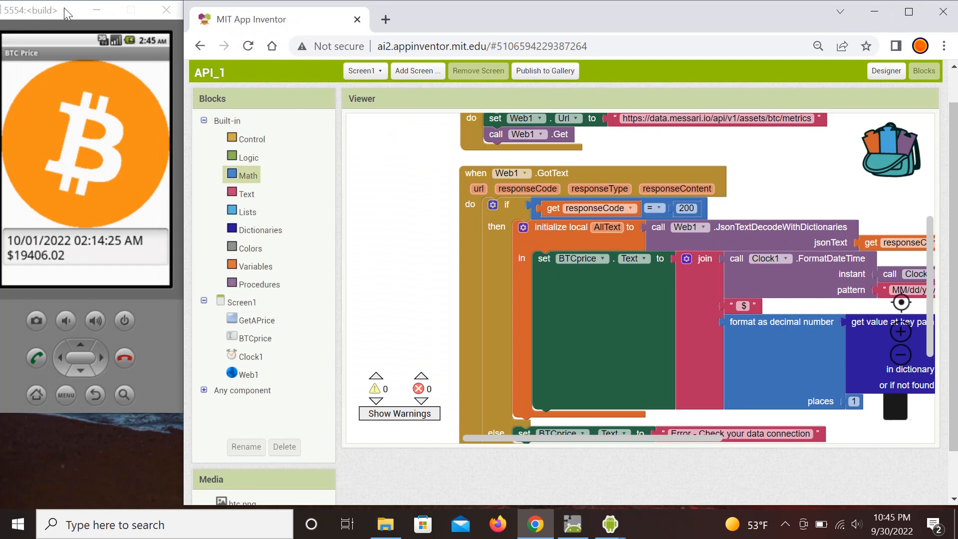
{"action": "mouse_move", "coordinate": [88, 151]}
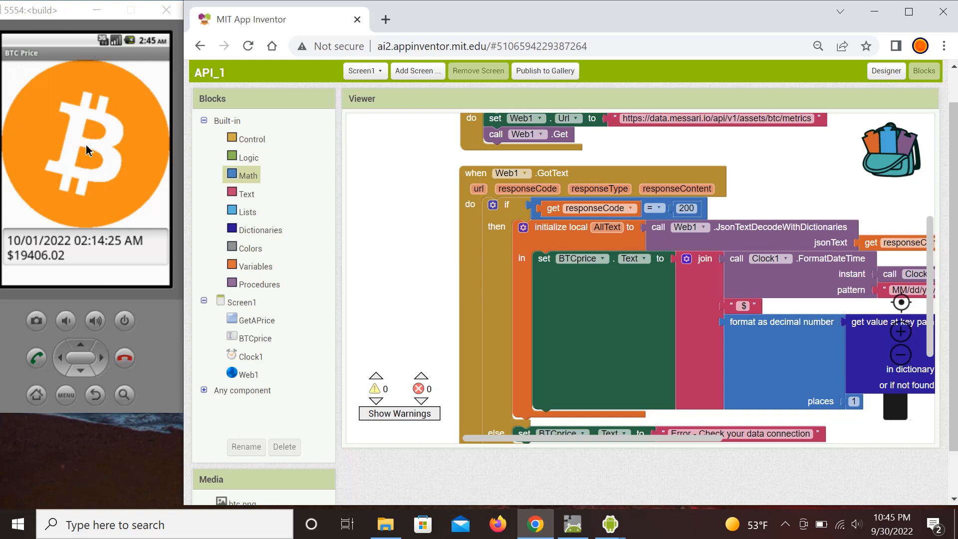